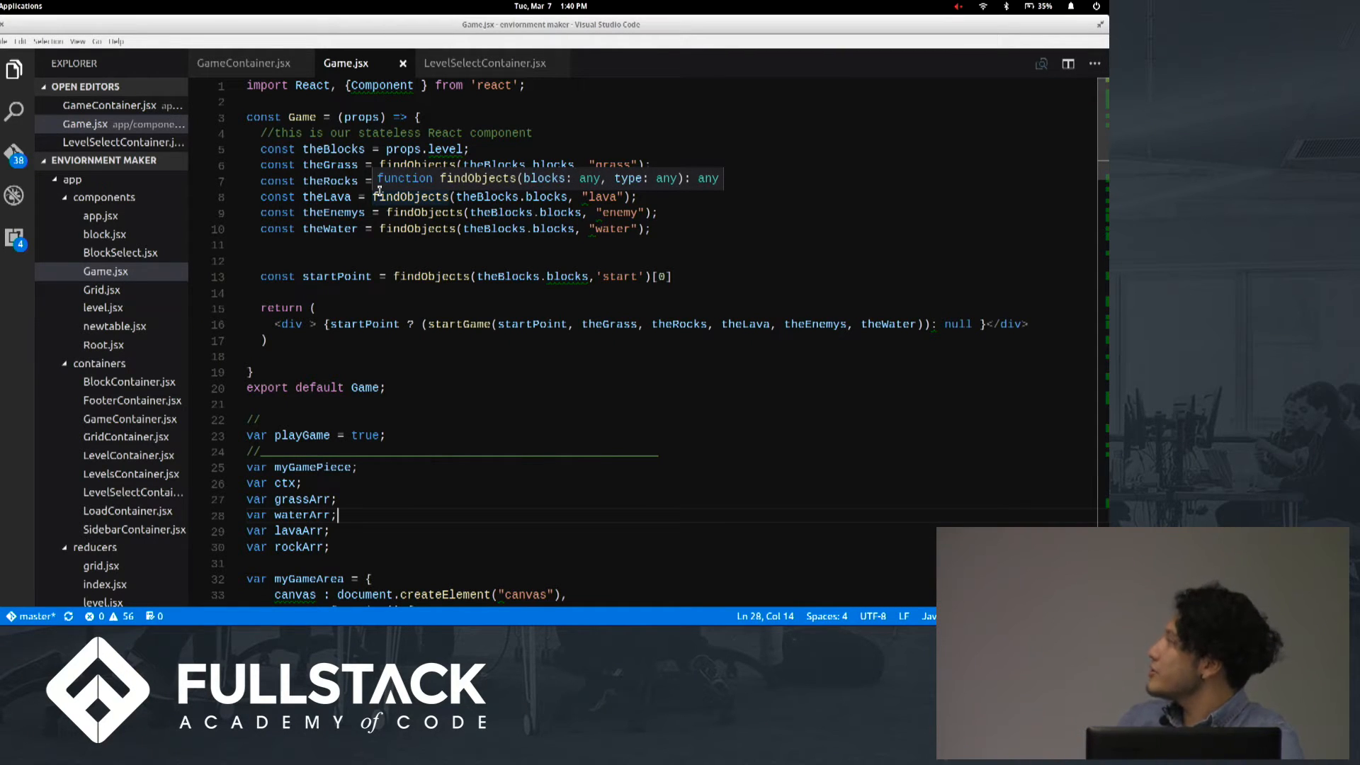
{"action": "mouse_move", "coordinate": [378, 132]}
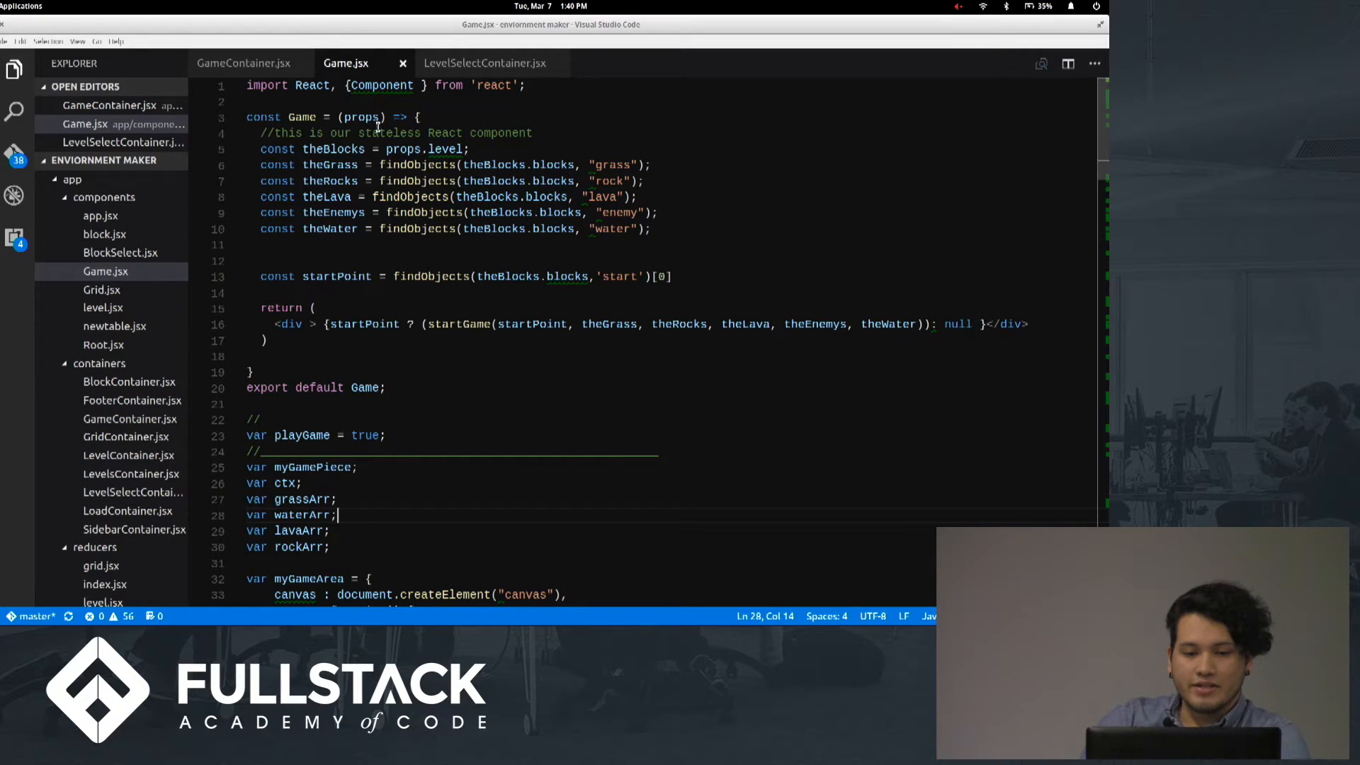
Highlight the findObjects calls in the script while scrolling through the code
{"action": "double_click", "coordinate": [447, 148]}
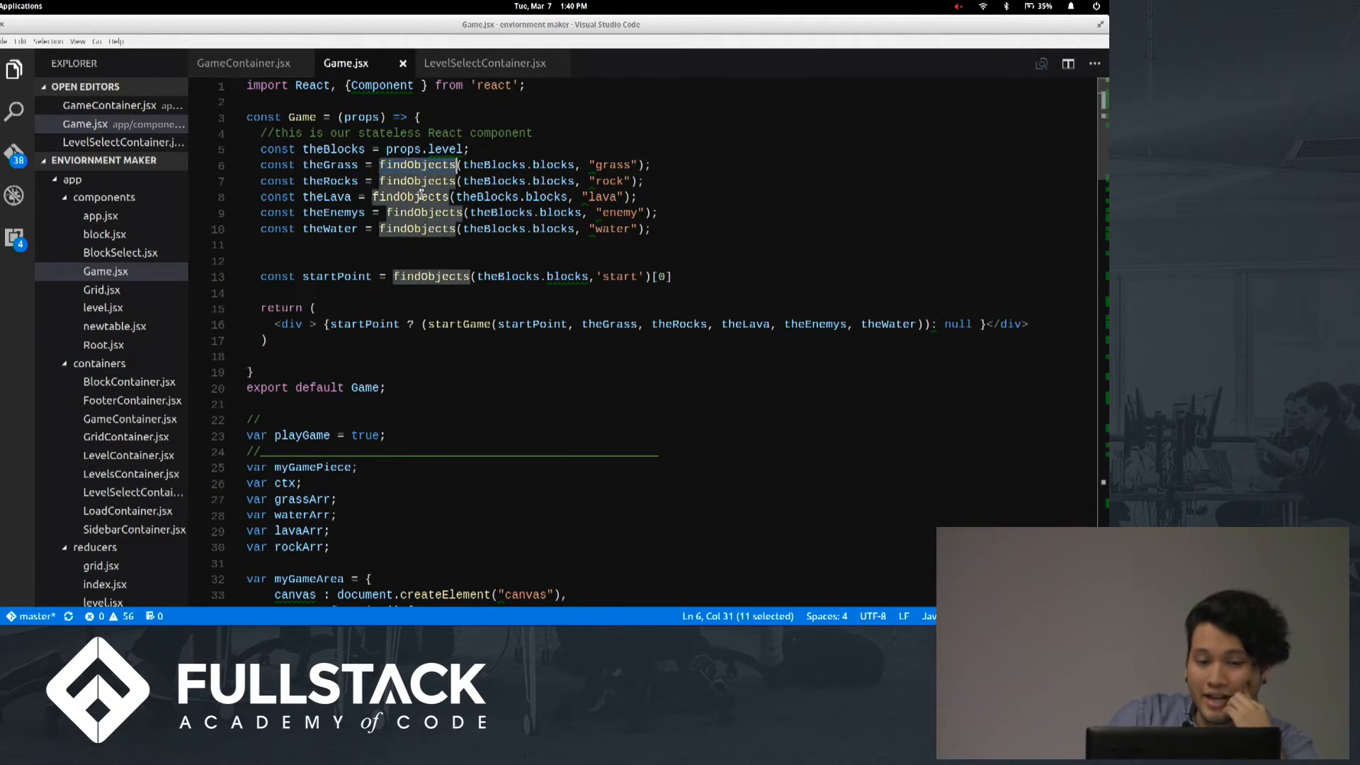
{"action": "scroll", "scroll_direction": "down", "scroll_amount": 3}
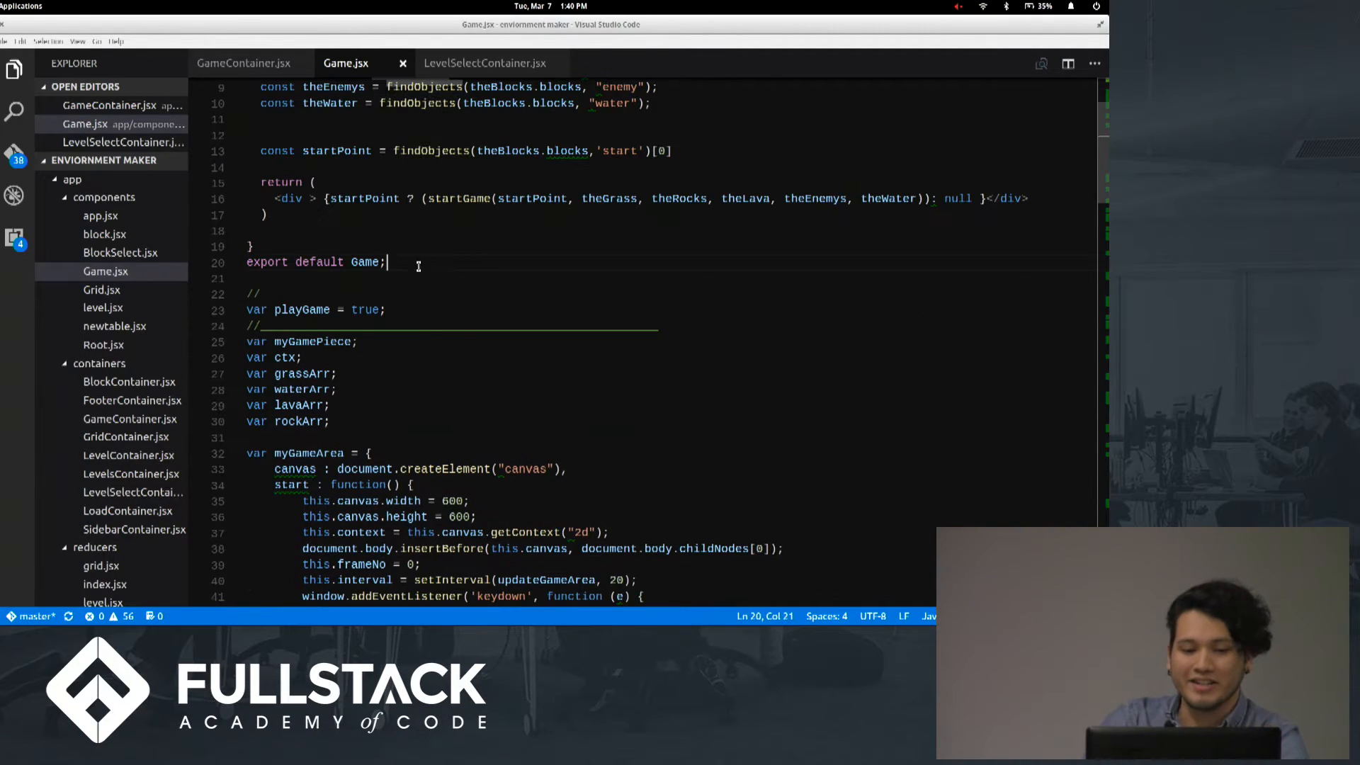
{"action": "double_click", "coordinate": [429, 150]}
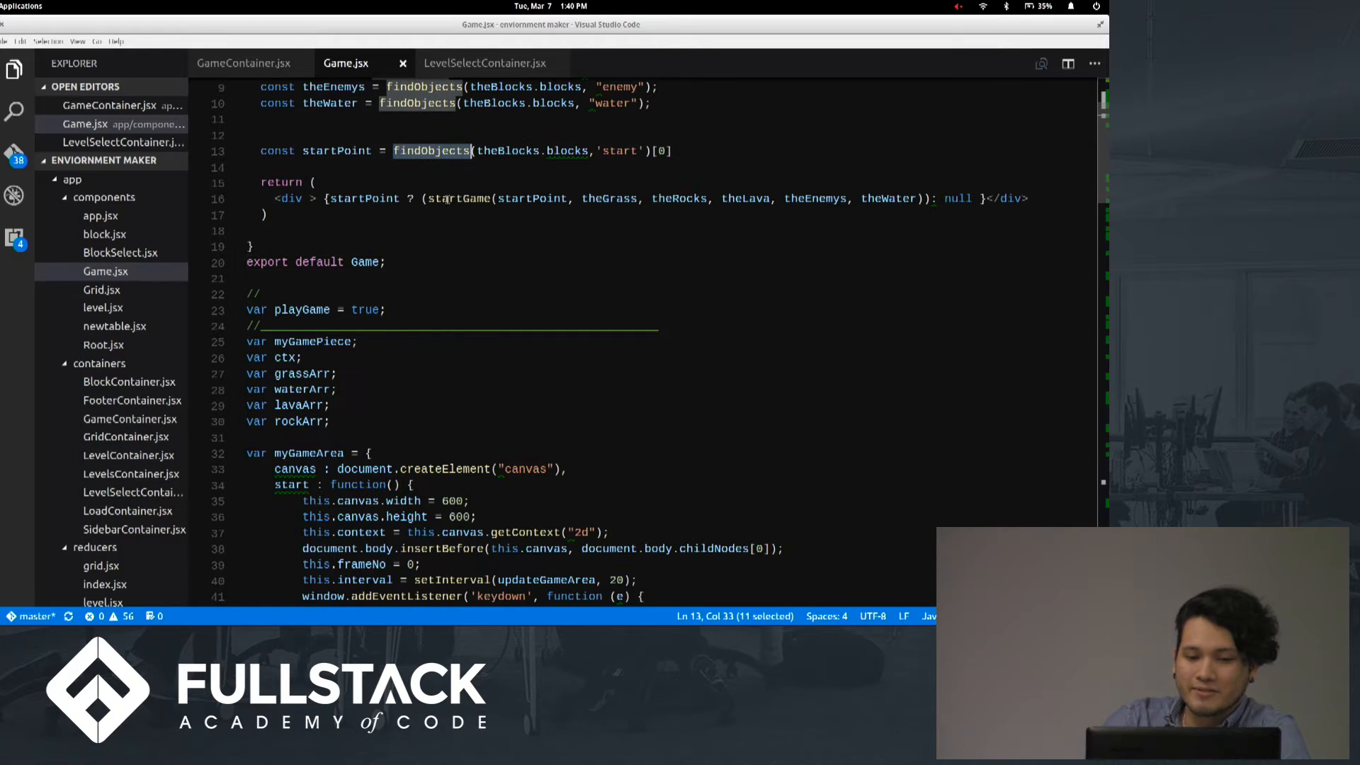
{"action": "mouse_move", "coordinate": [464, 197]}
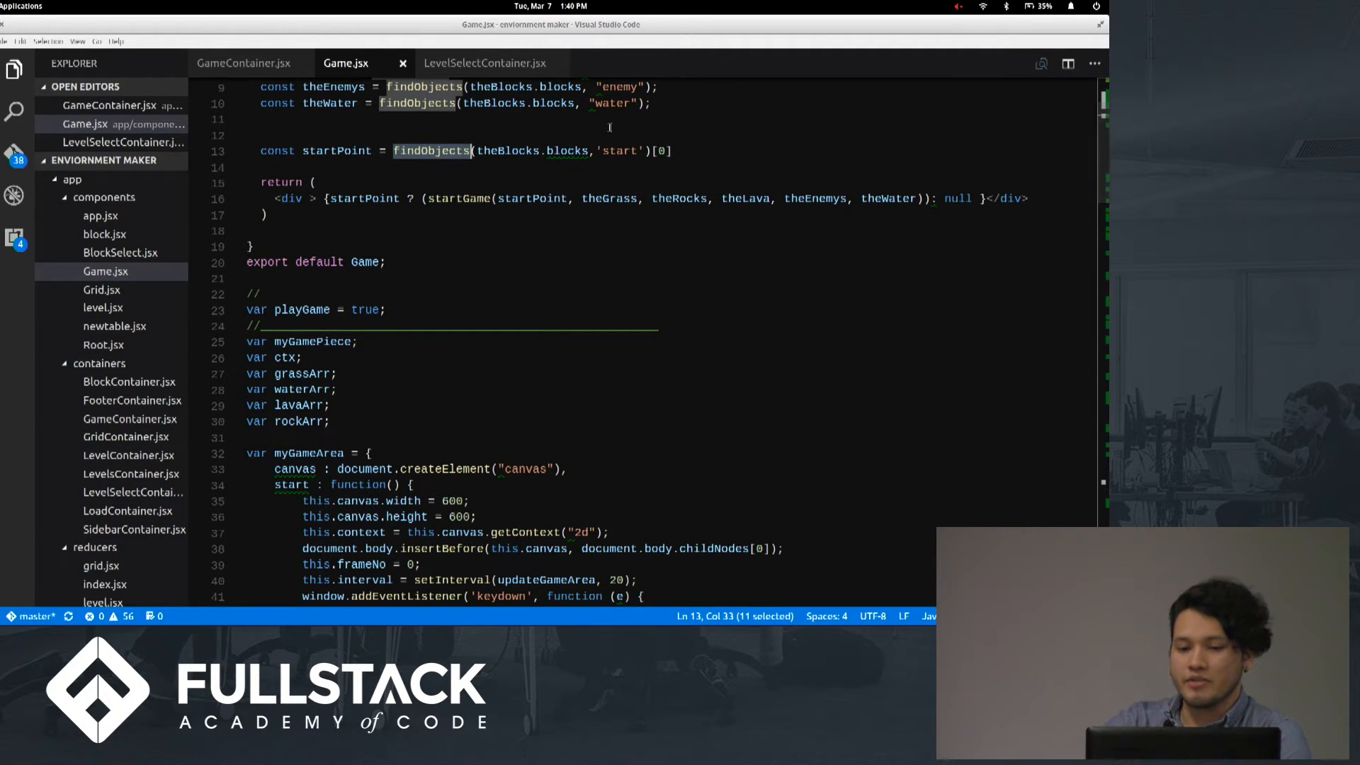
{"action": "scroll", "scroll_direction": "down", "scroll_amount": 3}
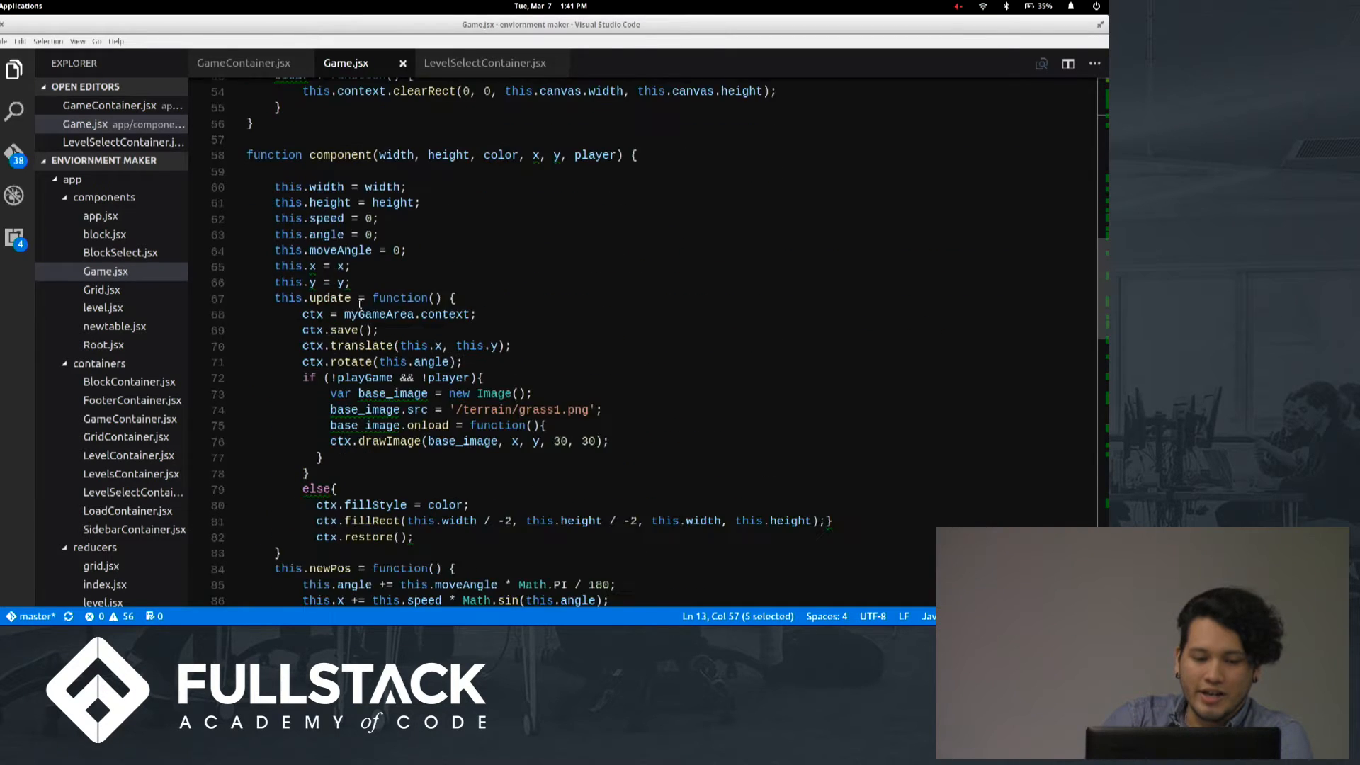
{"action": "scroll", "scroll_direction": "down", "scroll_amount": 3}
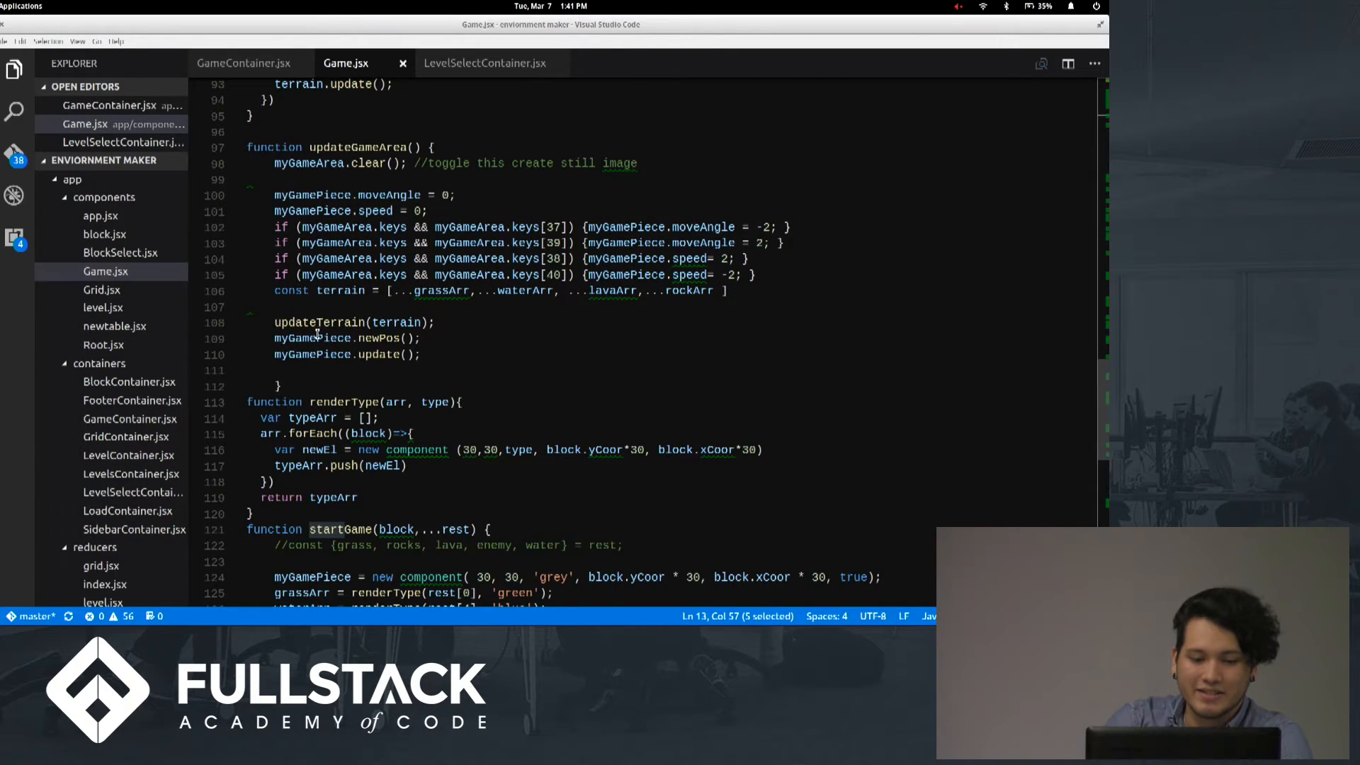
{"action": "scroll", "scroll_direction": "down", "scroll_amount": 3}
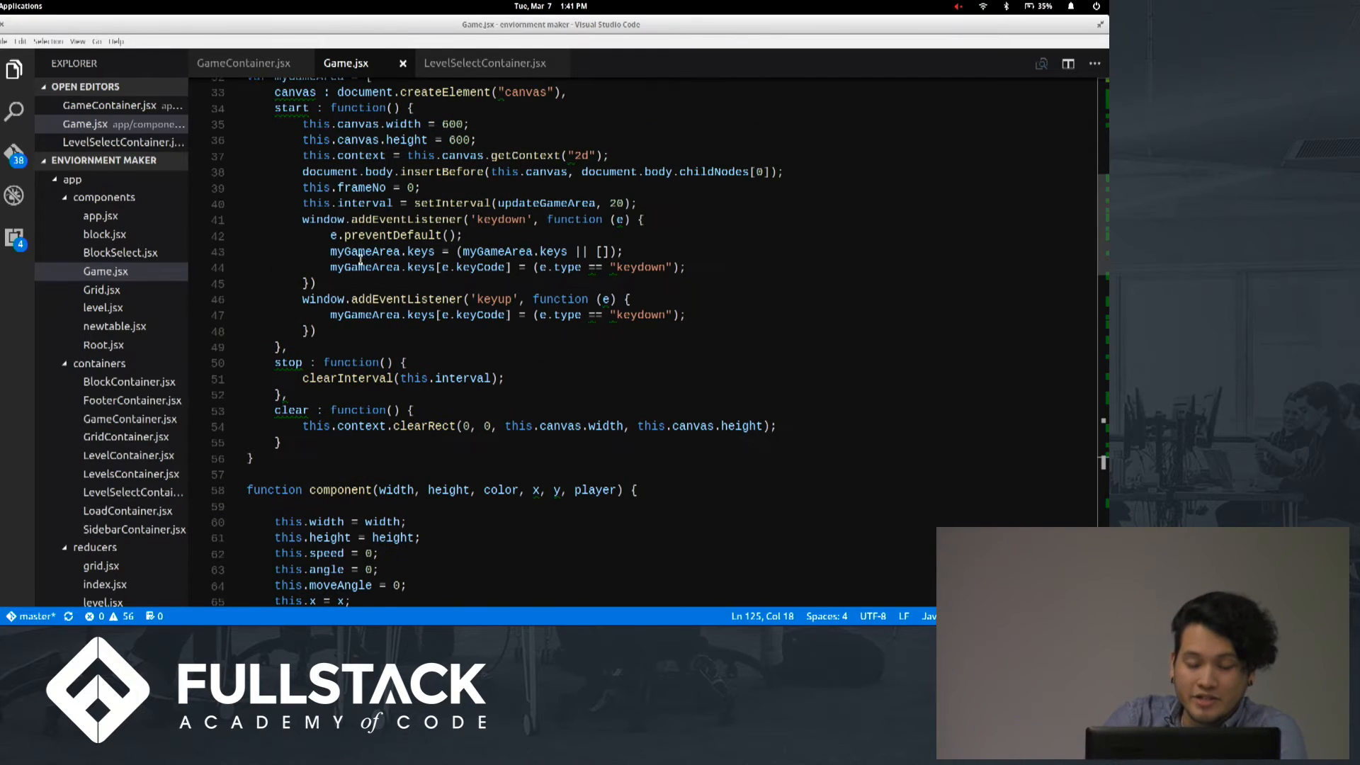
{"action": "mouse_move", "coordinate": [405, 307]}
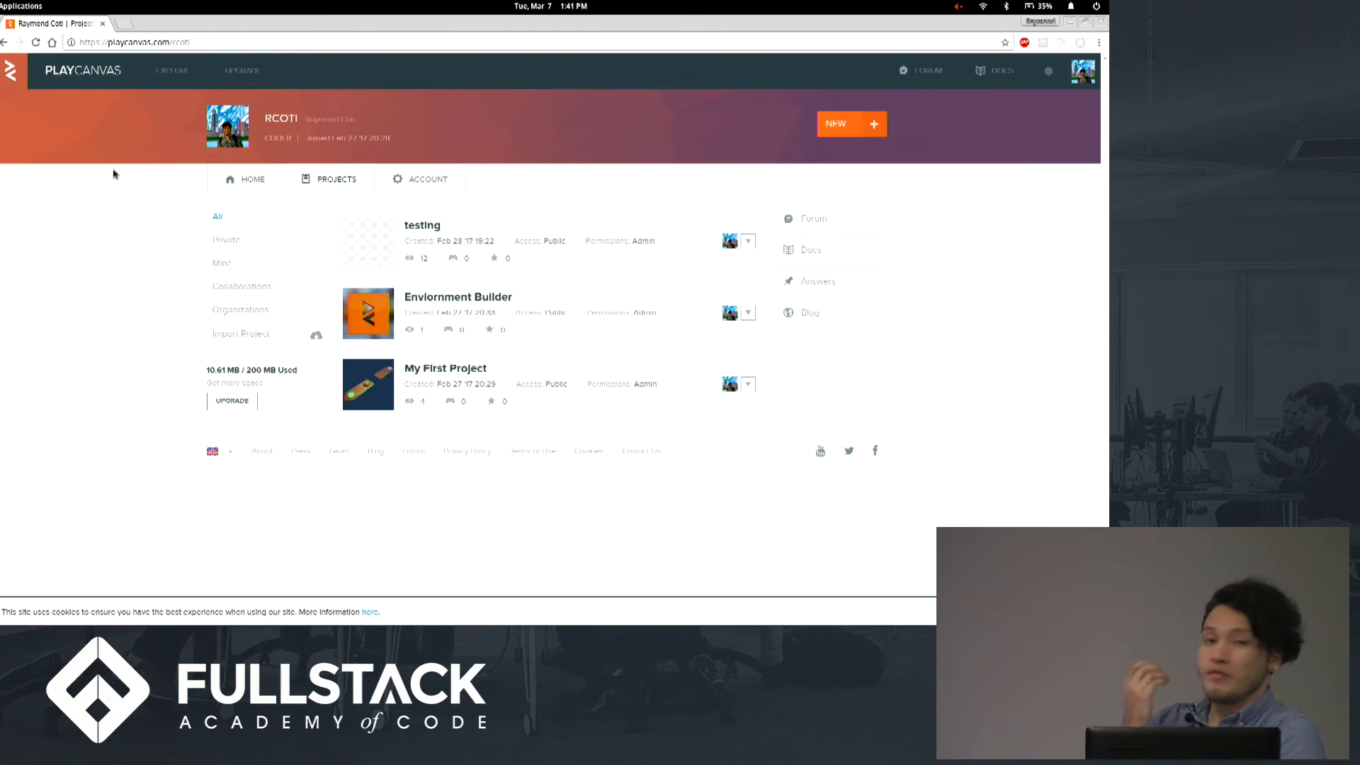
{"action": "mouse_move", "coordinate": [665, 208]}
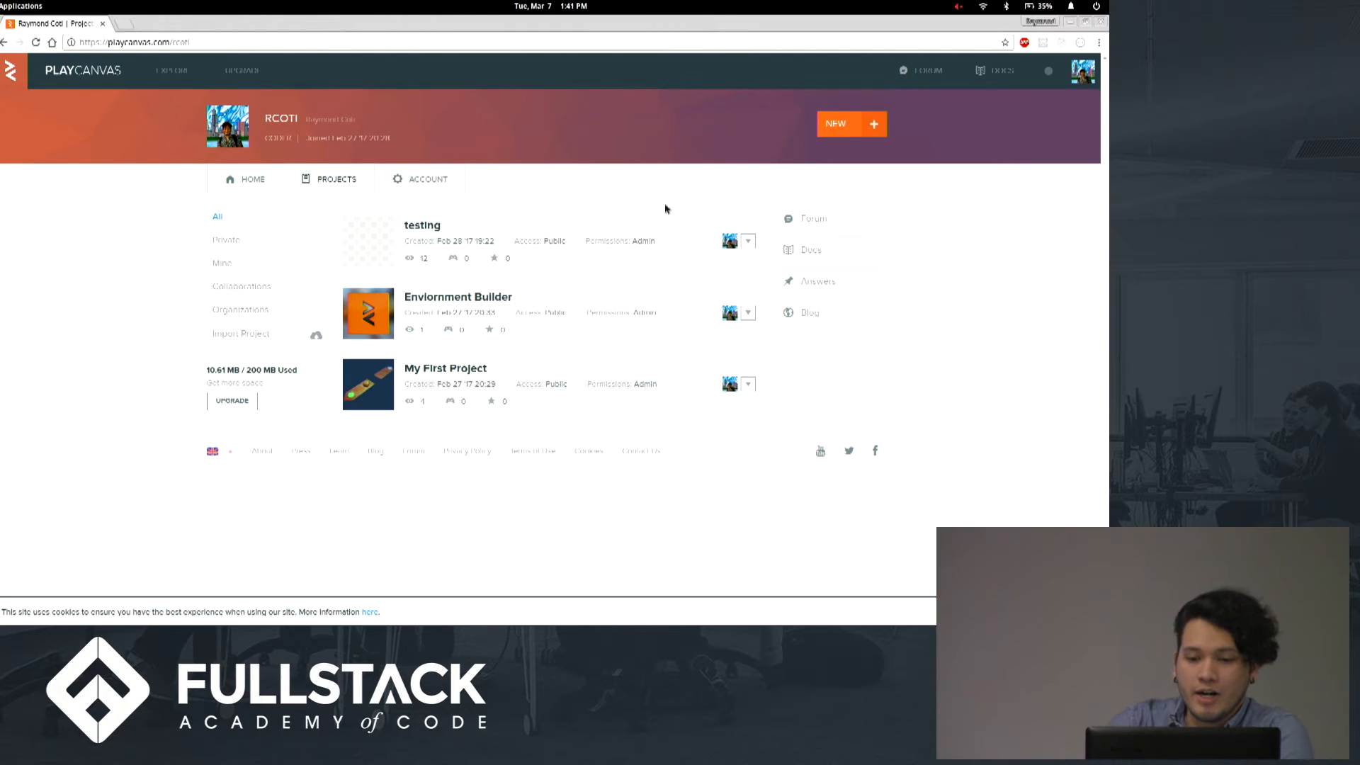
{"action": "mouse_move", "coordinate": [703, 200]}
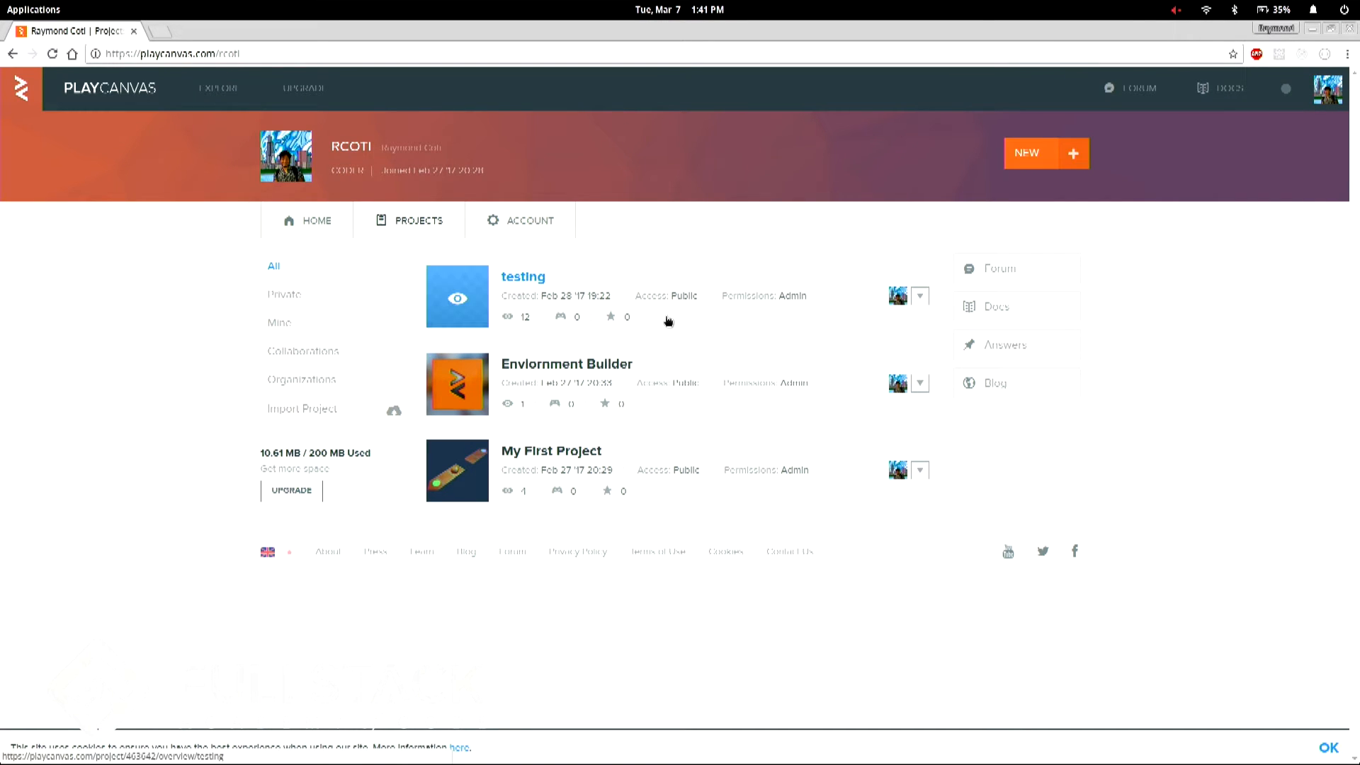
Create a blank project named 'presentation' and open it in the editor
{"action": "left_click", "coordinate": [1045, 153]}
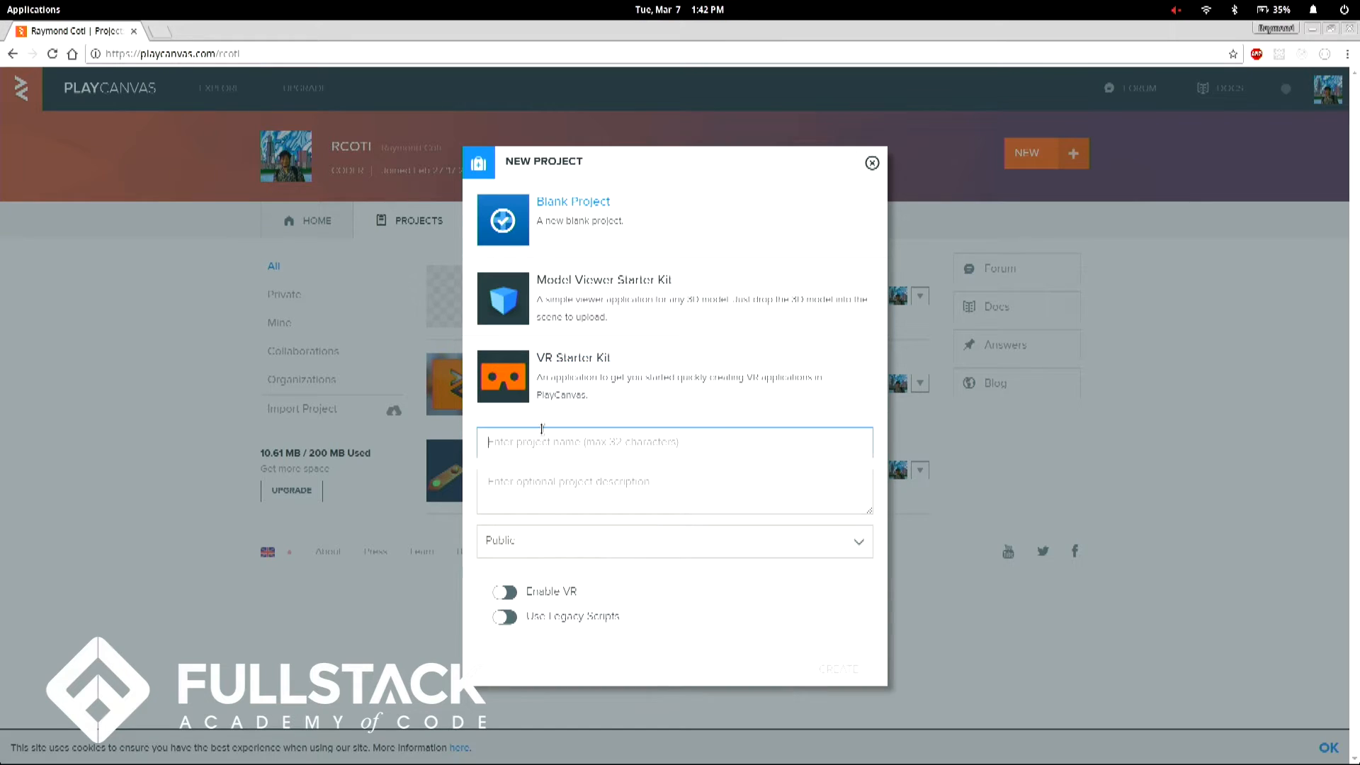
{"action": "type", "text": "presentation"}
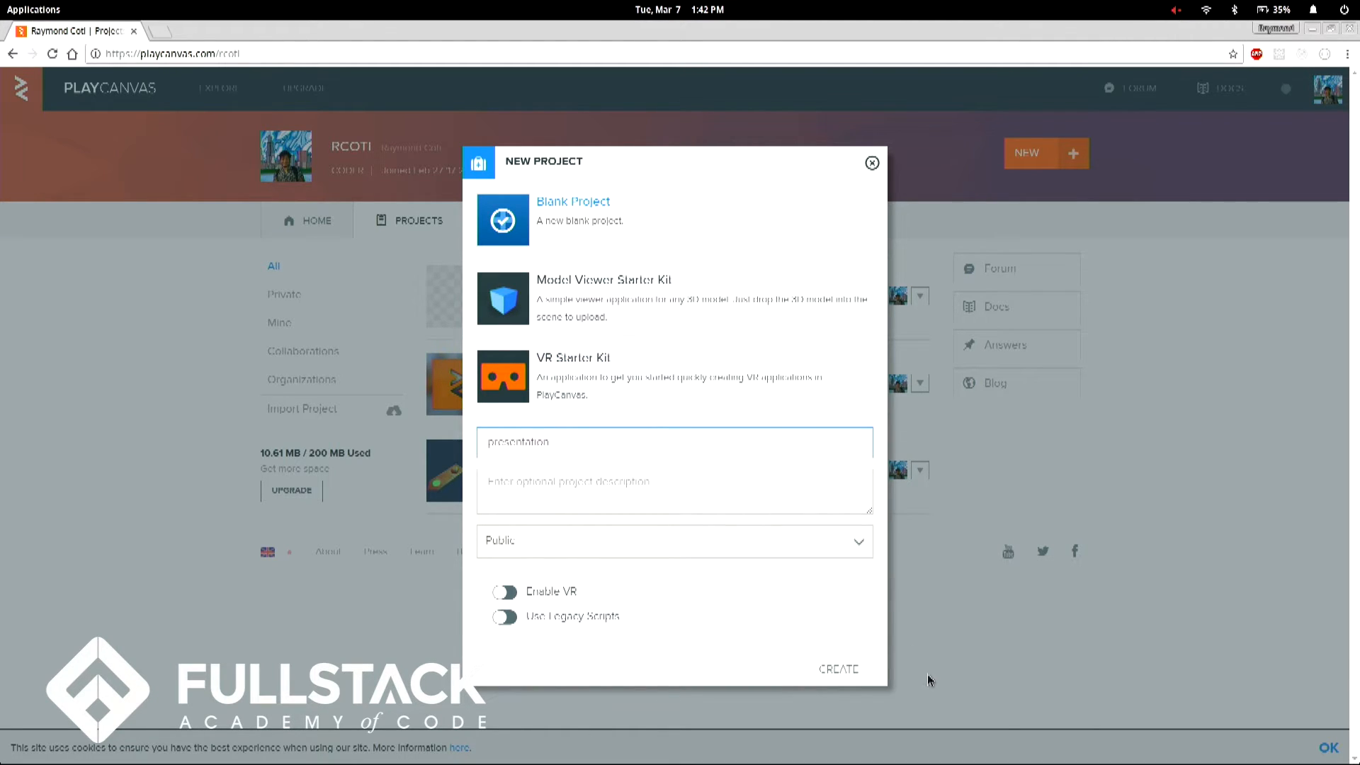
{"action": "left_click", "coordinate": [838, 668]}
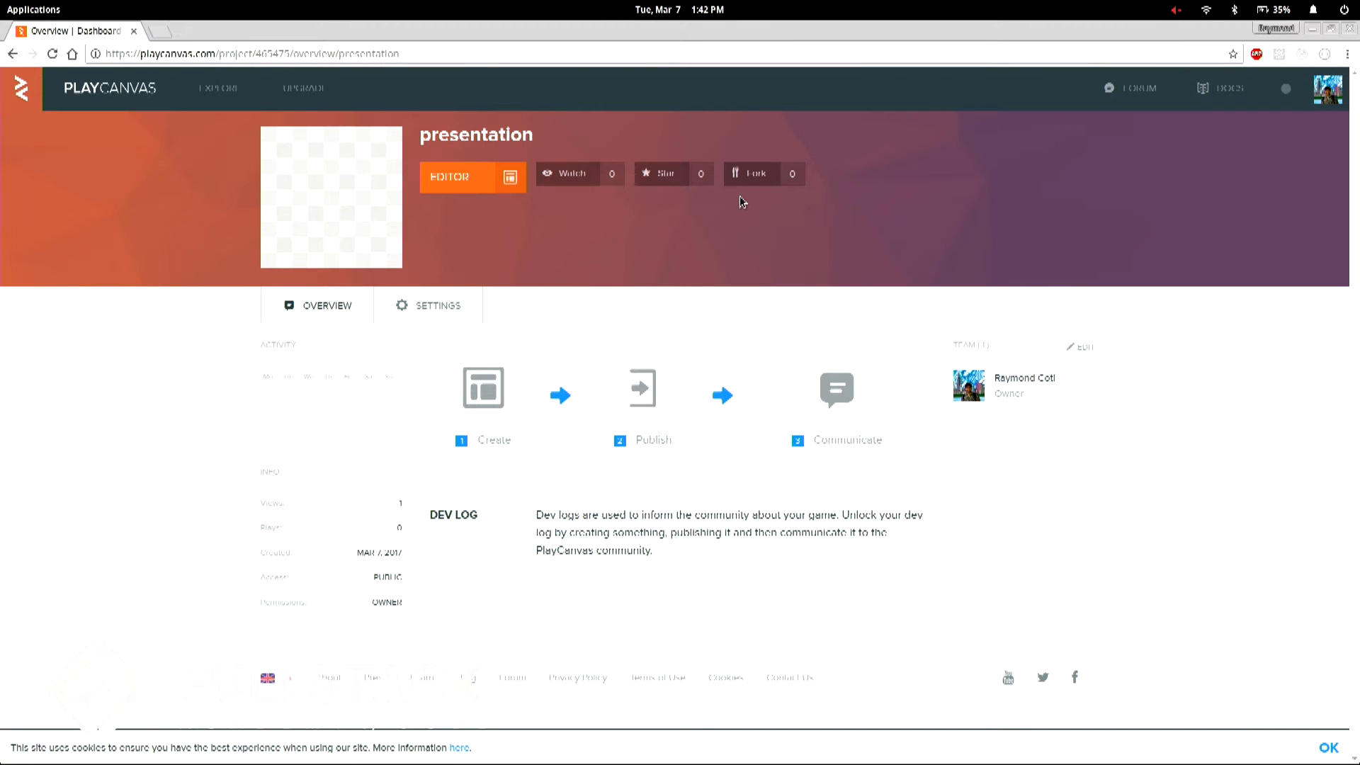
{"action": "mouse_move", "coordinate": [580, 173]}
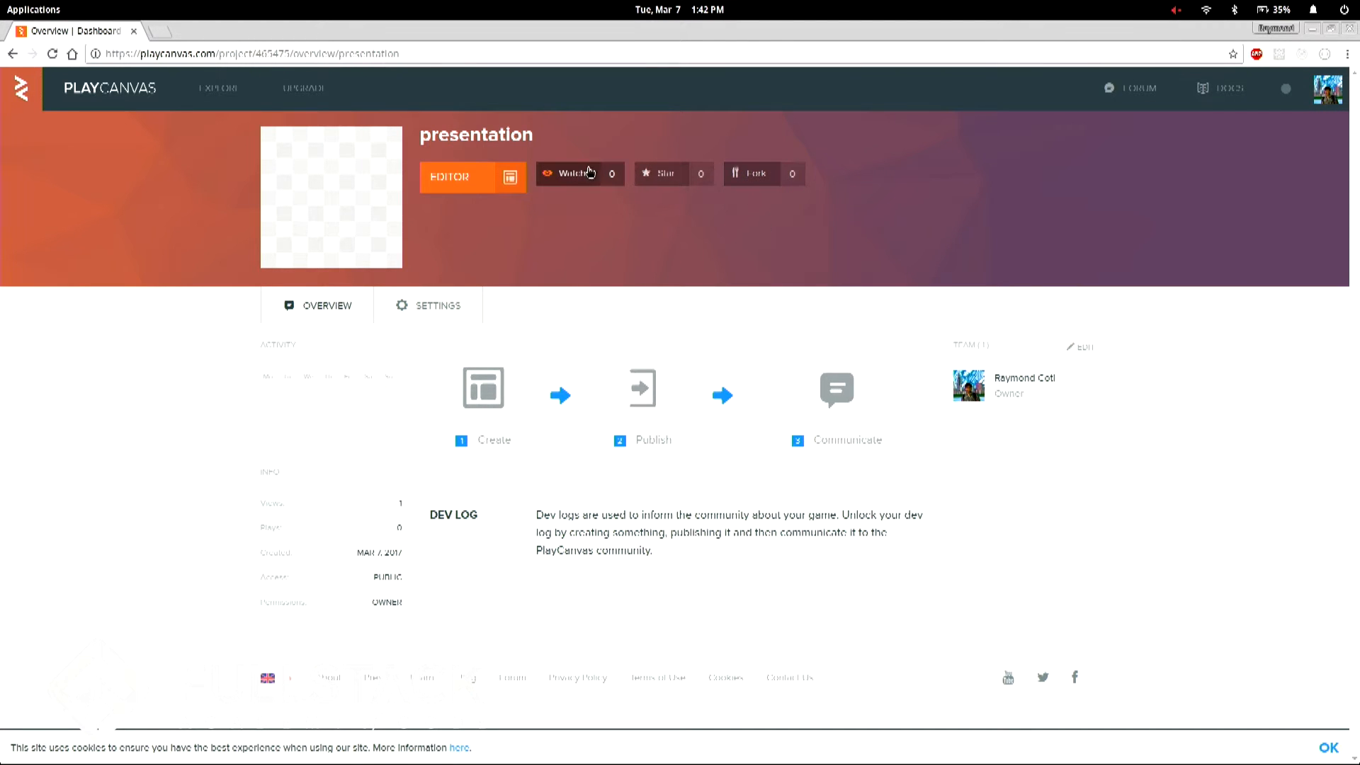
{"action": "mouse_move", "coordinate": [622, 214]}
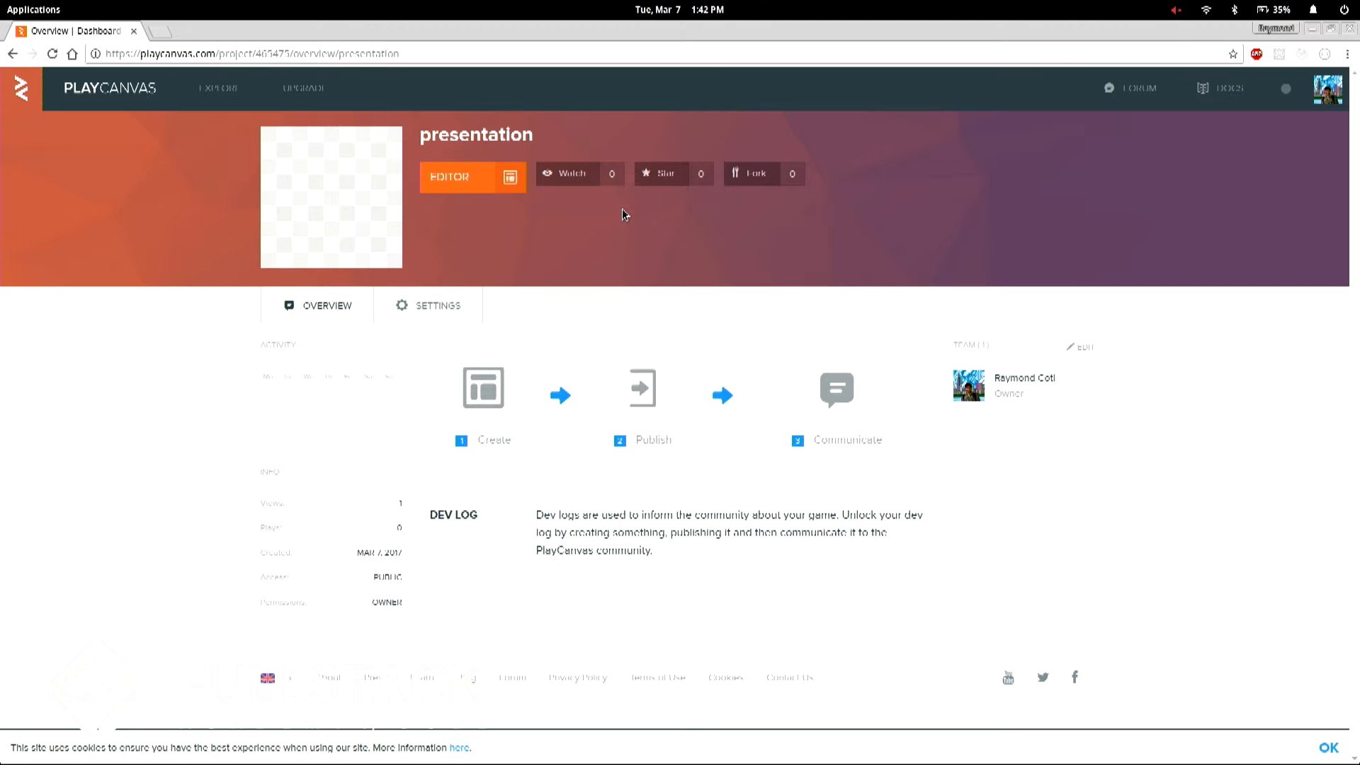
{"action": "left_click", "coordinate": [448, 177]}
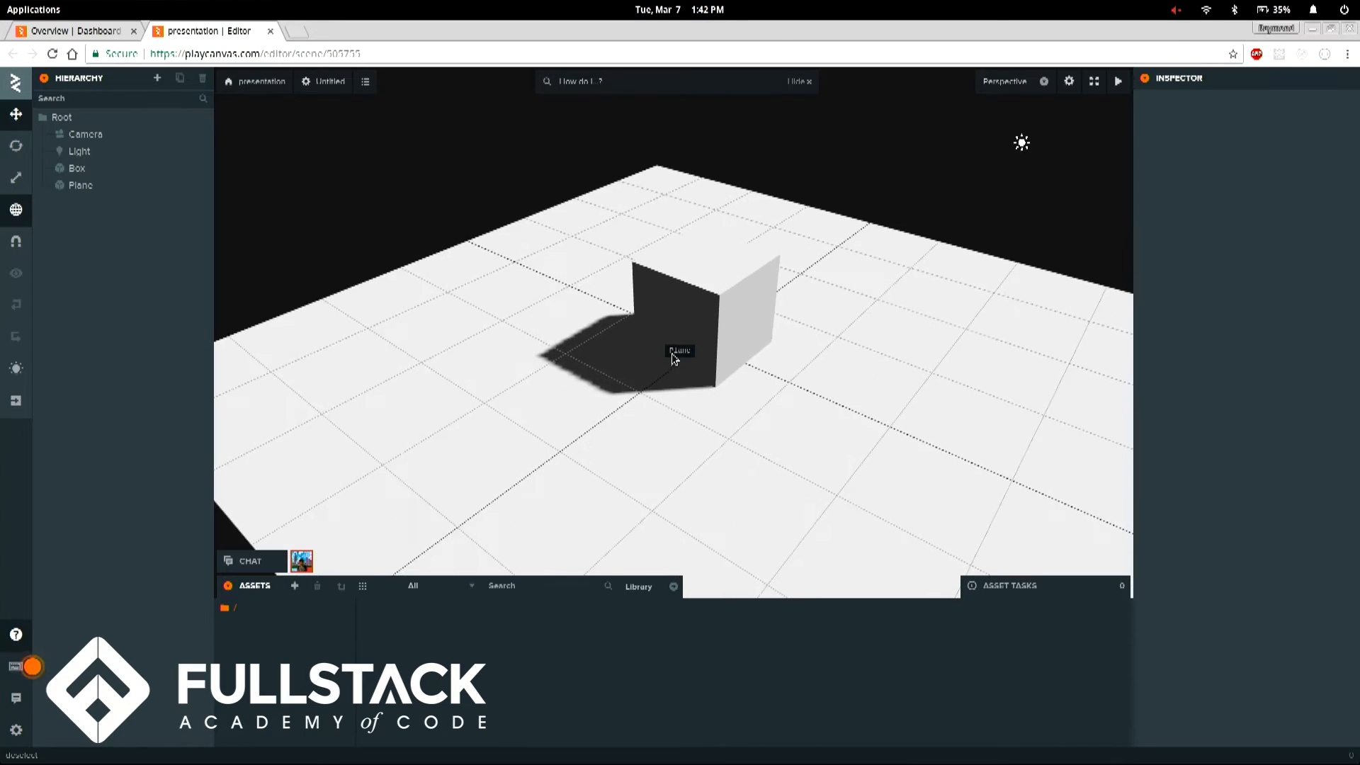
Launch the default box-on-plane scene, then return to the editor
{"action": "left_click", "coordinate": [1117, 81]}
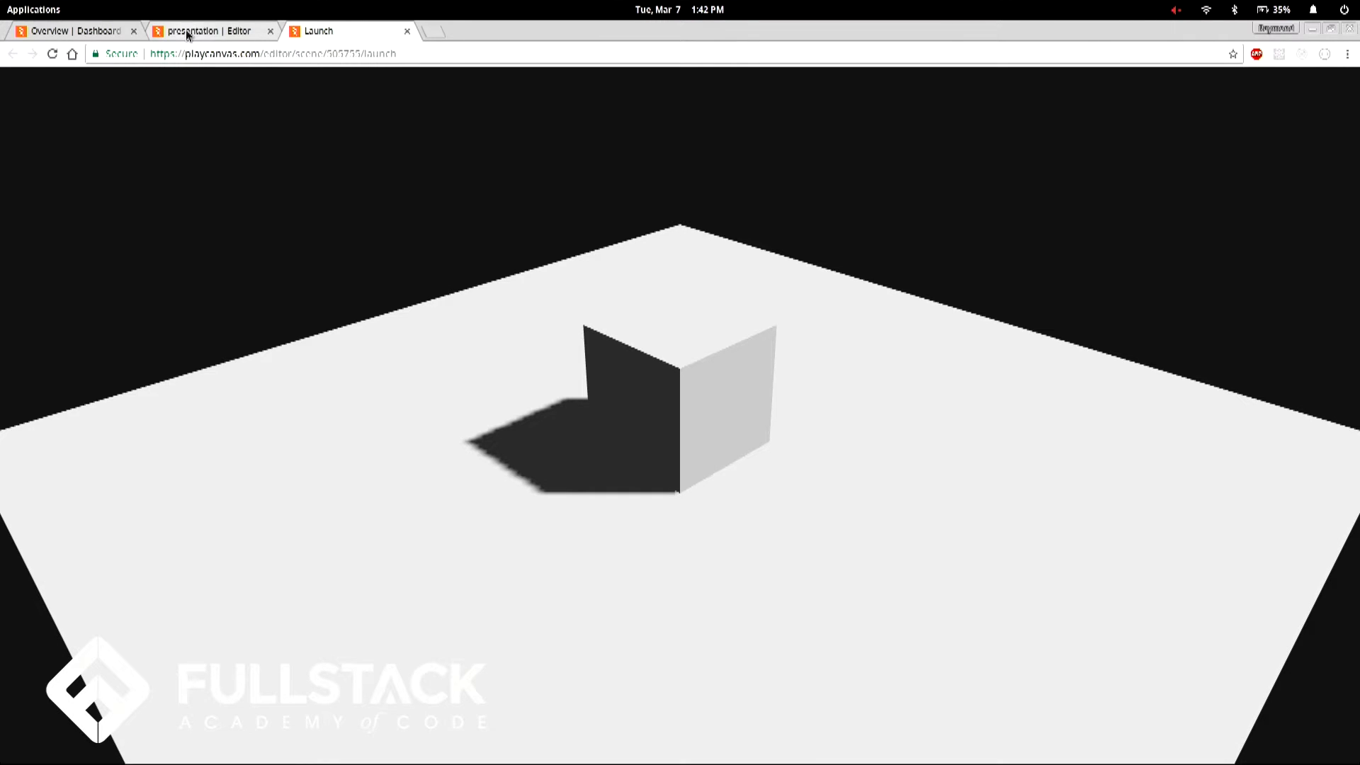
{"action": "left_click", "coordinate": [208, 30]}
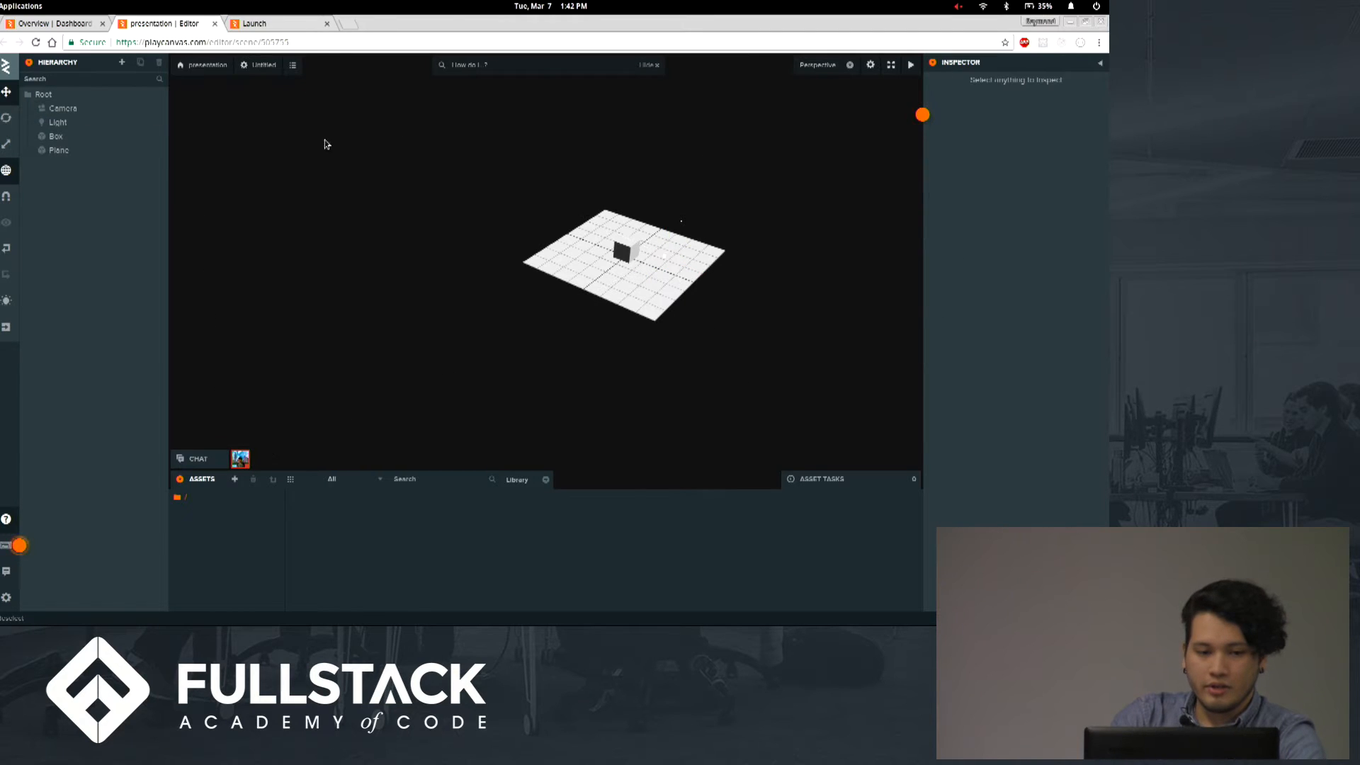
{"action": "left_click", "coordinate": [62, 108]}
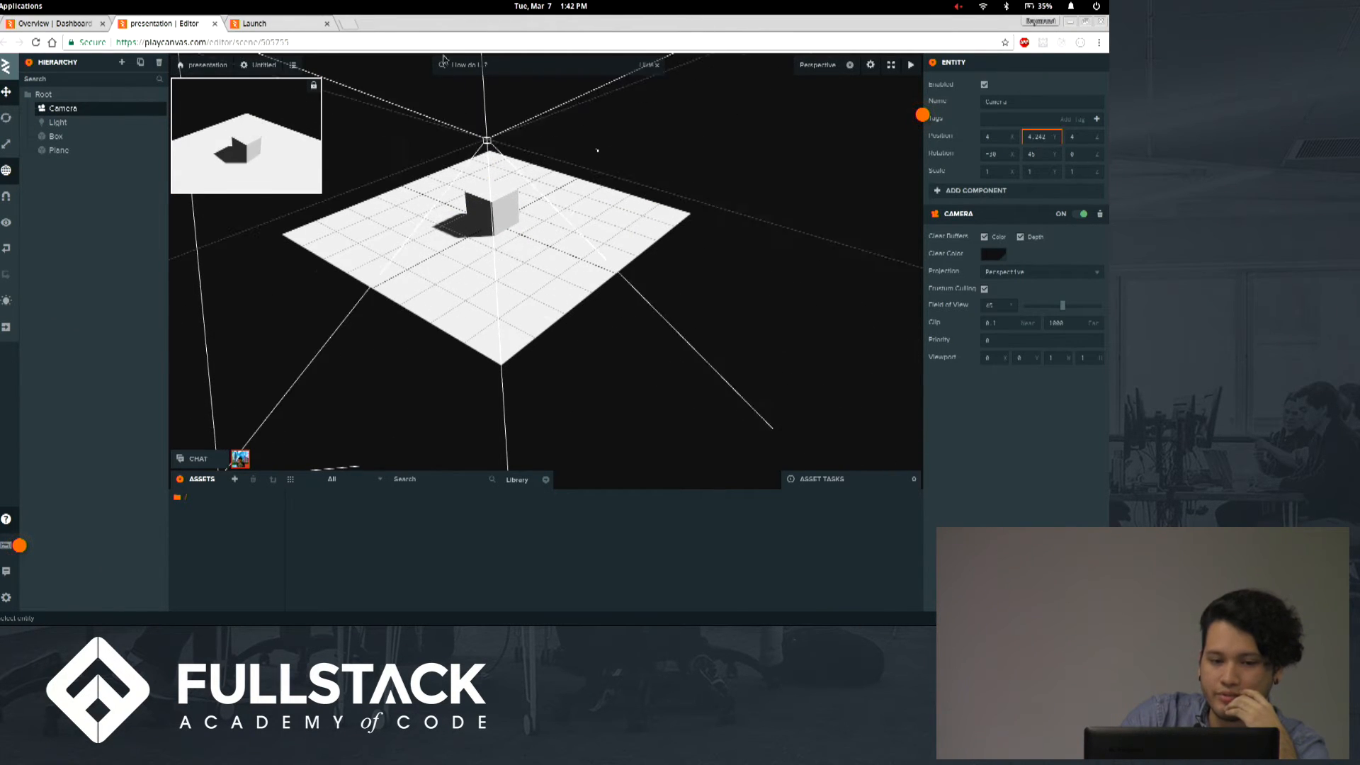
{"action": "left_click", "coordinate": [55, 135]}
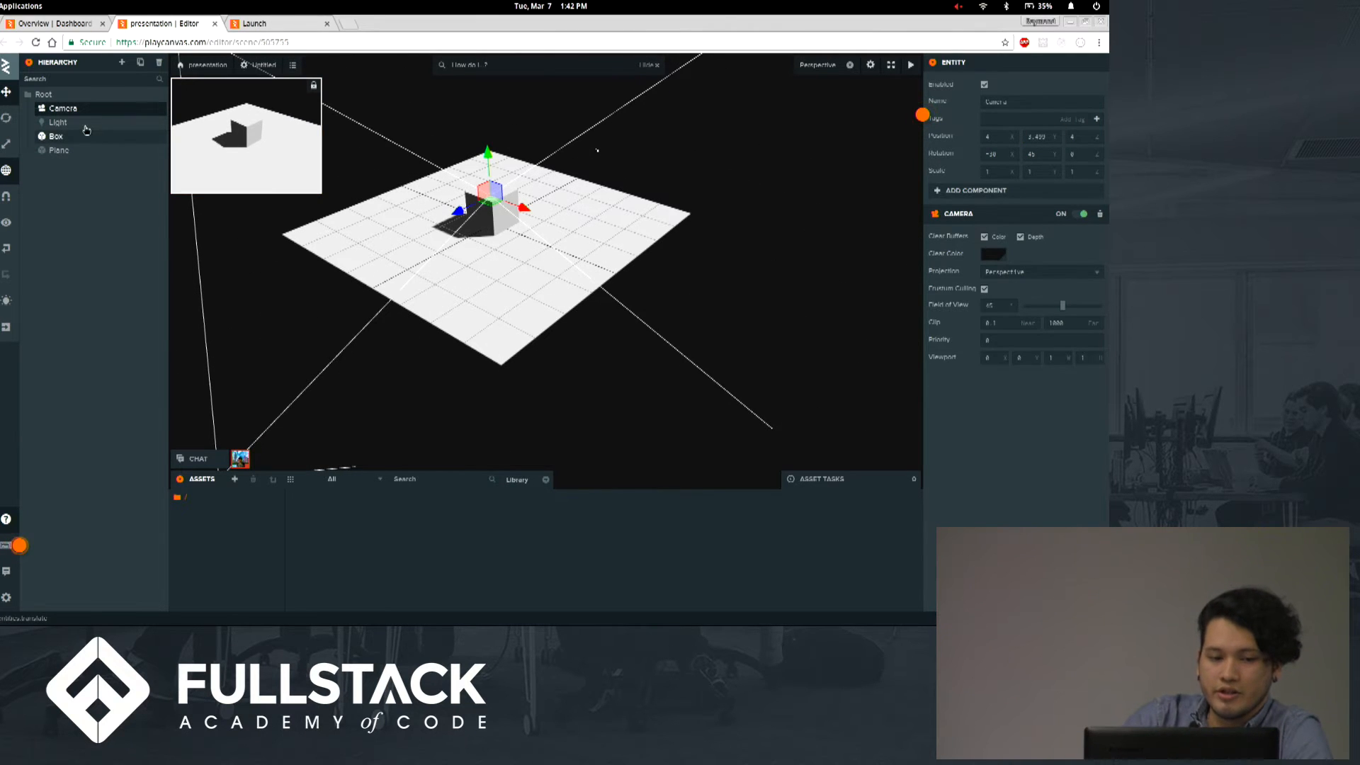
{"action": "left_click", "coordinate": [58, 121]}
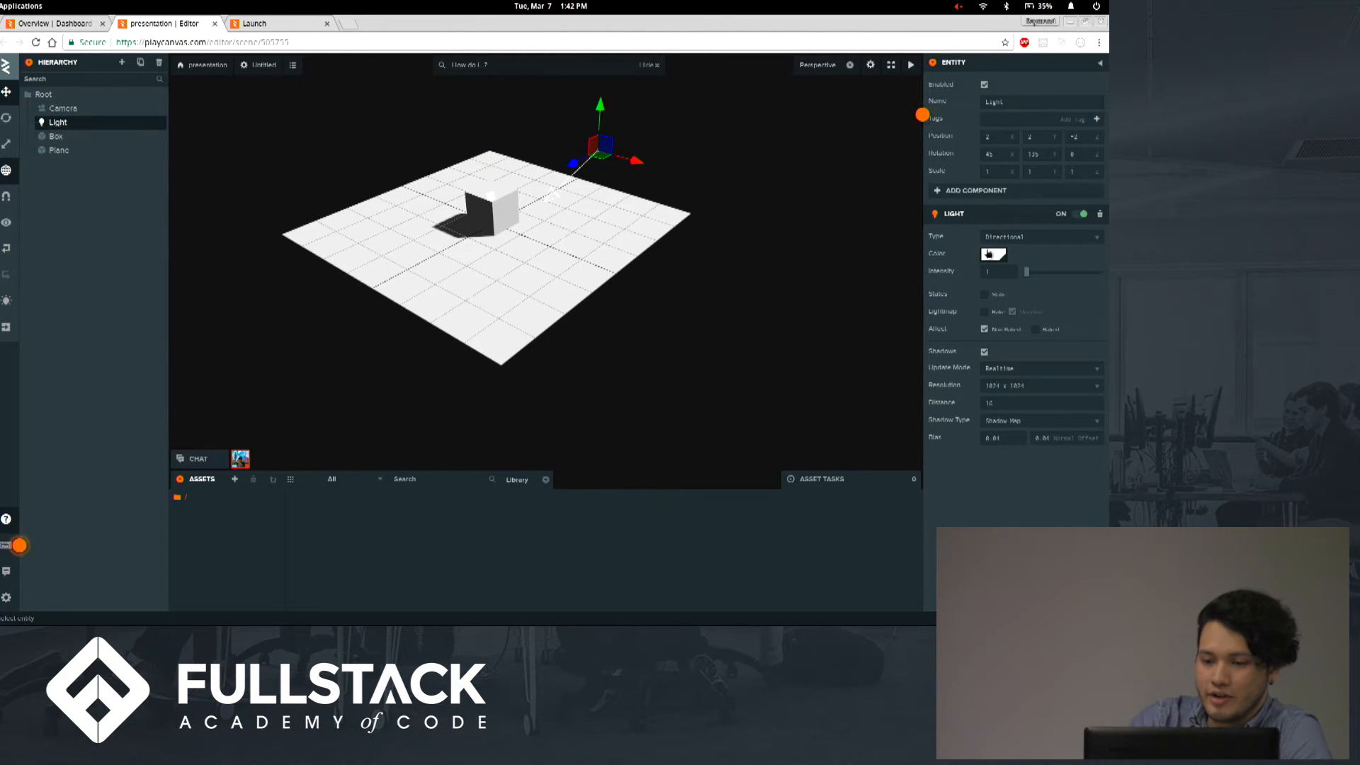
{"action": "left_click", "coordinate": [994, 253]}
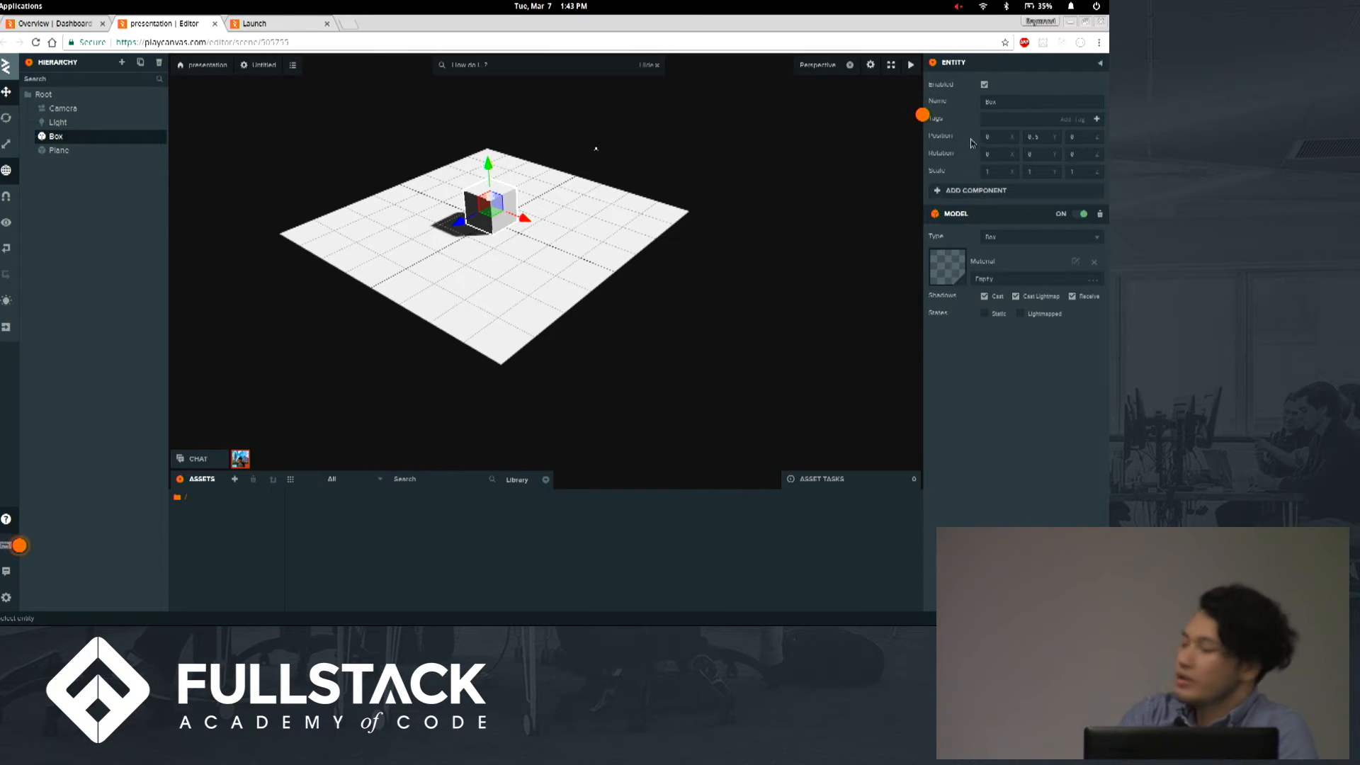
{"action": "mouse_move", "coordinate": [953, 337]}
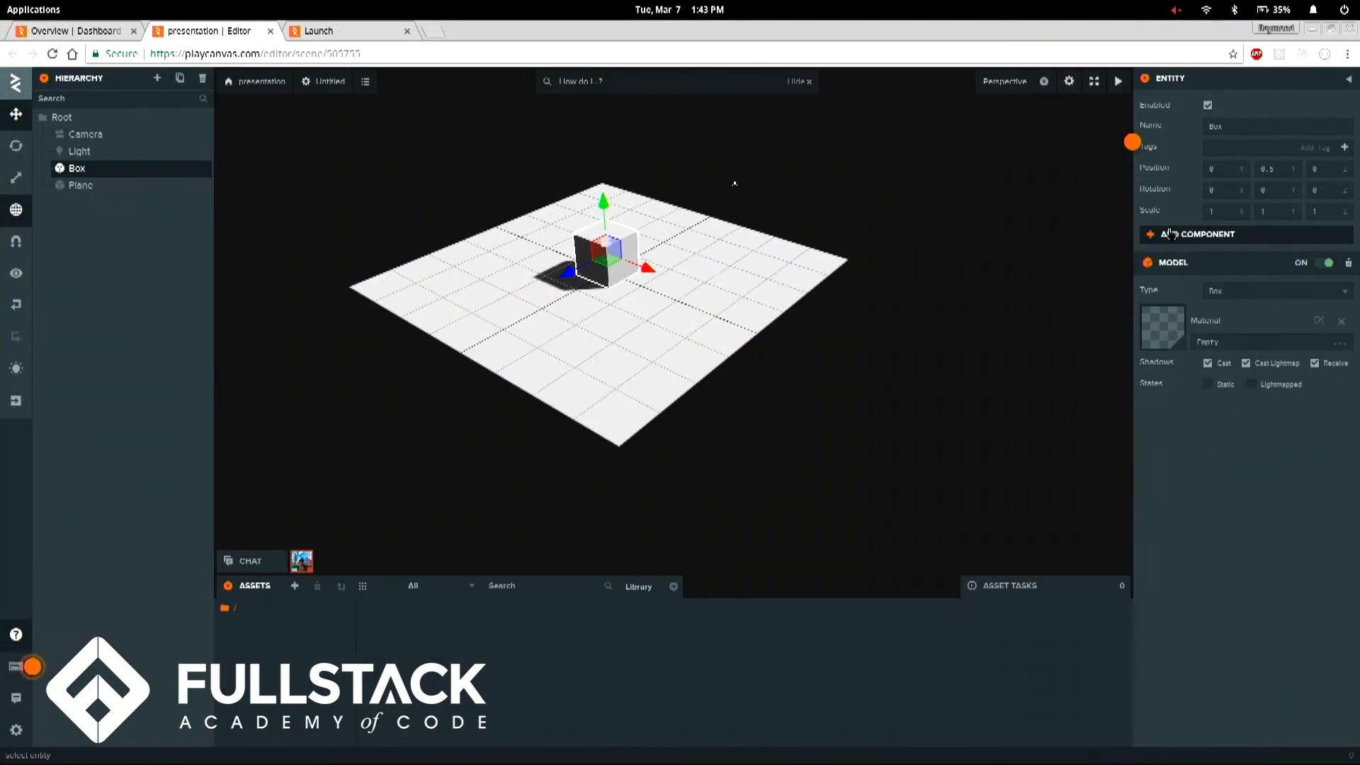
Give Box a Script component with a new 'moveplayer' script and open it
{"action": "left_click", "coordinate": [1201, 235]}
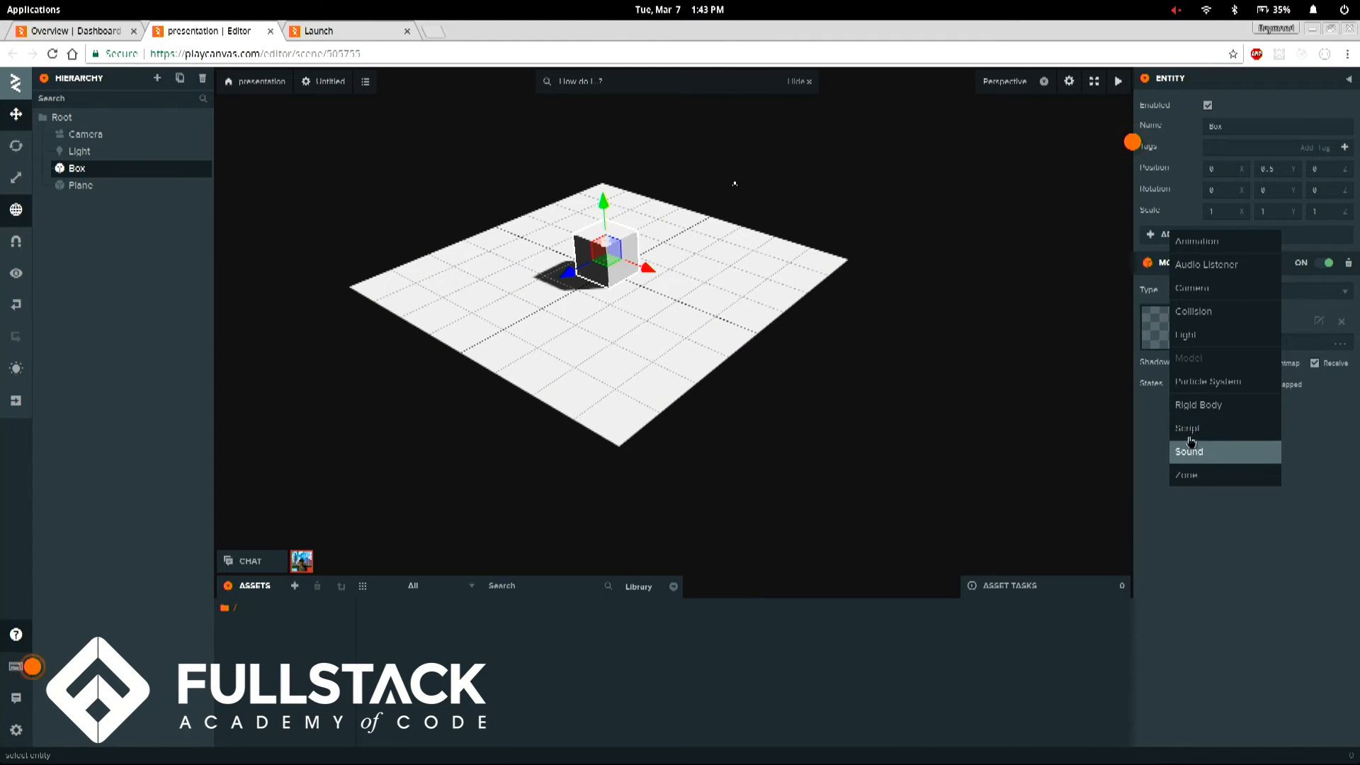
{"action": "left_click", "coordinate": [1186, 427]}
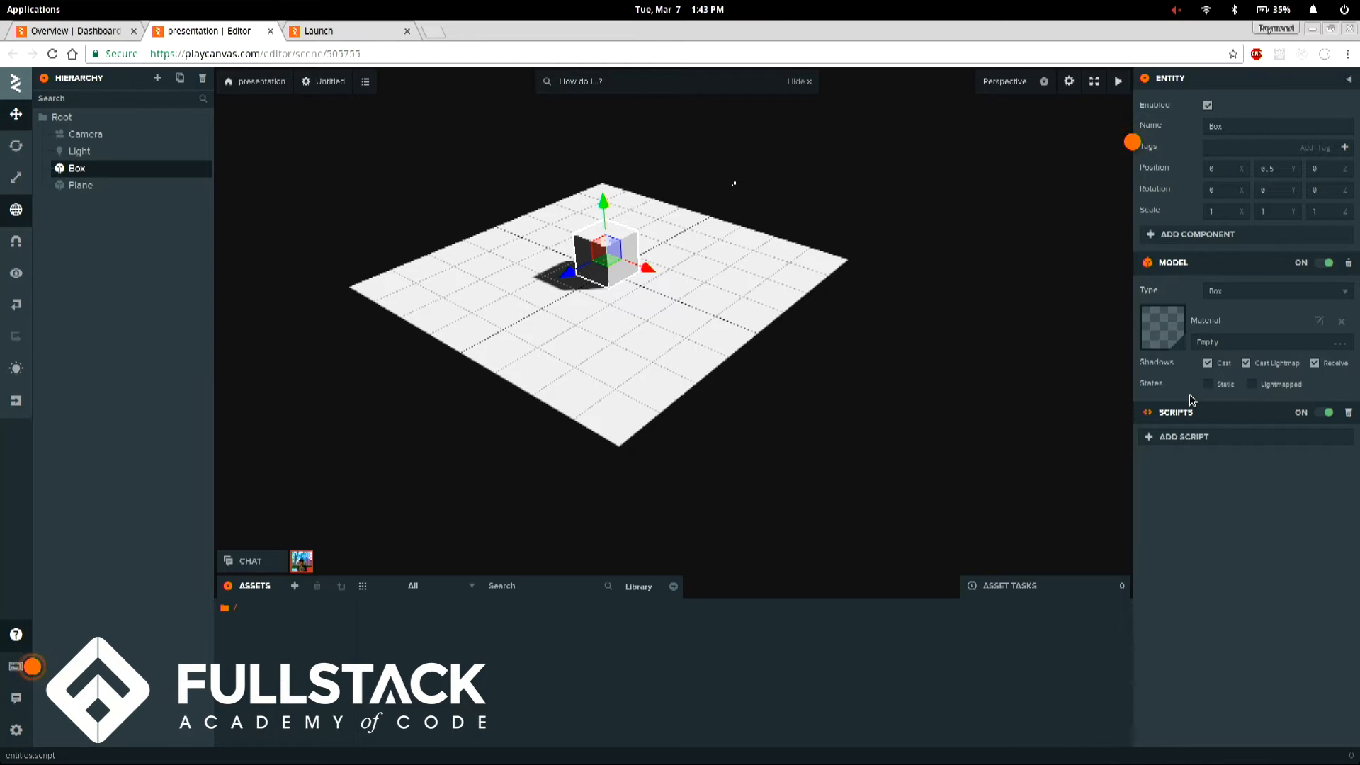
{"action": "left_click", "coordinate": [1182, 436]}
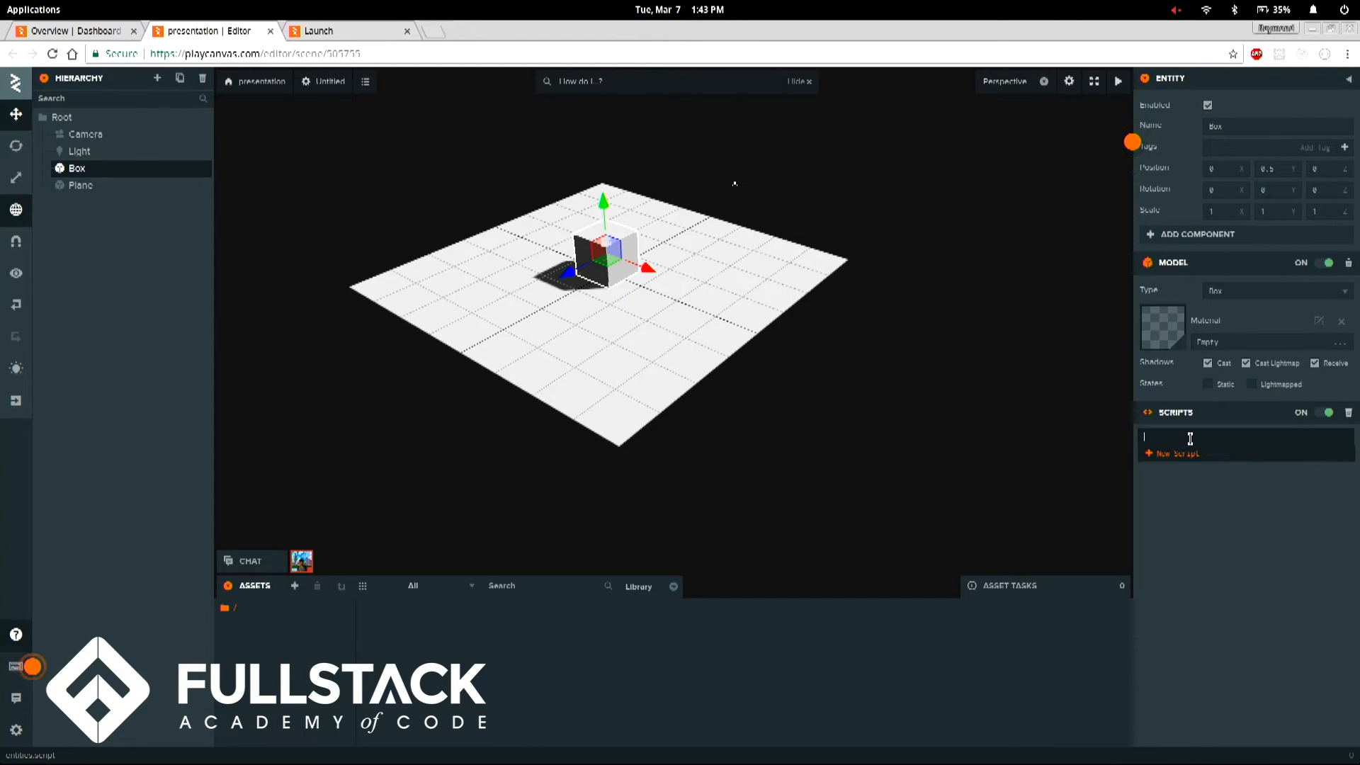
{"action": "left_click", "coordinate": [1176, 453]}
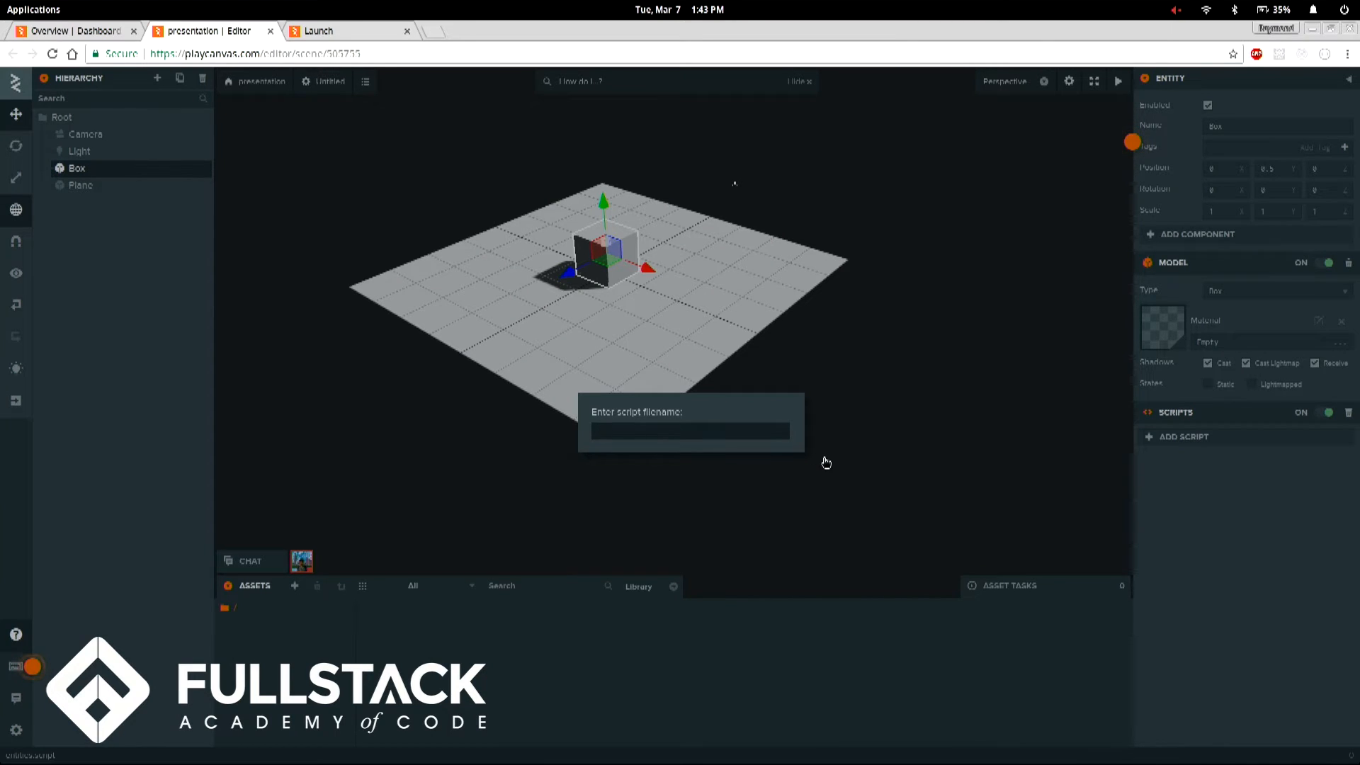
{"action": "type", "text": "moveplayer"}
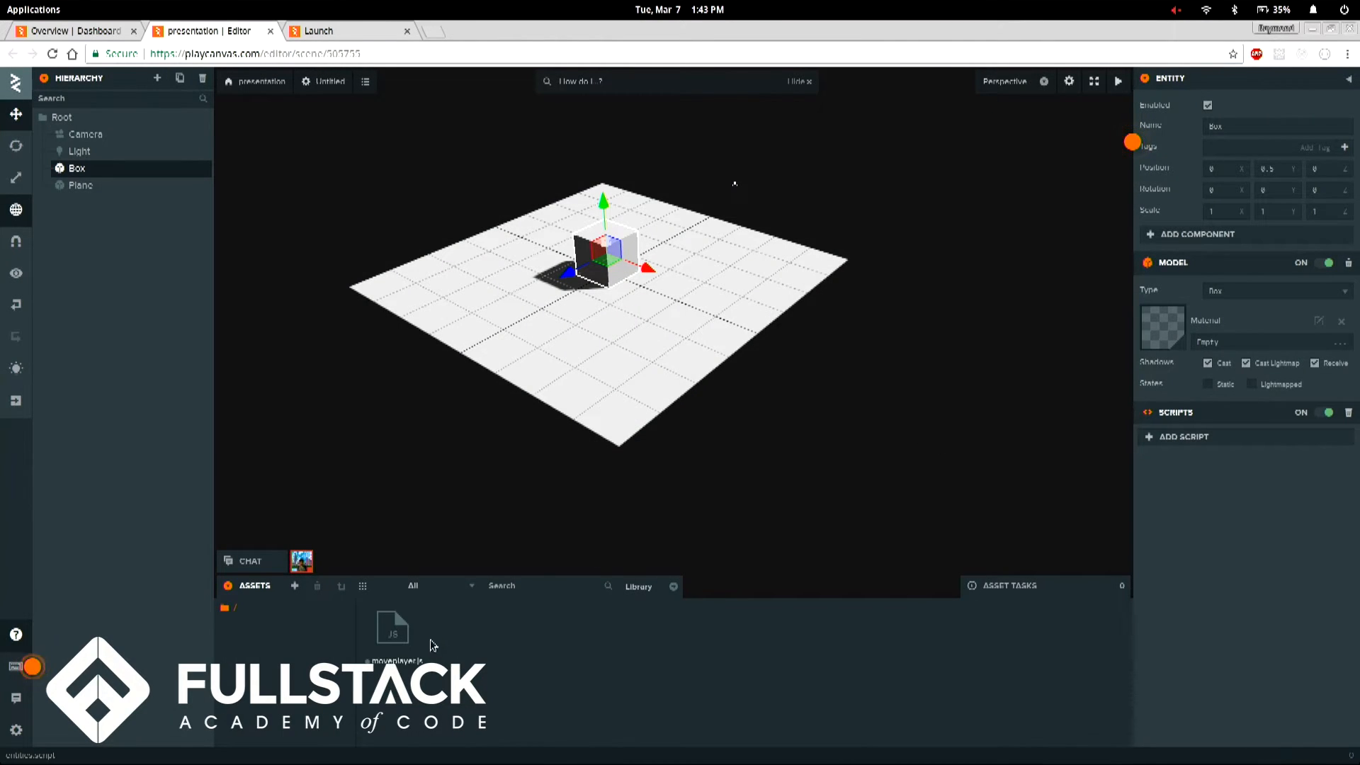
{"action": "double_click", "coordinate": [392, 626]}
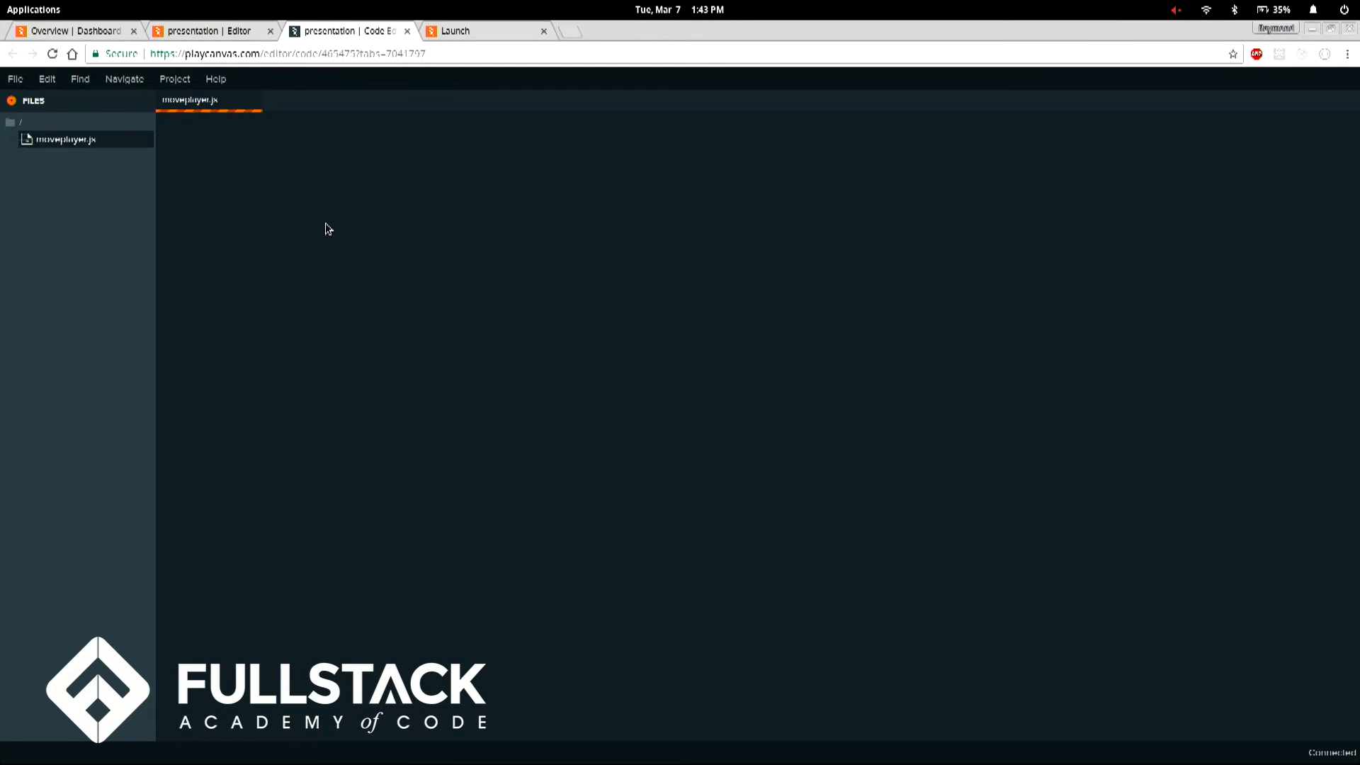
Place the caret inside moveplayer.js's template initialize function
{"action": "left_click", "coordinate": [68, 138]}
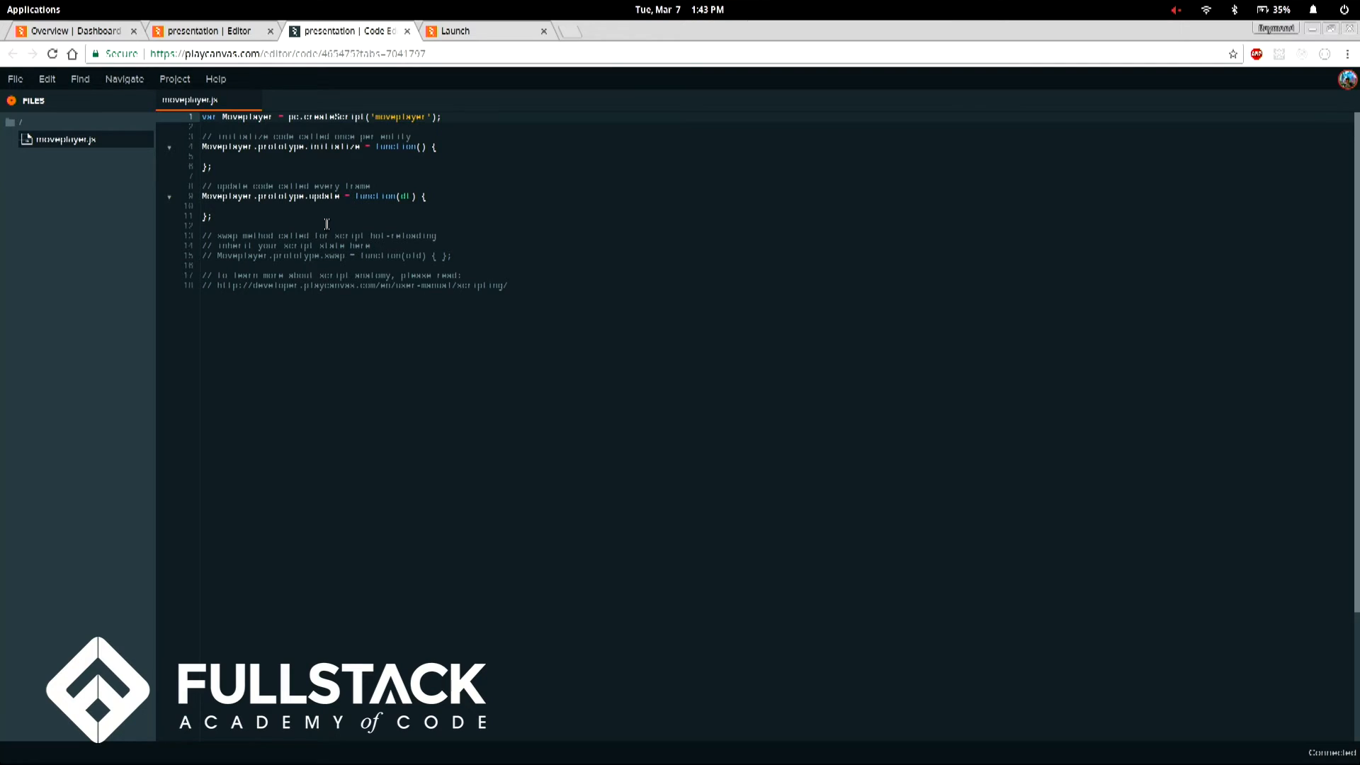
{"action": "mouse_move", "coordinate": [299, 206]}
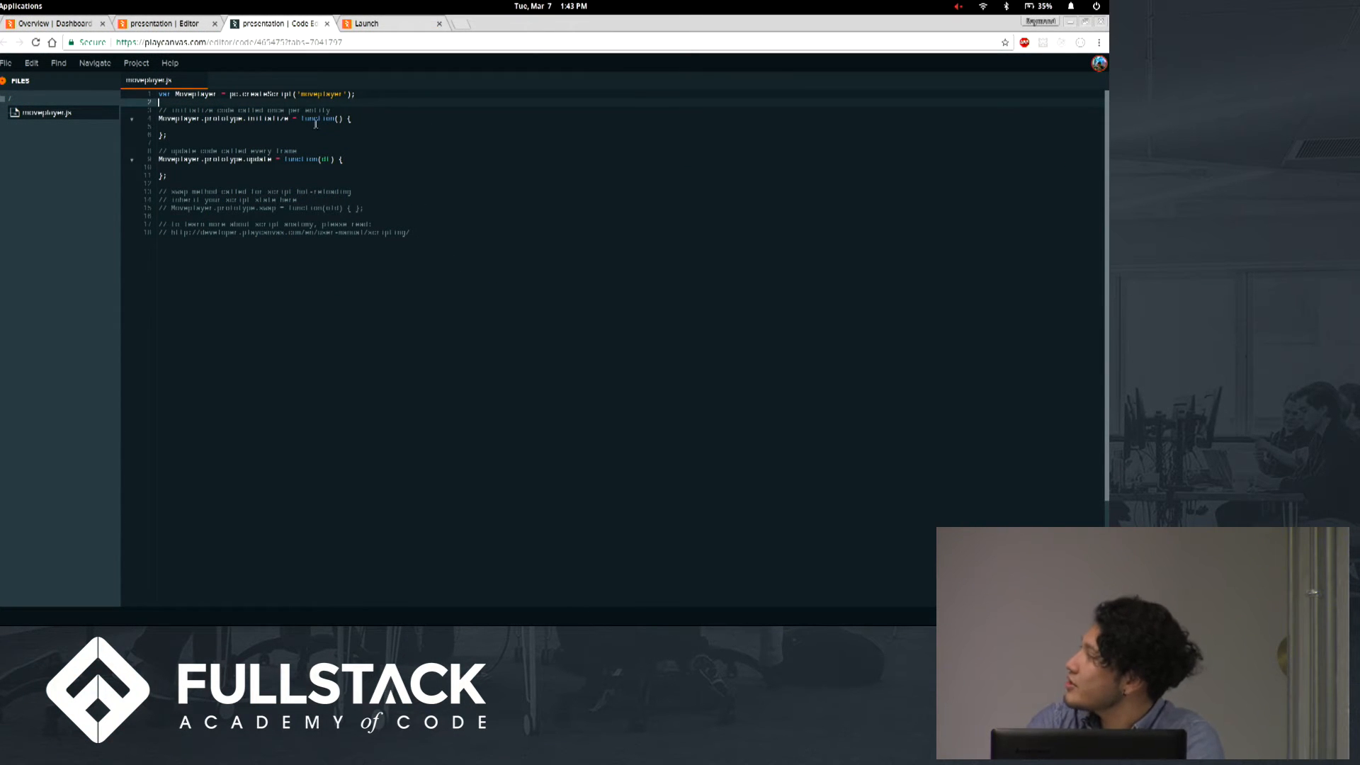
{"action": "double_click", "coordinate": [264, 119]}
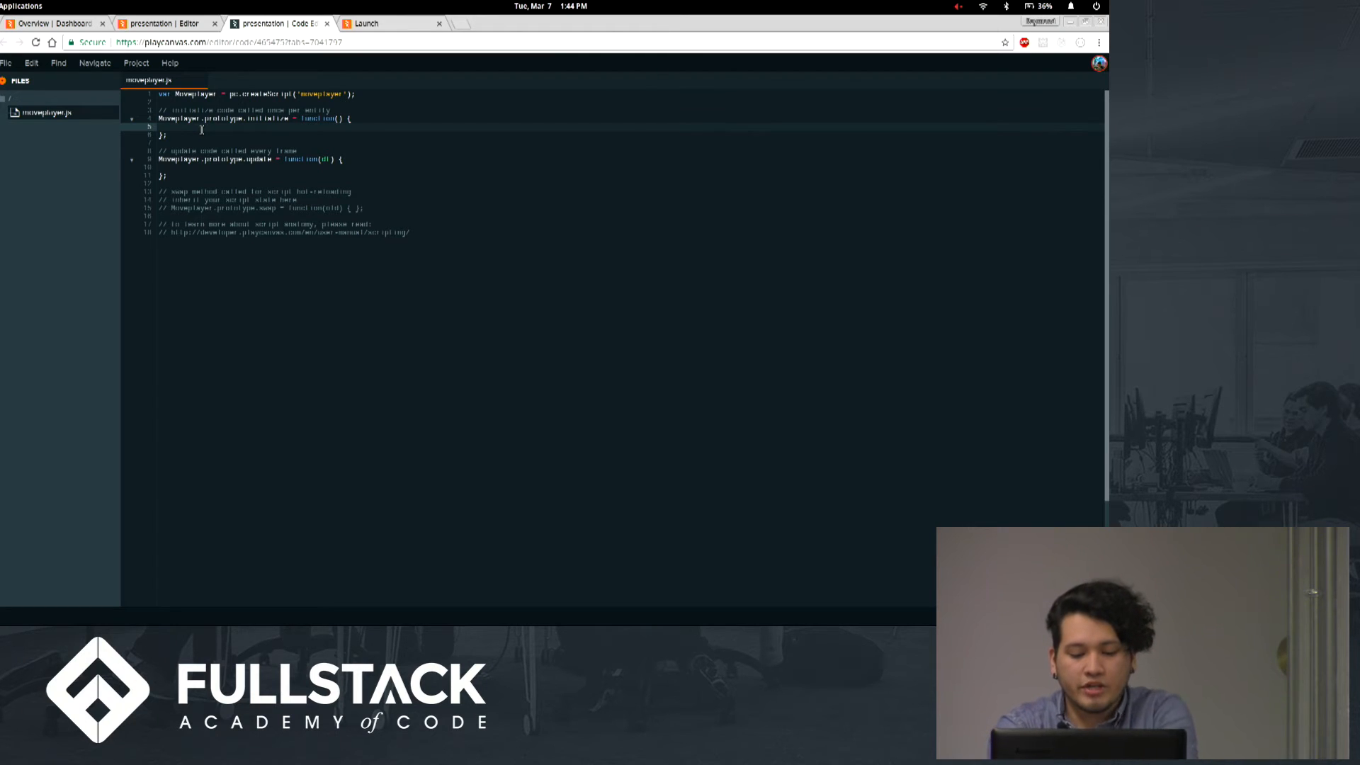
Log 'hello' in initialize and 'hi again' in update, save, and return to the editor
{"action": "type", "text": "console"}
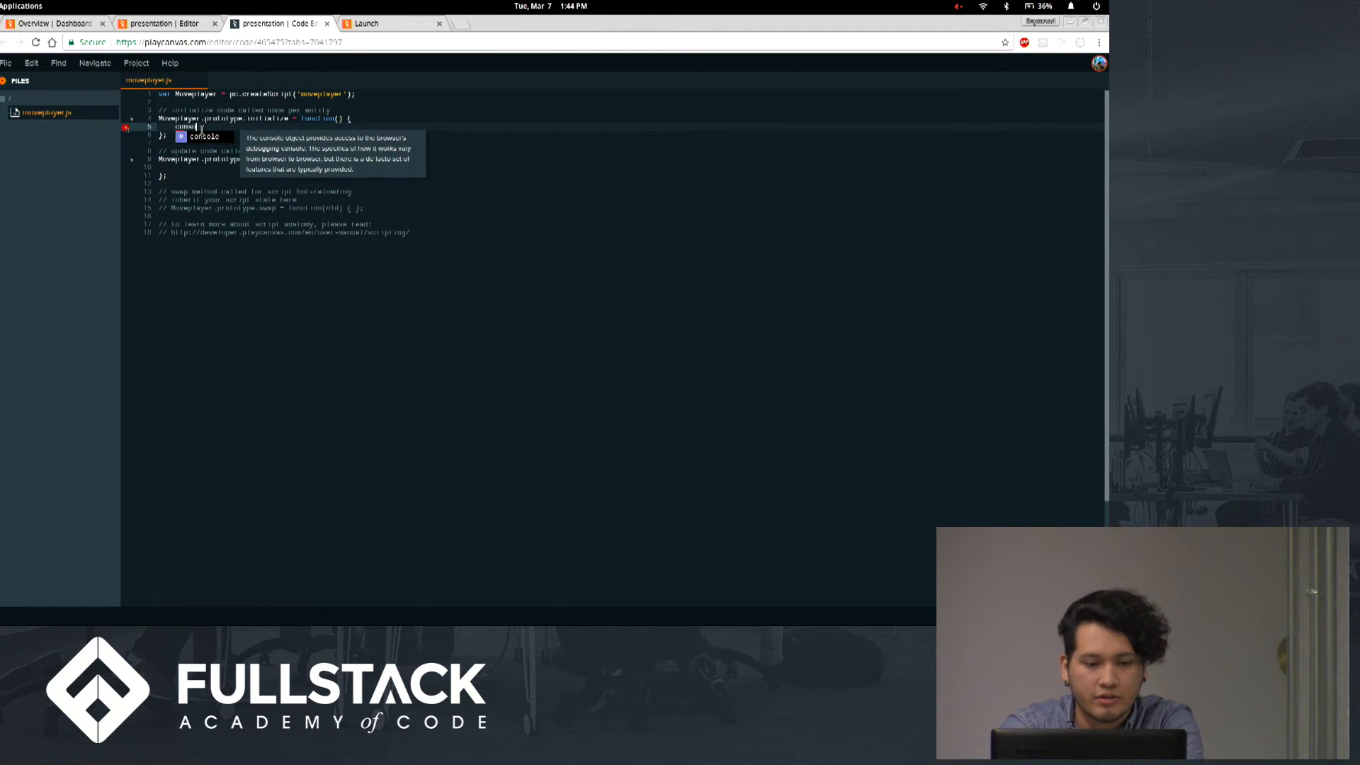
{"action": "type", "text": ".log"}
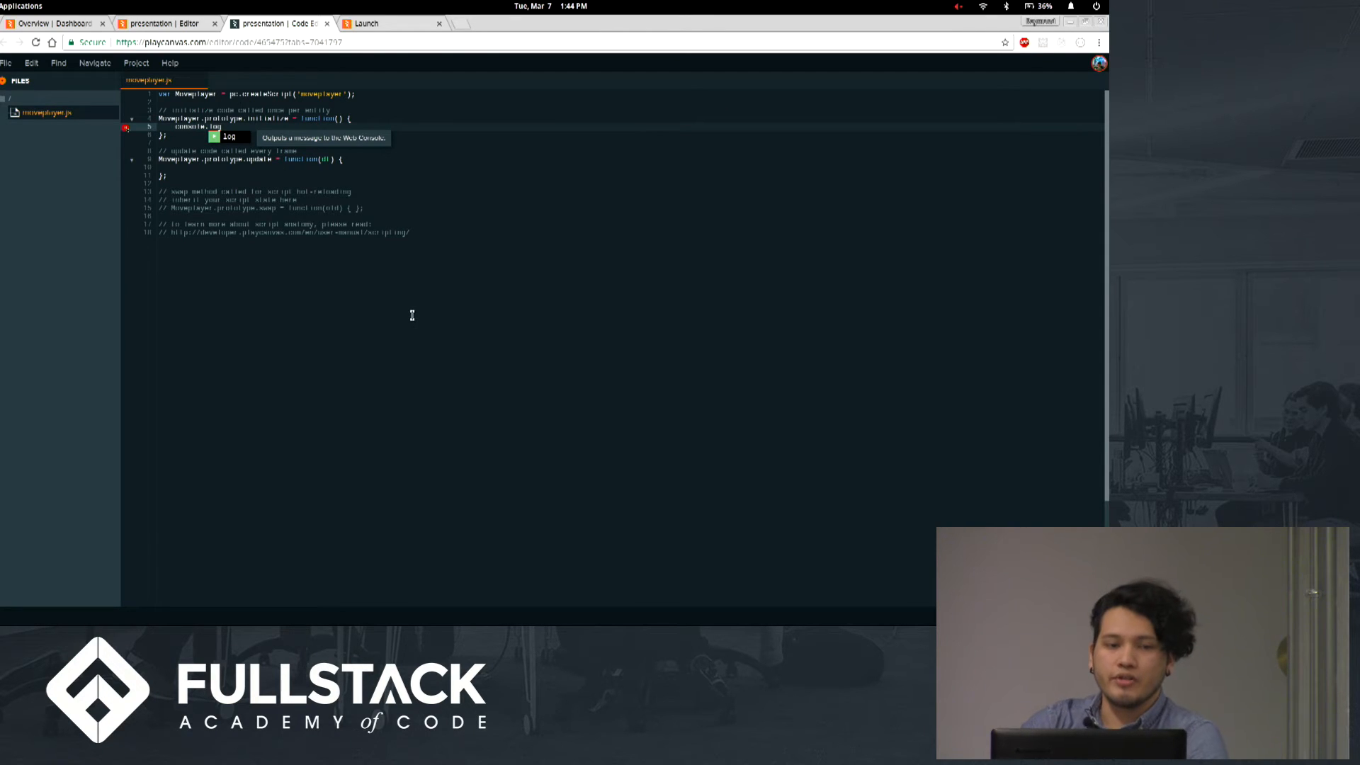
{"action": "type", "text": "()"}
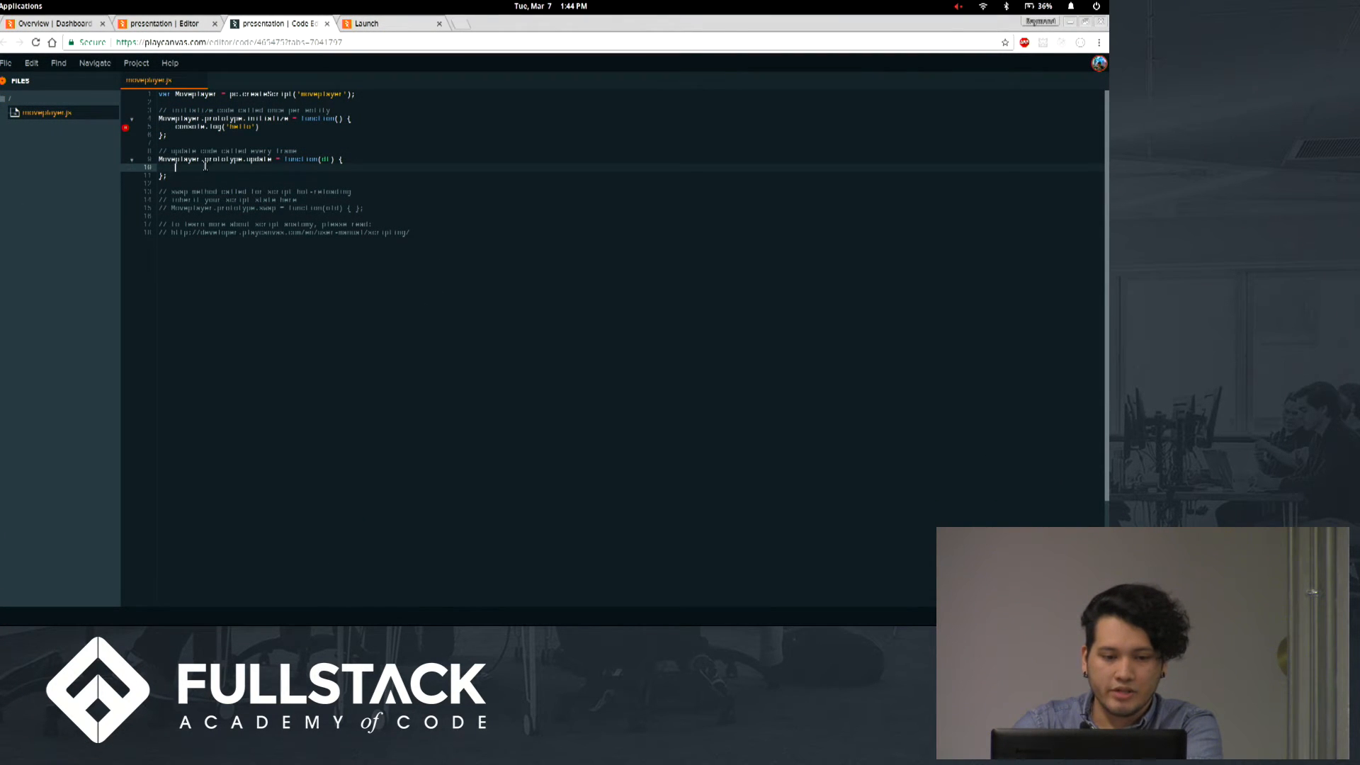
{"action": "type", "text": "cons("}
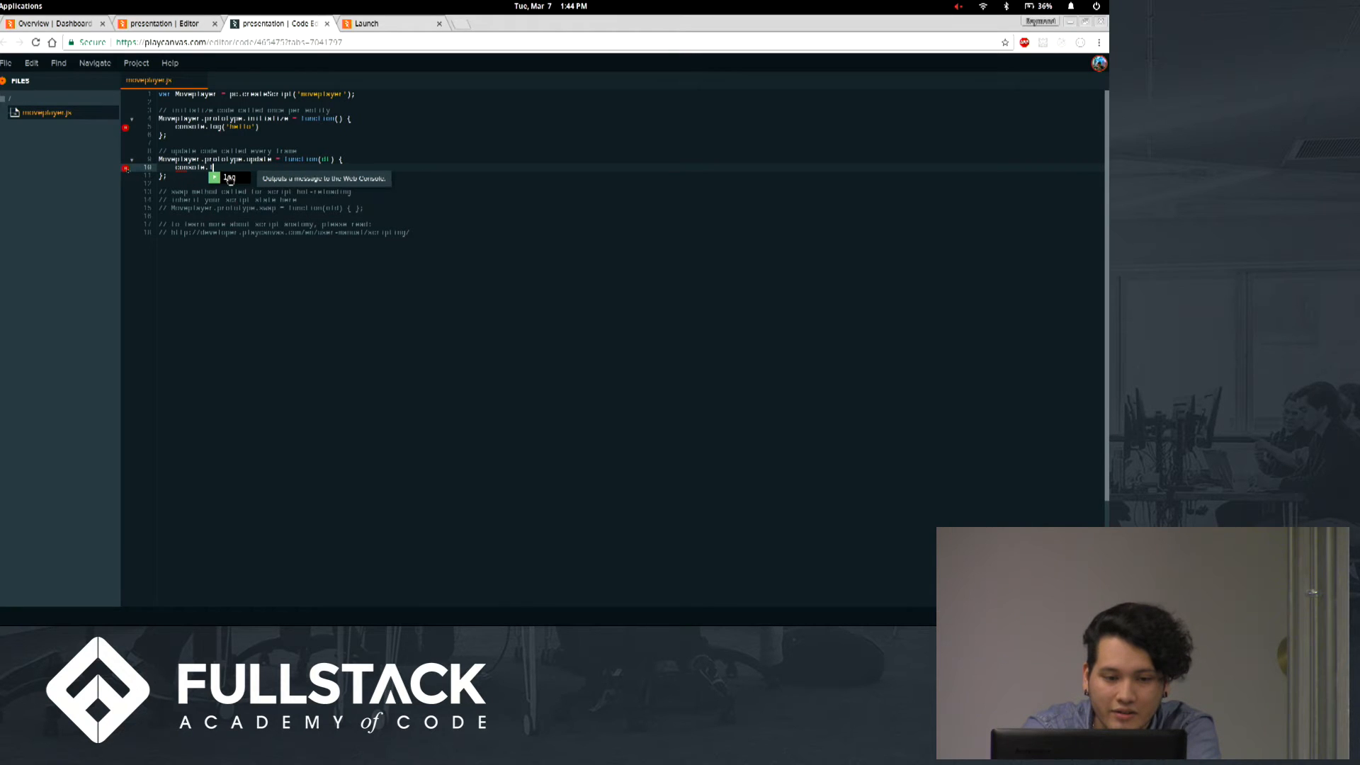
{"action": "type", "text": "('hi again"}
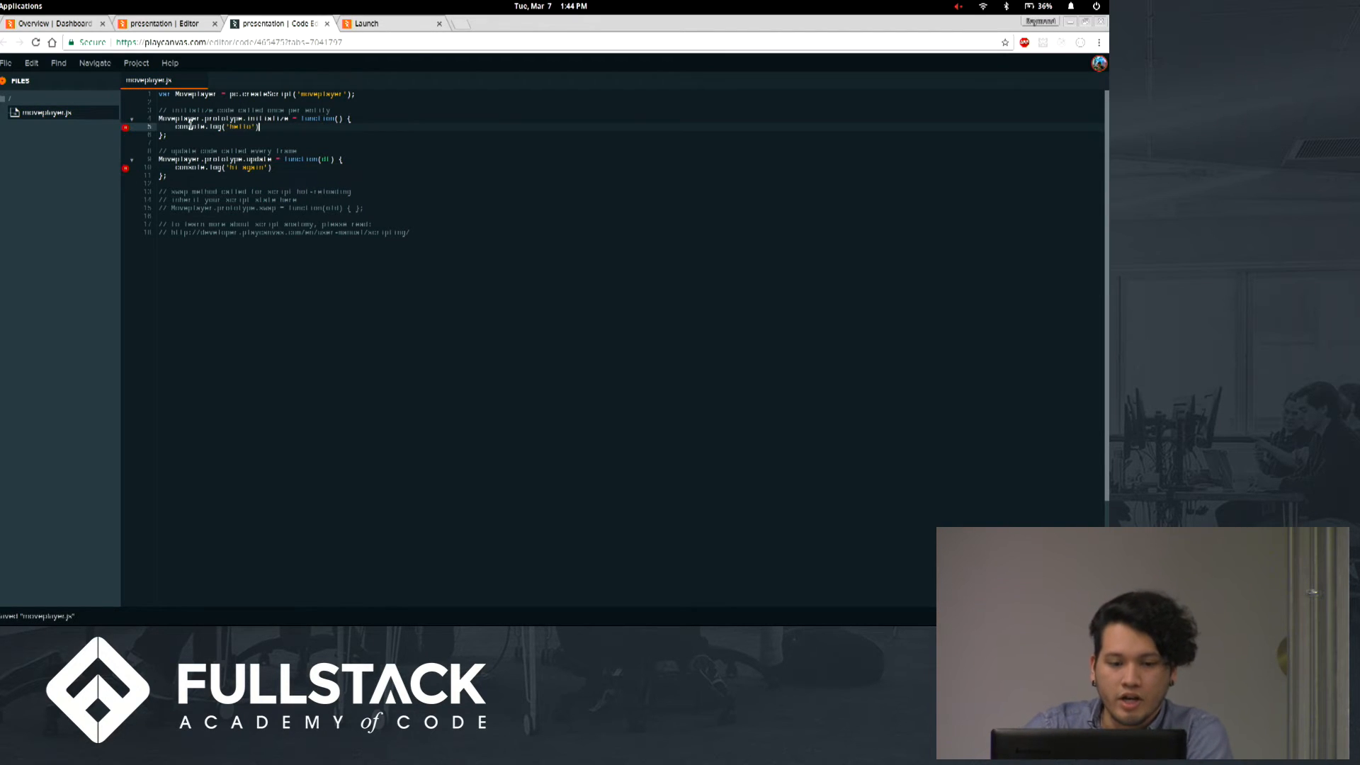
{"action": "left_click", "coordinate": [163, 23]}
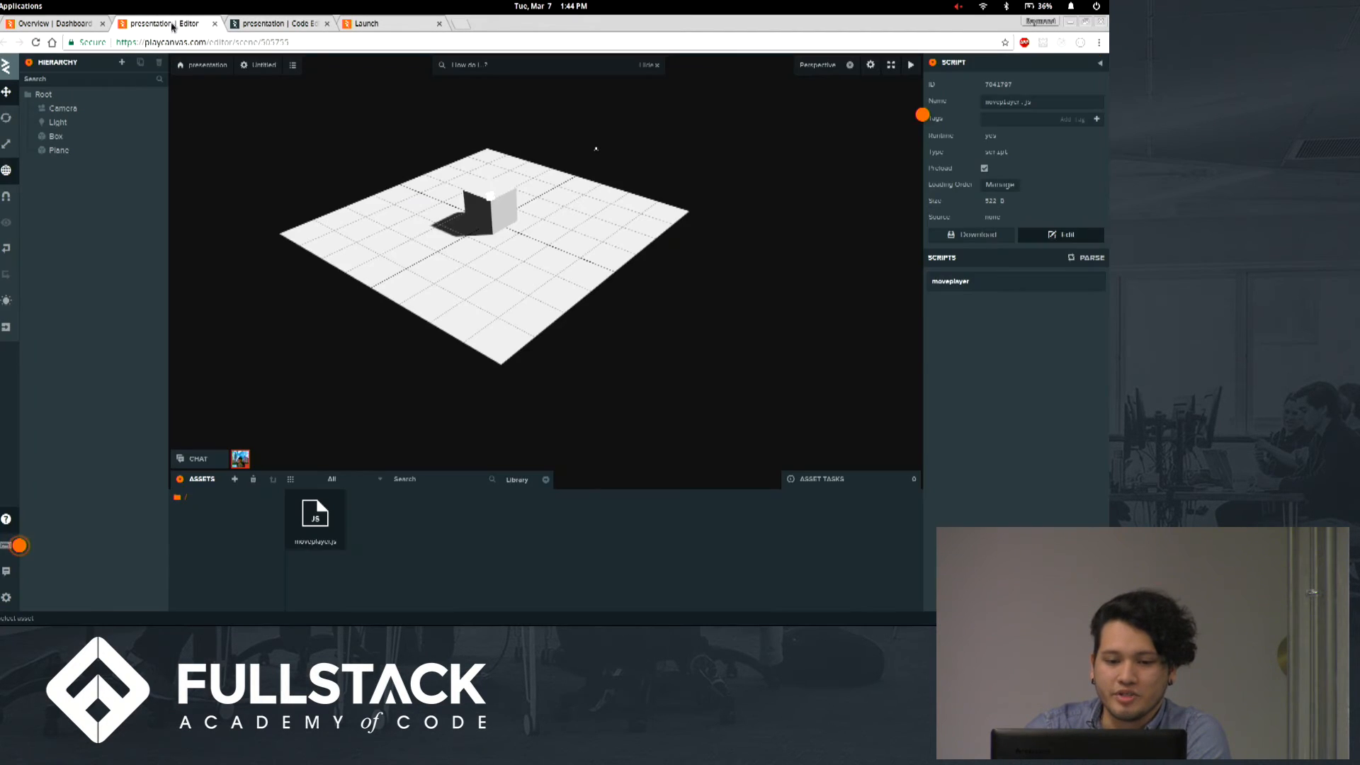
Check the launched scene's console for 'hello' and 'hi again', then return to moveplayer.js
{"action": "left_click", "coordinate": [366, 23]}
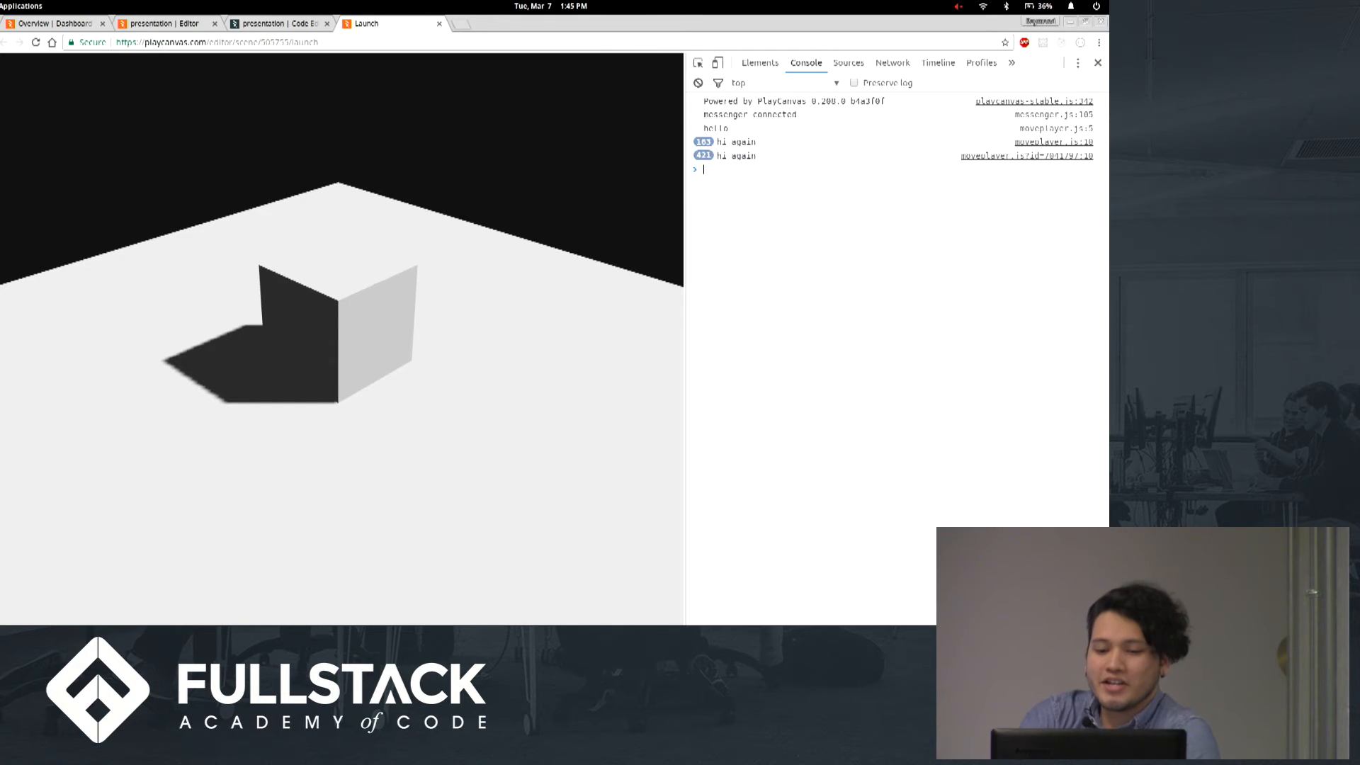
{"action": "left_click", "coordinate": [165, 23]}
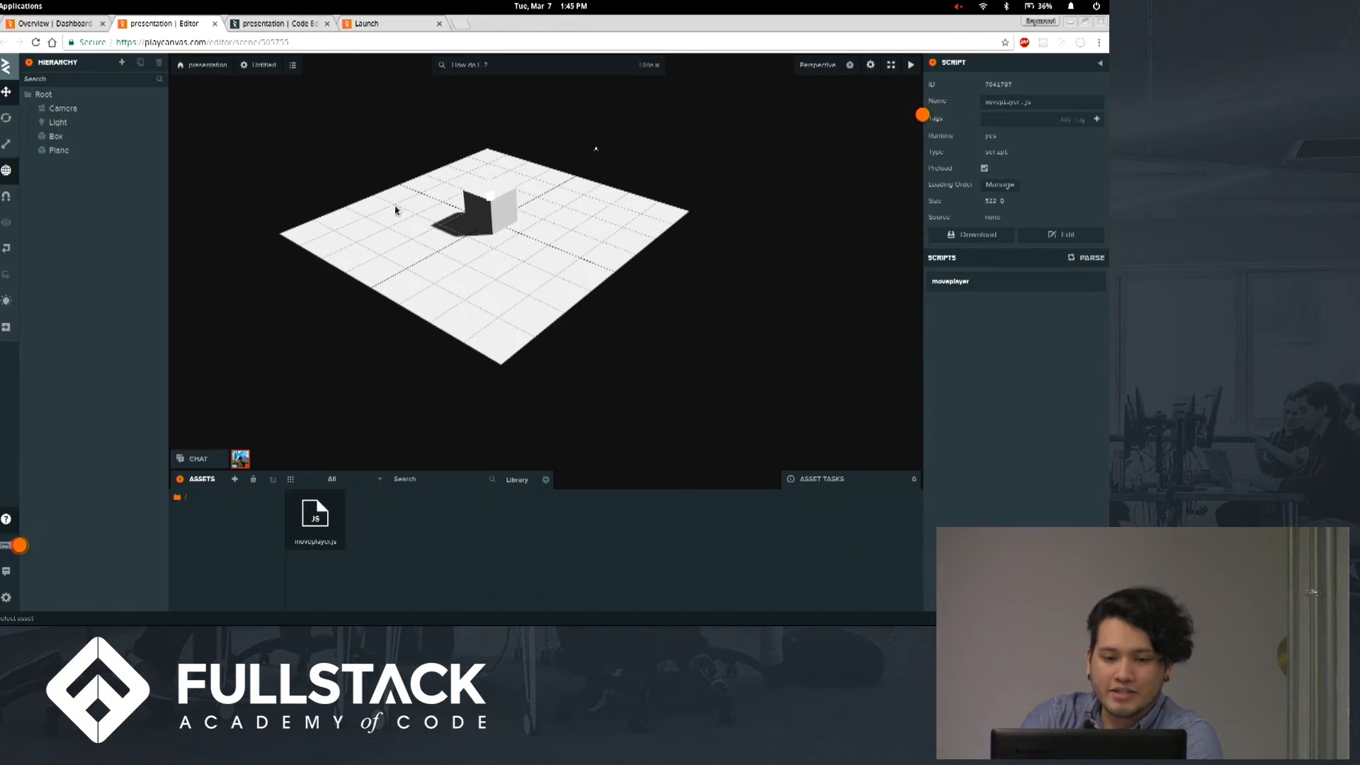
{"action": "left_click", "coordinate": [278, 24]}
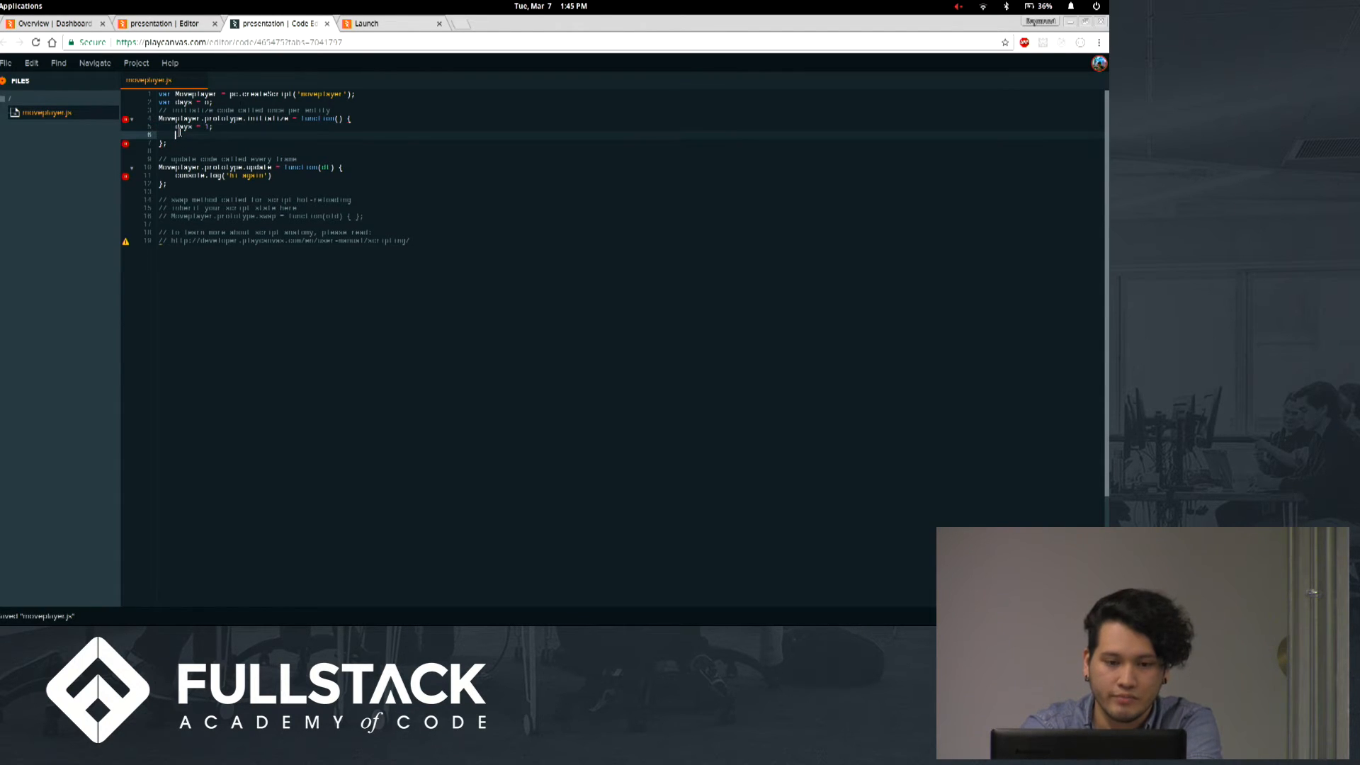
In update, destroy the entity with this.entity.destroy() once days exceeds 99
{"action": "type", "text": "console.log(days"}
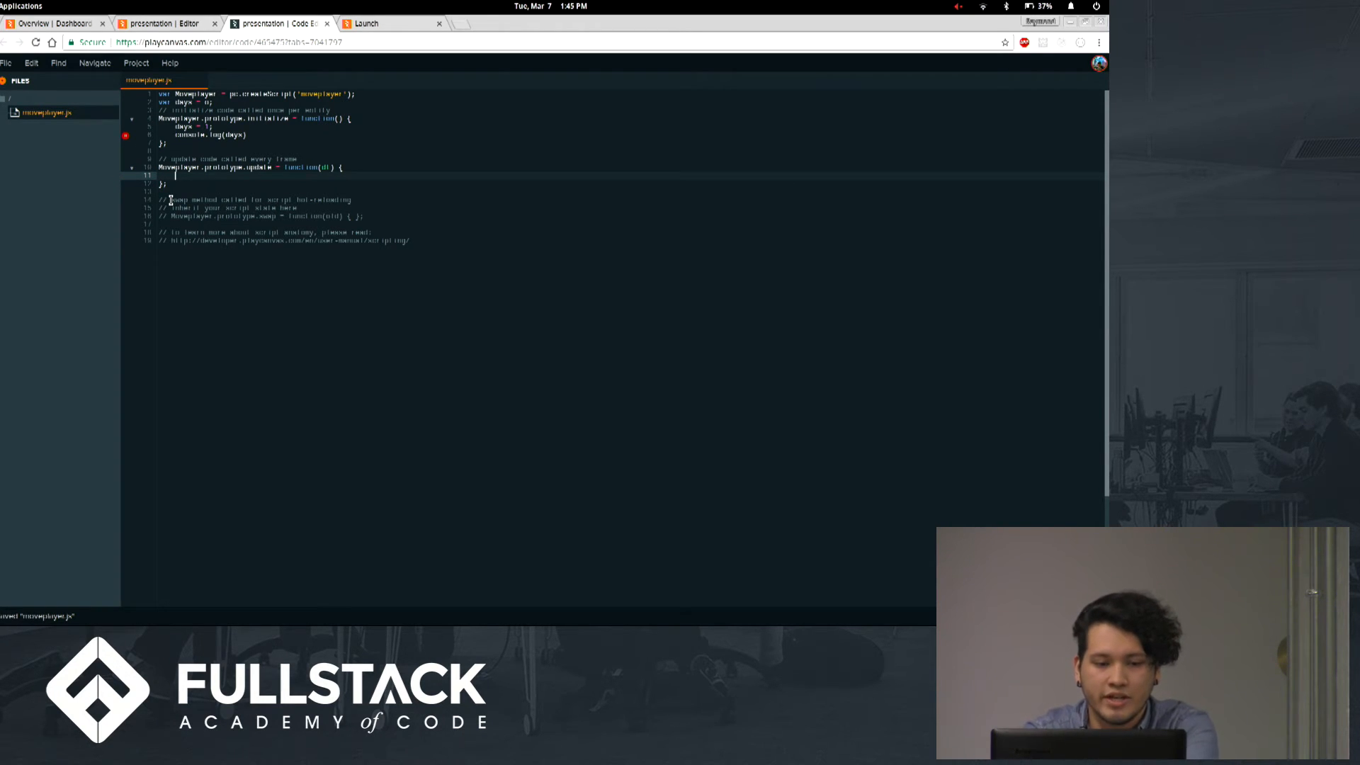
{"action": "type", "text": "if(days)"}
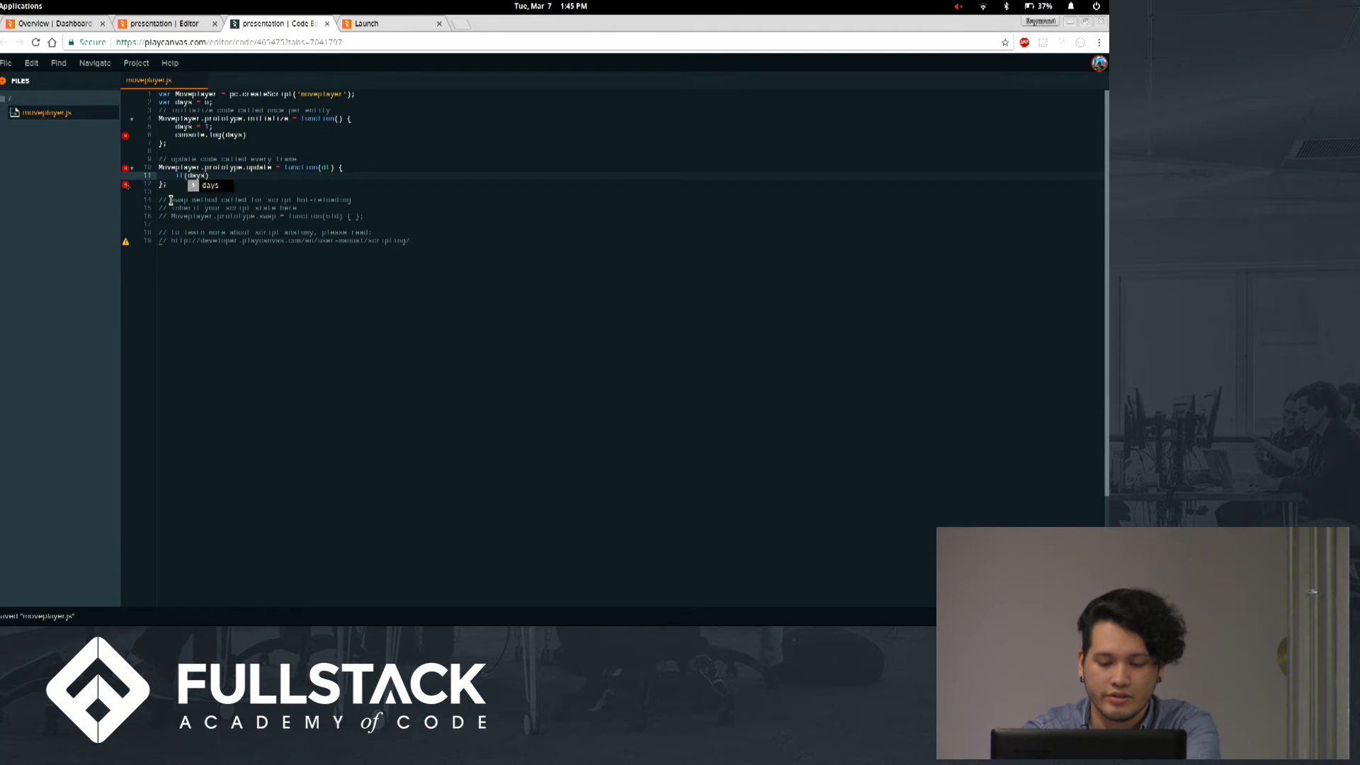
{"action": "type", "text": "> 0"}
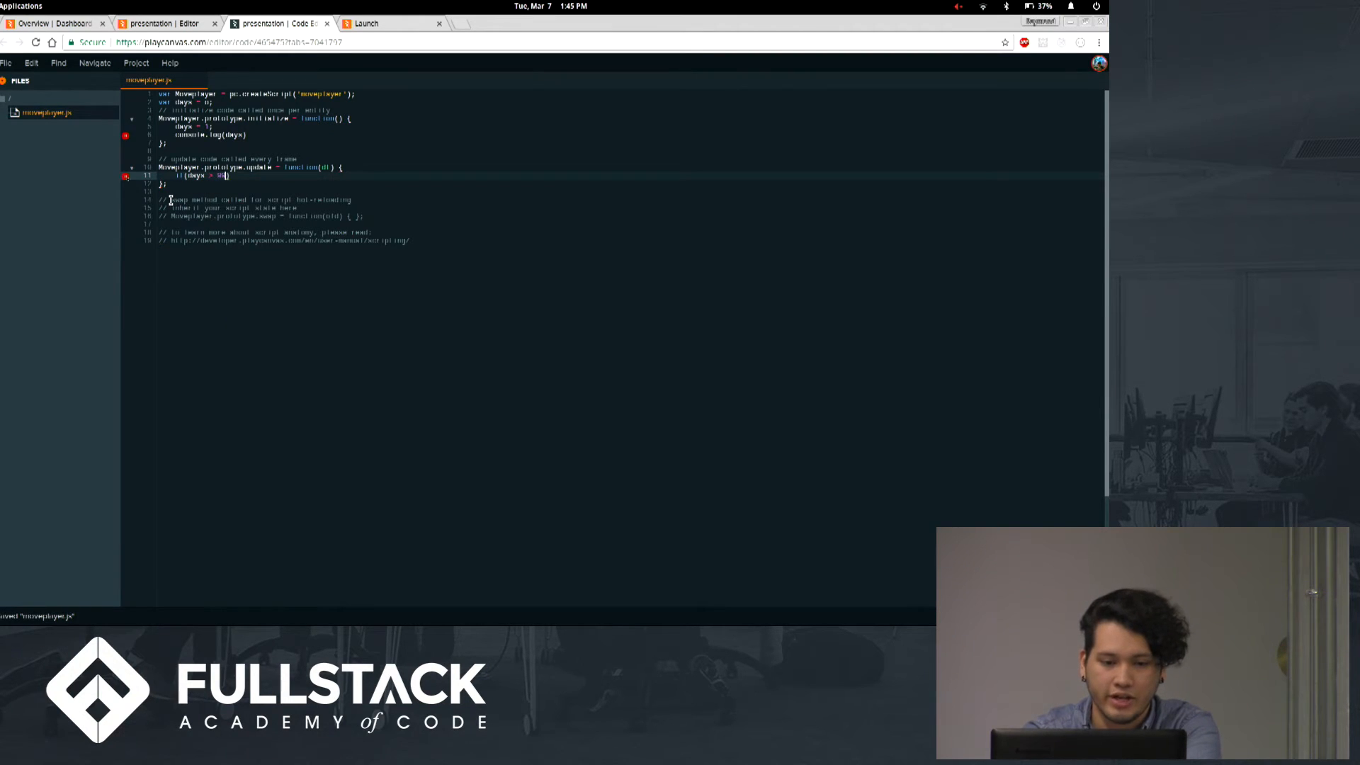
{"action": "type", "text": "){"}
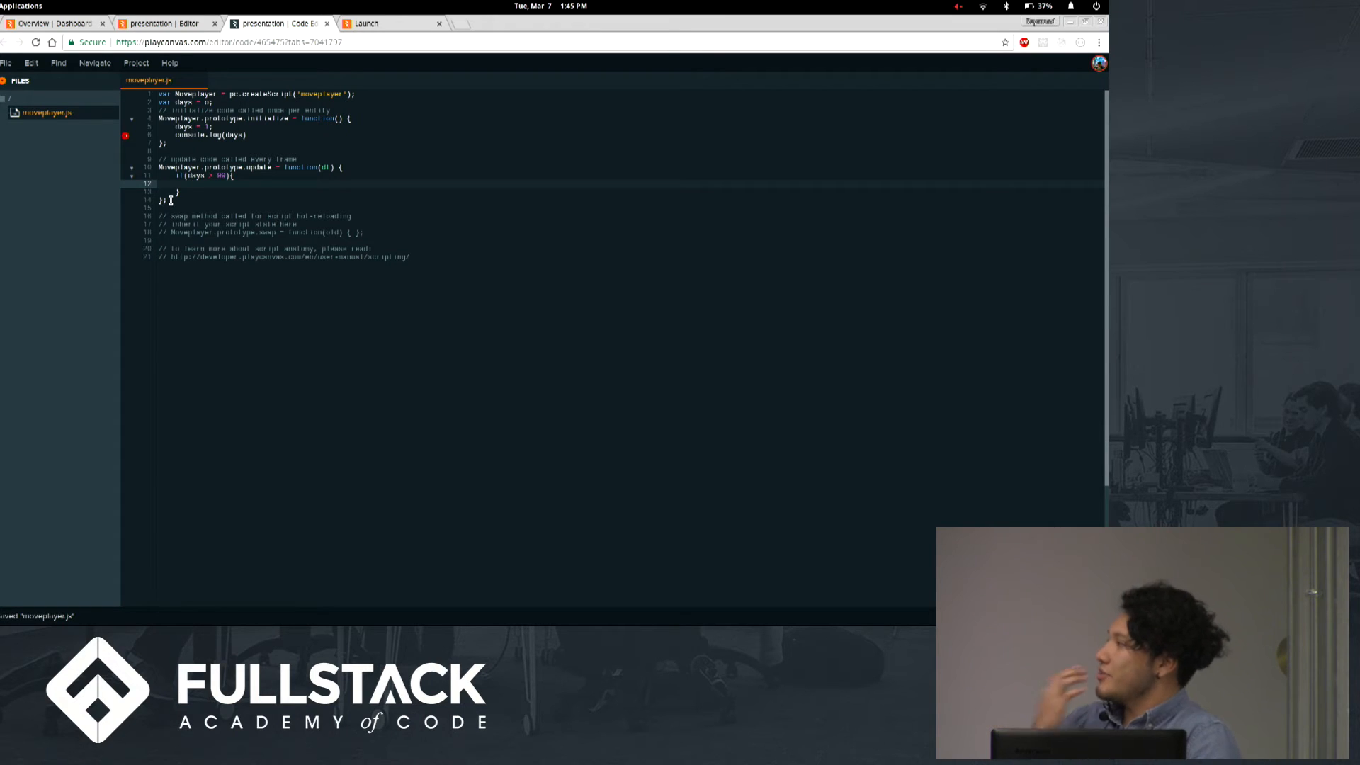
{"action": "type", "text": "this.entity"}
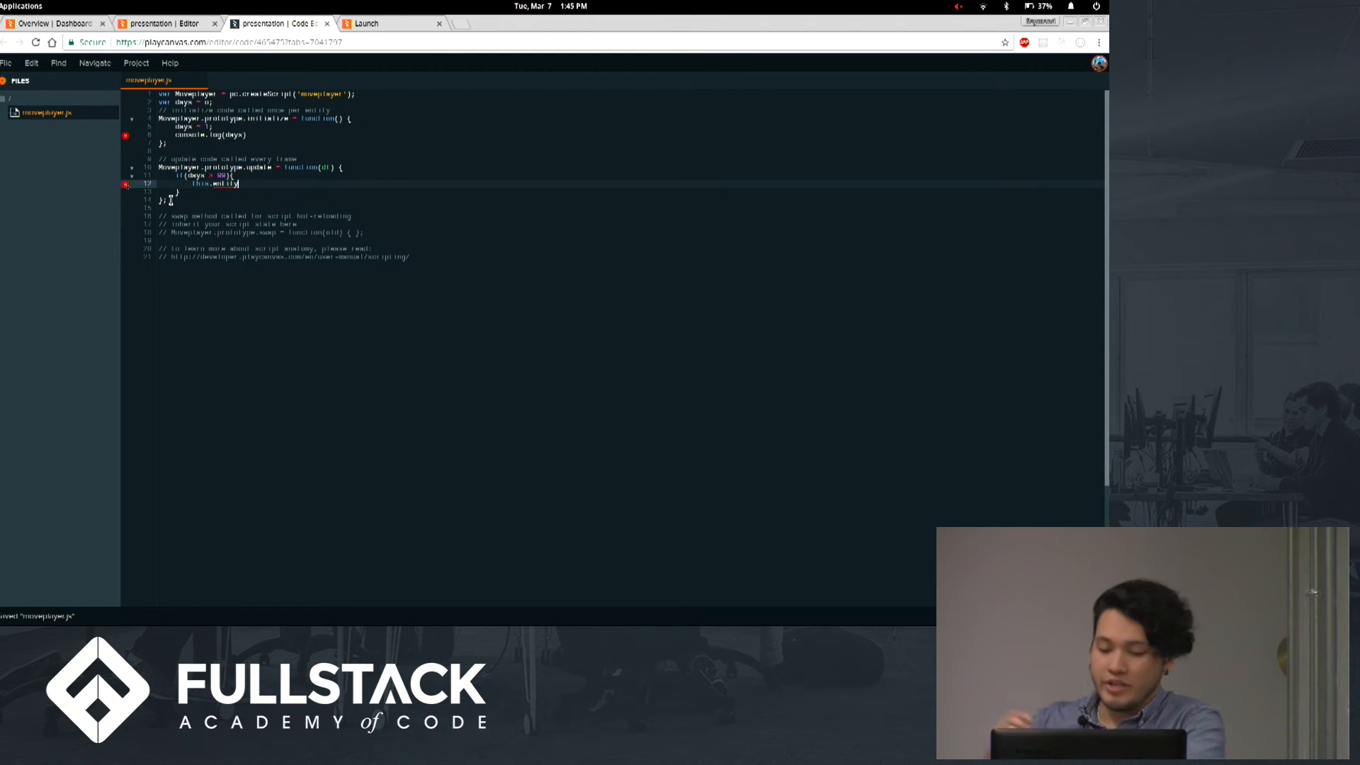
{"action": "type", "text": "."}
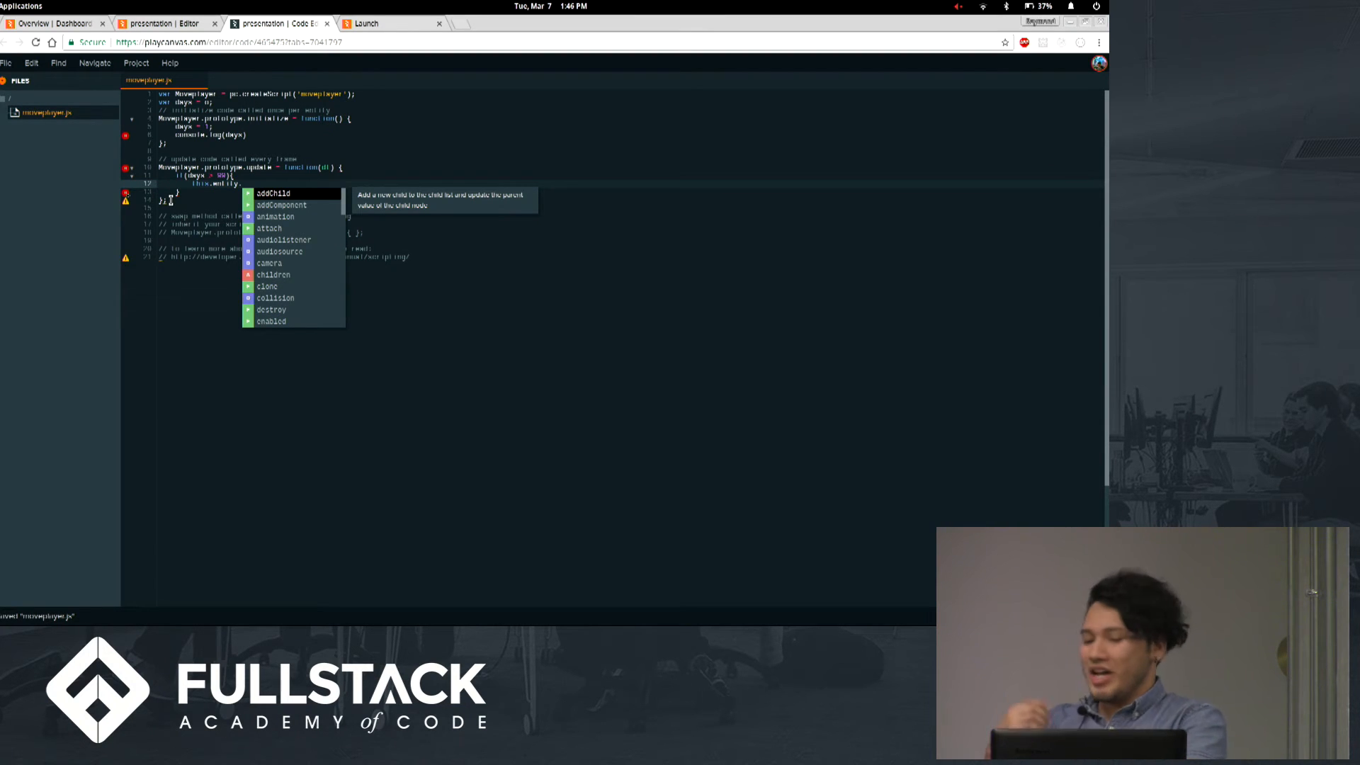
{"action": "type", "text": "destroy"}
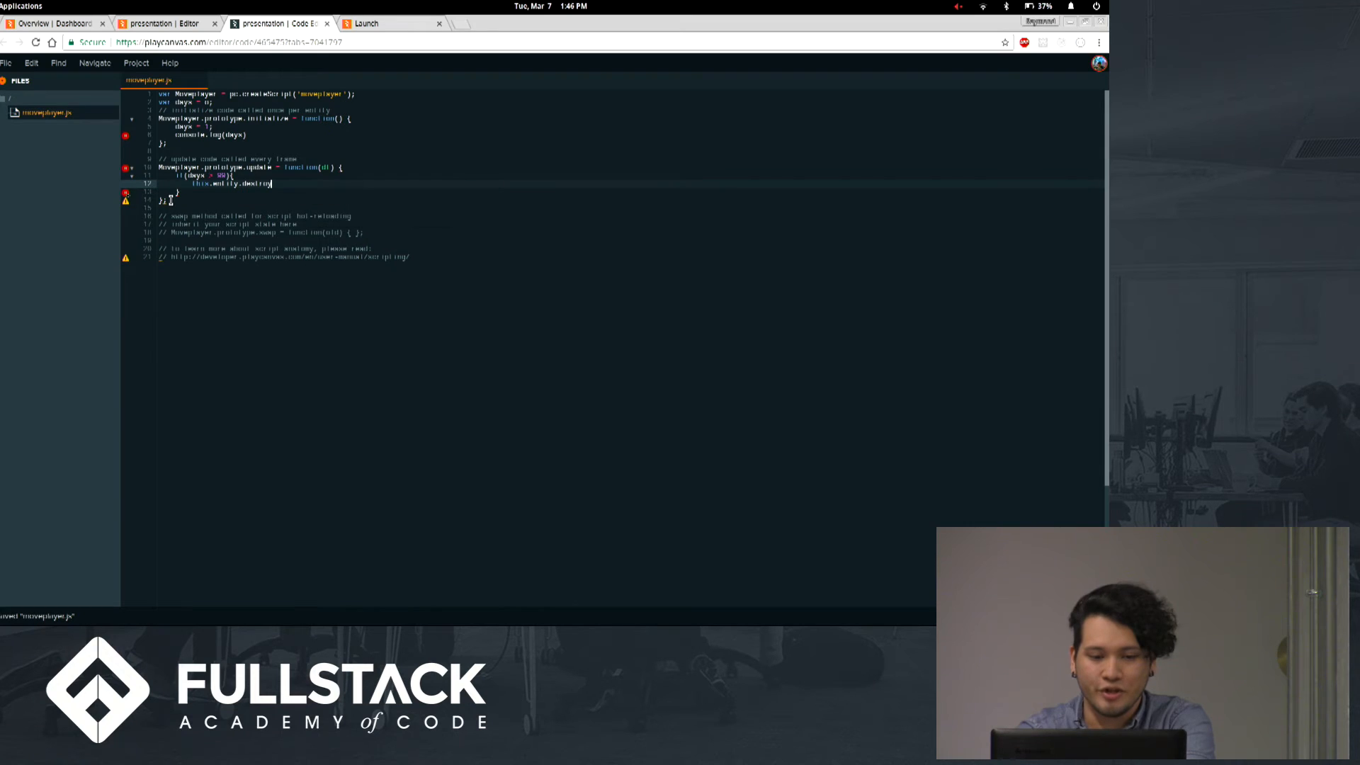
{"action": "type", "text": "();"}
{"action": "type", "text": "console("}
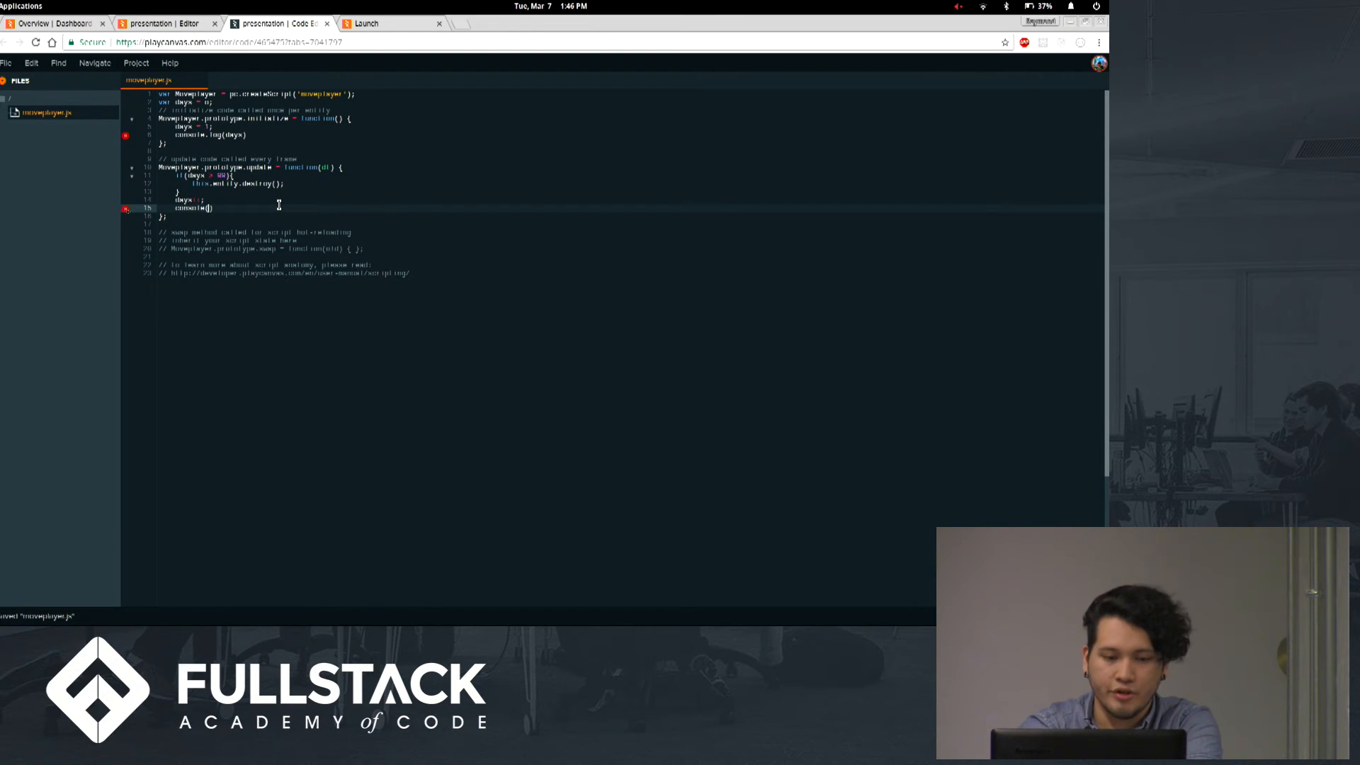
Log 'another day at fullstack' with days, then view the launched scene
{"action": "type", "text": "''"}
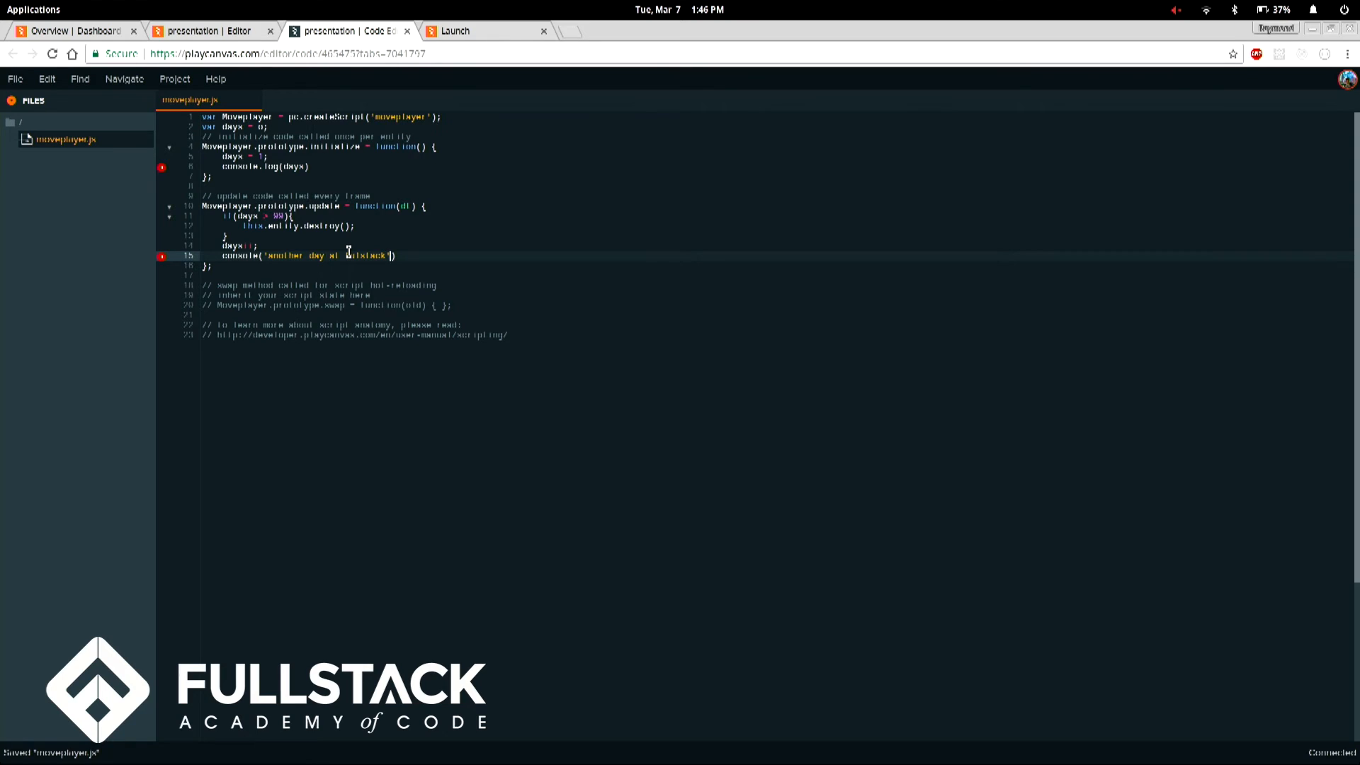
{"action": "type", "text": ", days"}
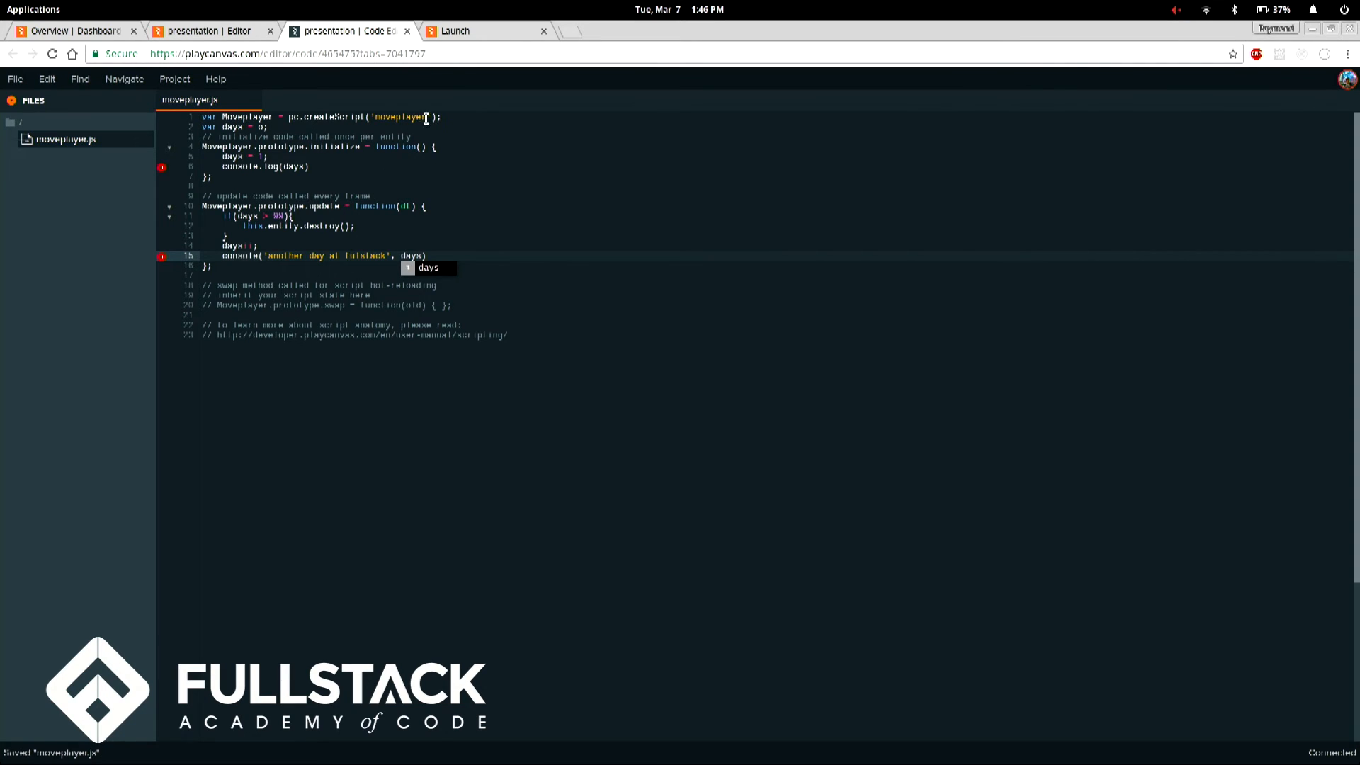
{"action": "left_click", "coordinate": [455, 30]}
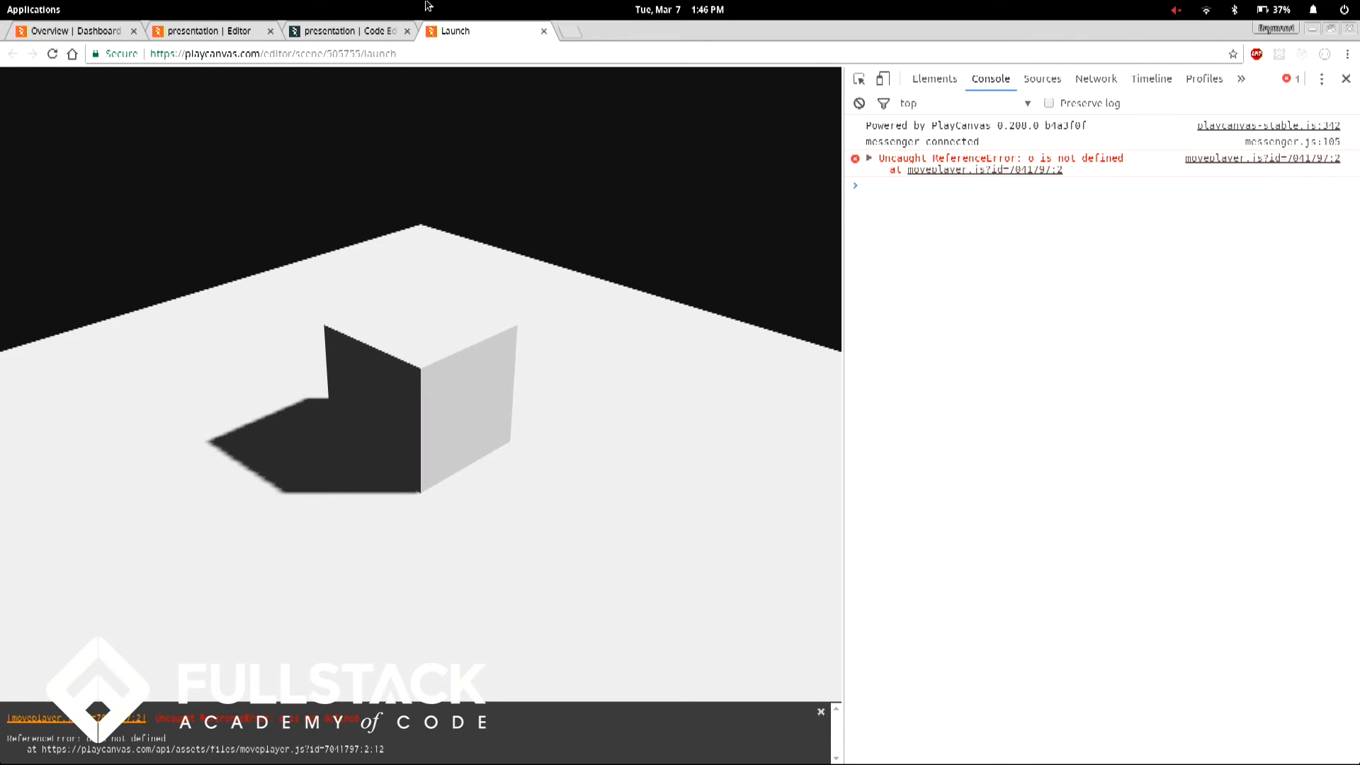
Fix the days declaration and console.log call, relaunching to confirm rising day logs
{"action": "left_click", "coordinate": [347, 31]}
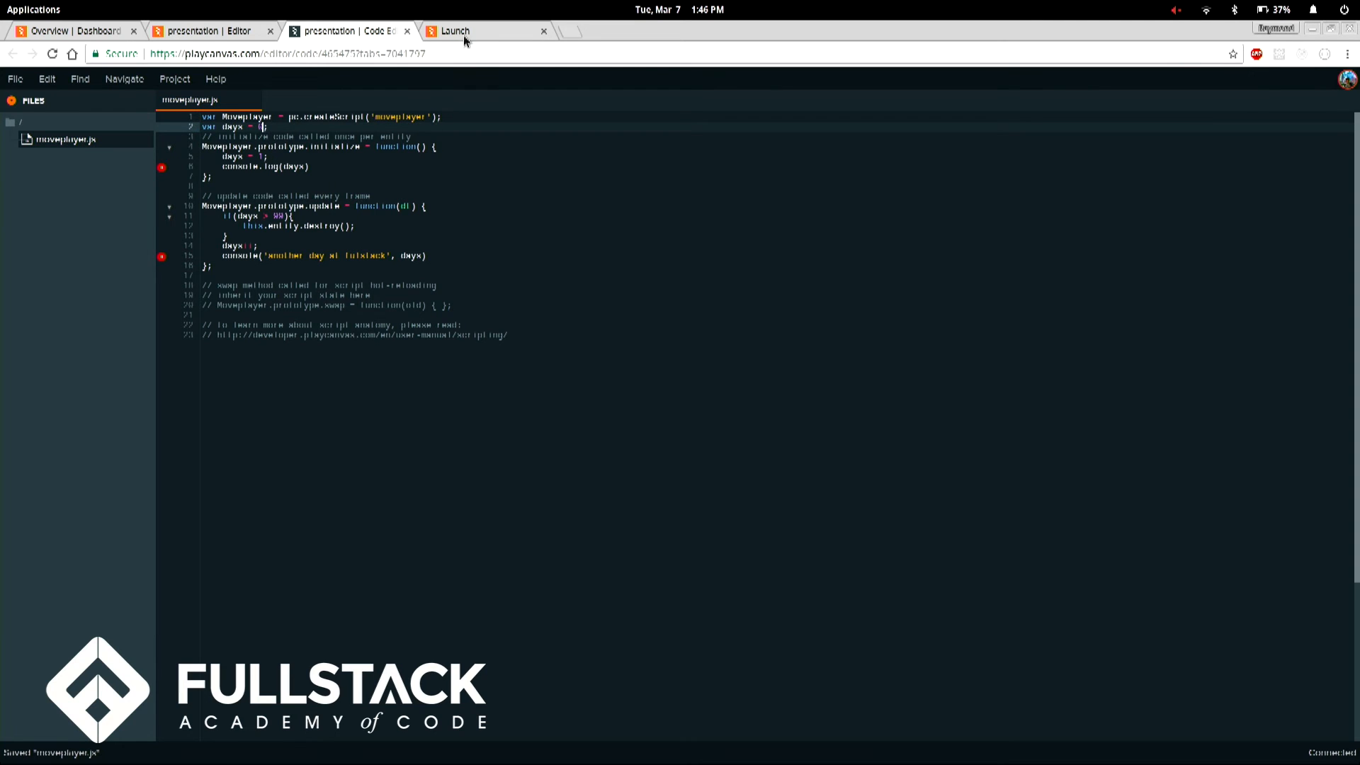
{"action": "left_click", "coordinate": [455, 30]}
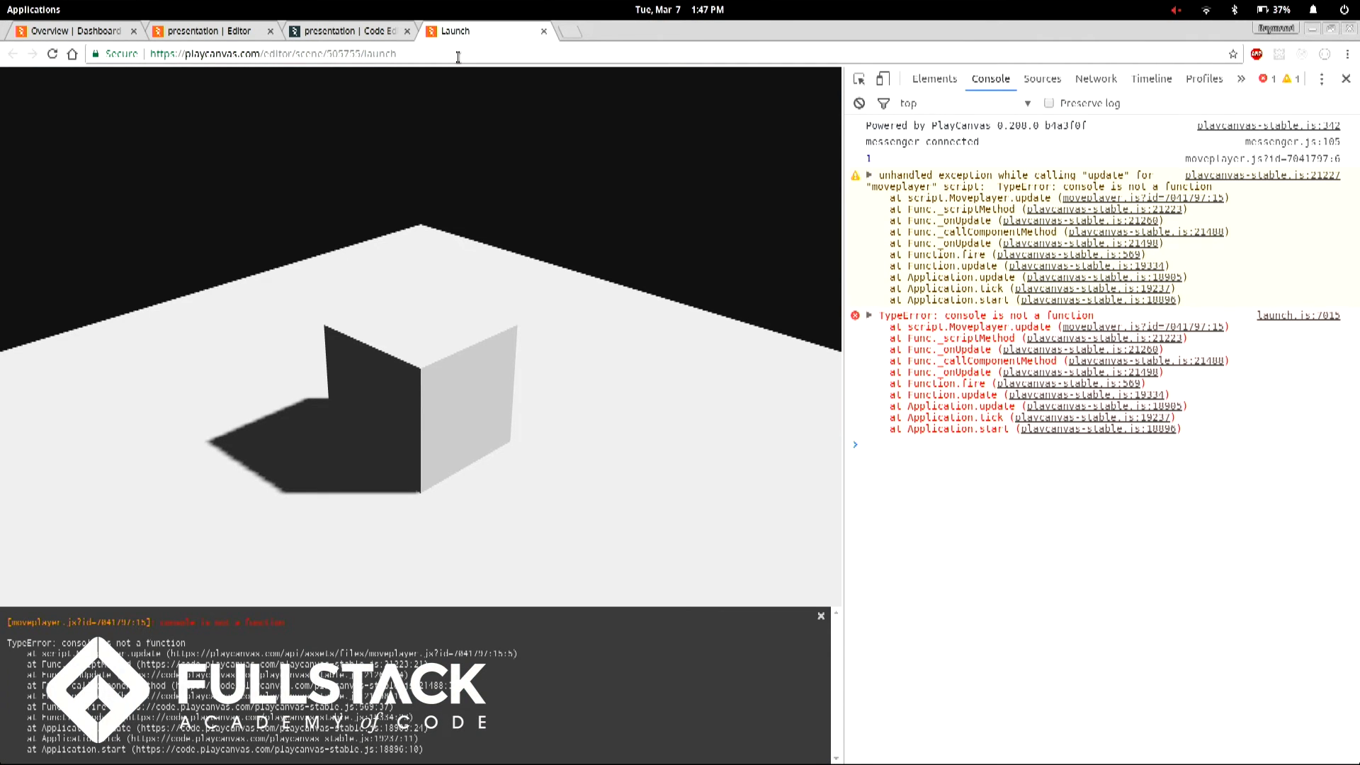
{"action": "left_click", "coordinate": [347, 31]}
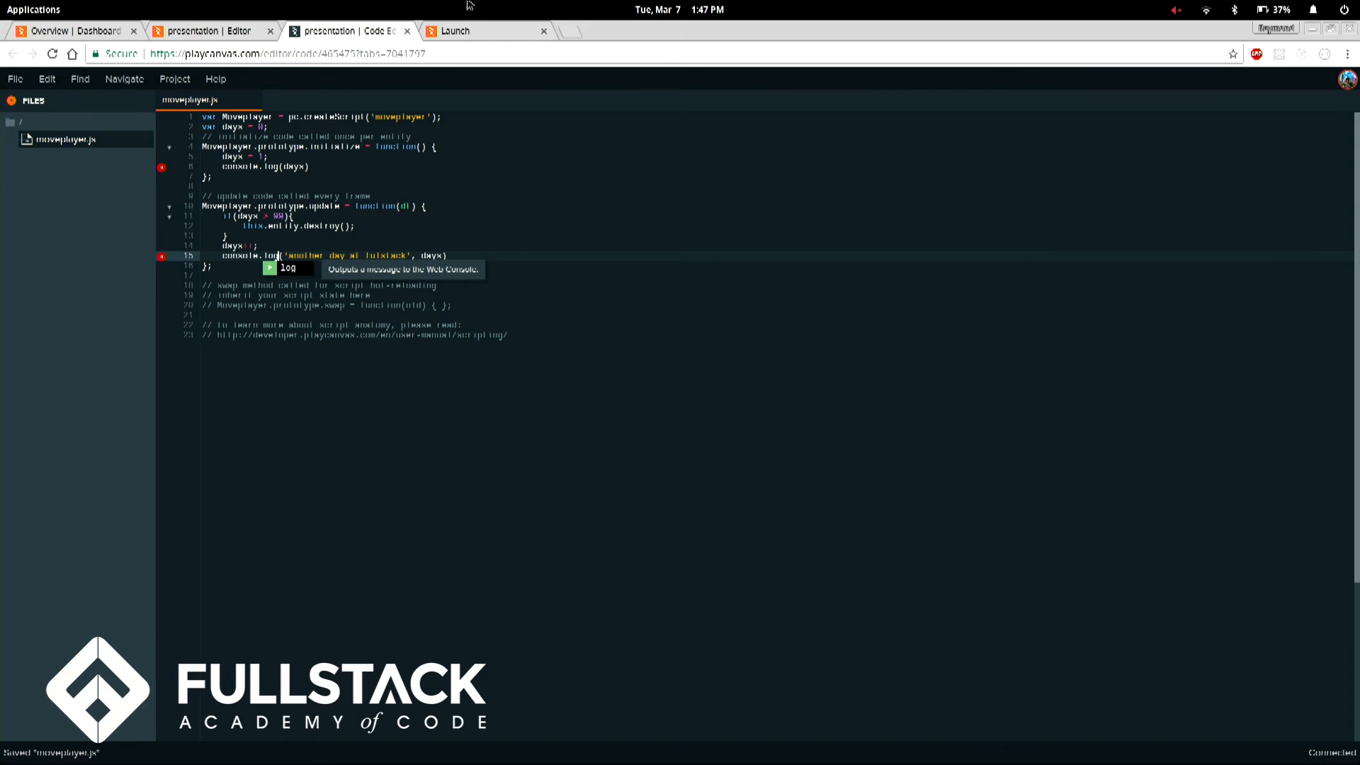
{"action": "left_click", "coordinate": [455, 30]}
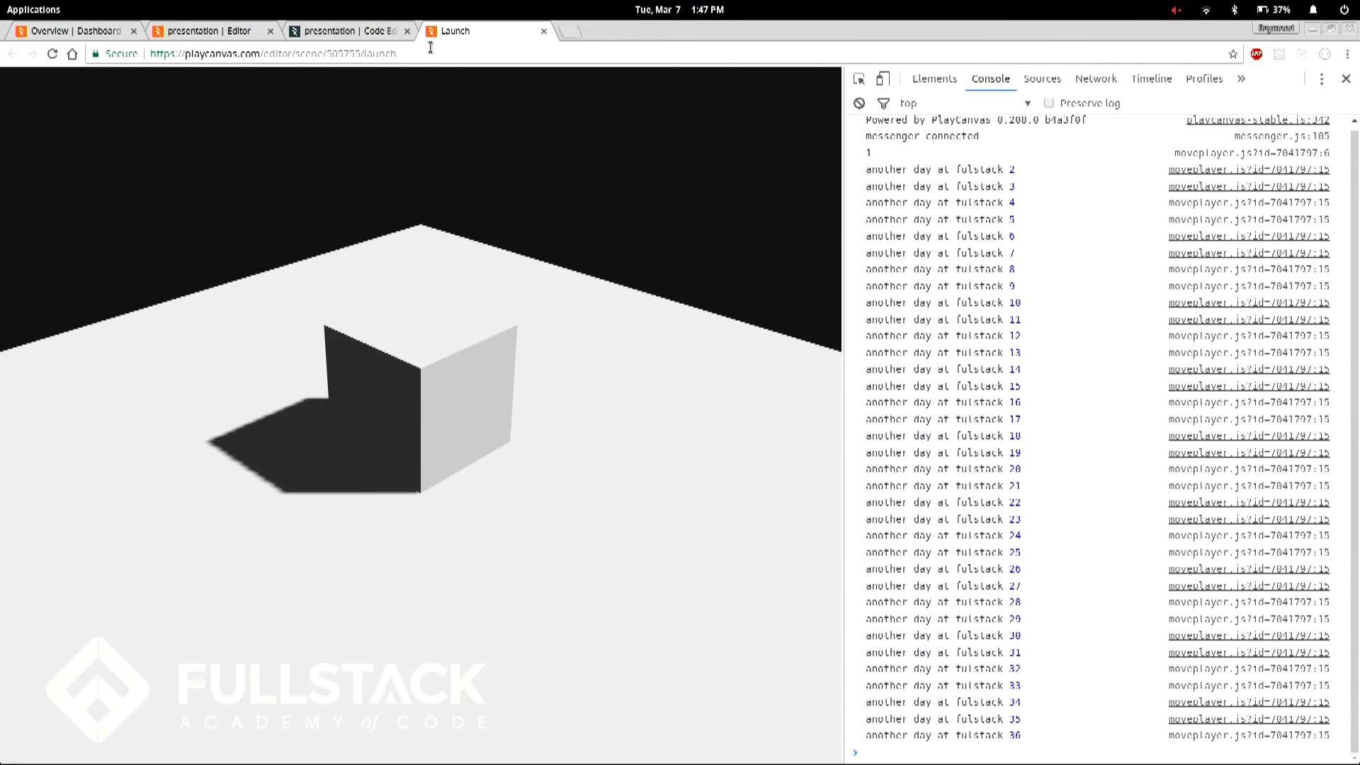
{"action": "scroll", "scroll_direction": "down", "scroll_amount": 3}
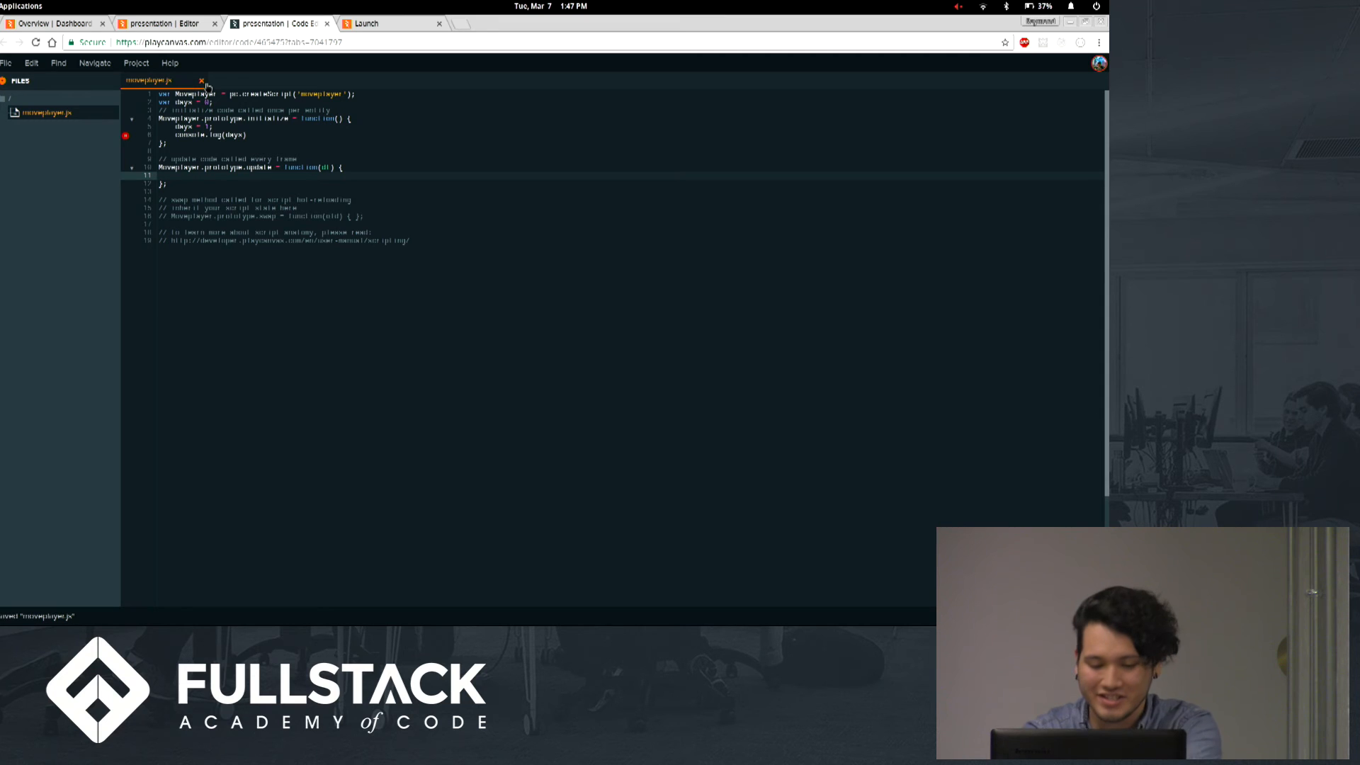
Begin typing an if statement inside the emptied update function
{"action": "type", "text": "if"}
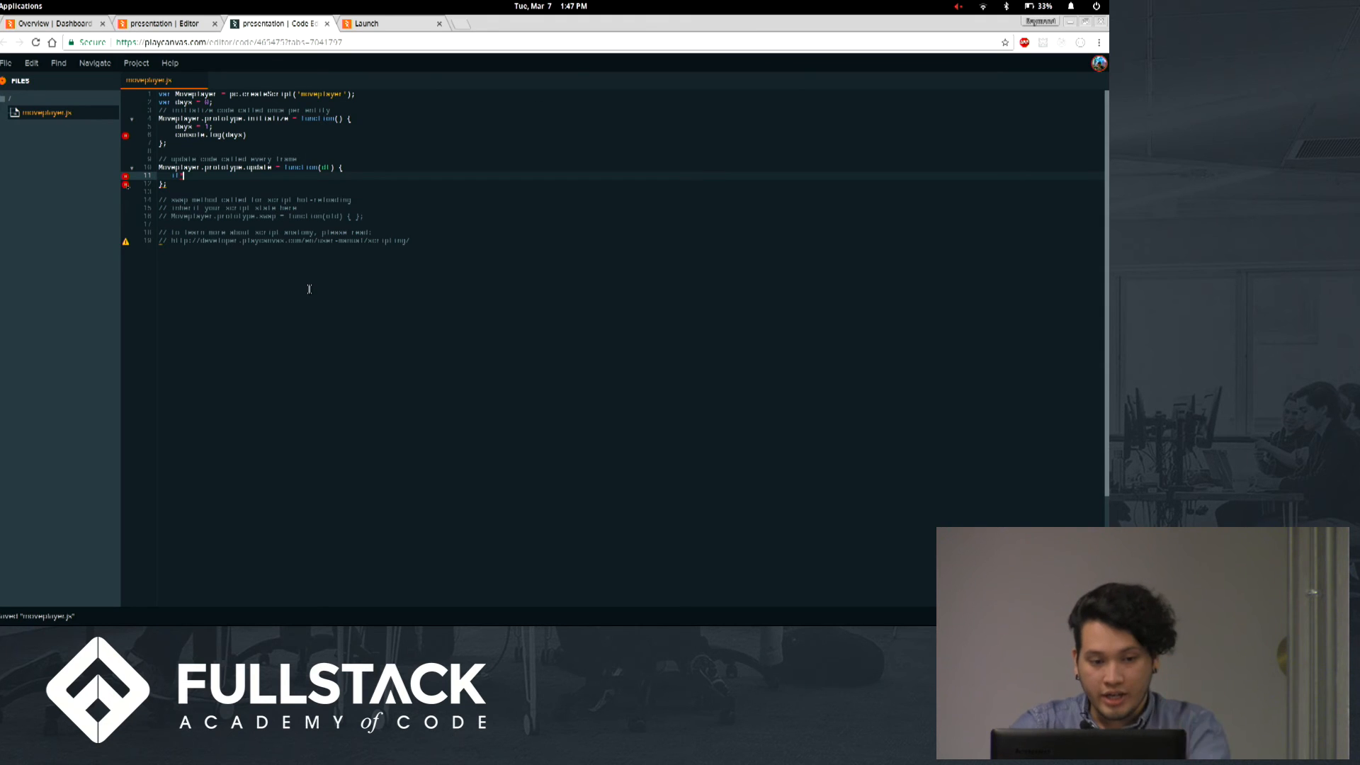
{"action": "mouse_move", "coordinate": [349, 336]}
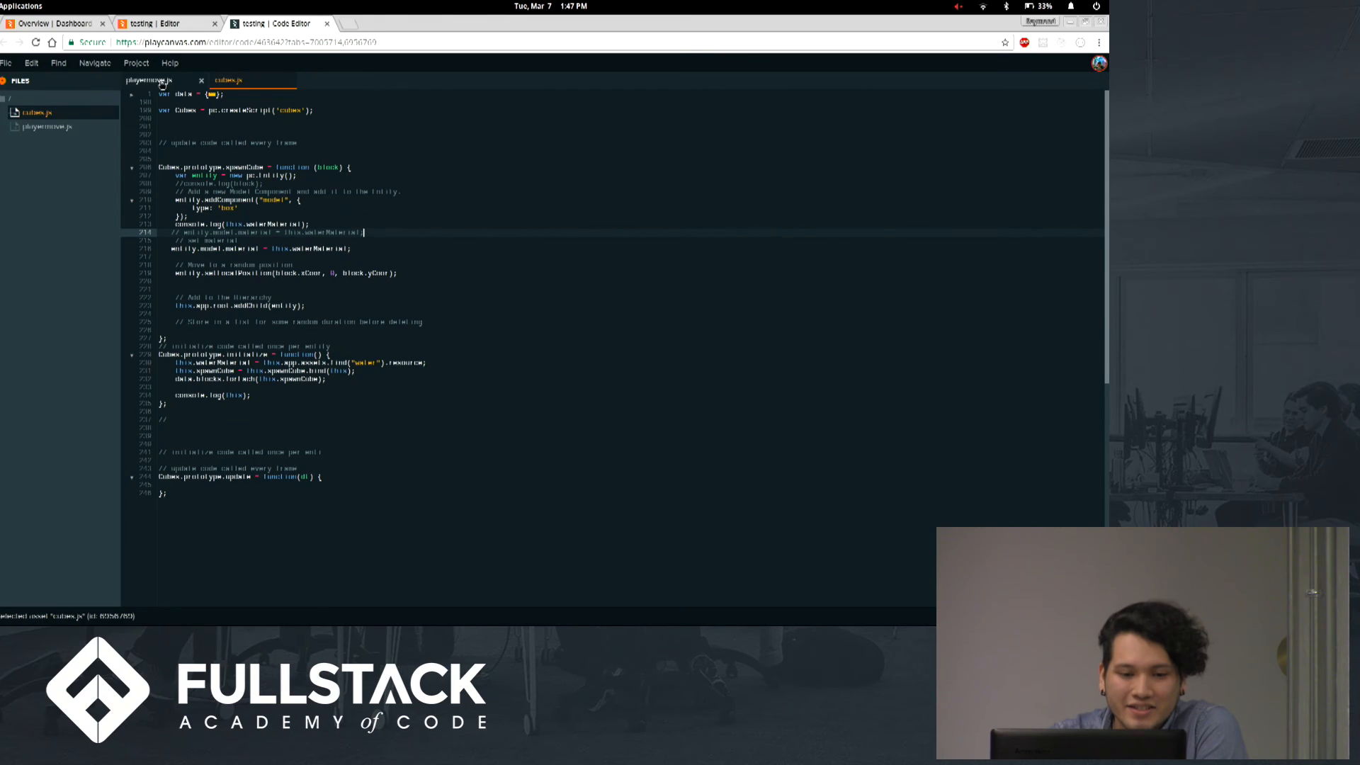
Review playermove.js's arrow-key movement code, then show the testing project overview
{"action": "left_click", "coordinate": [155, 80]}
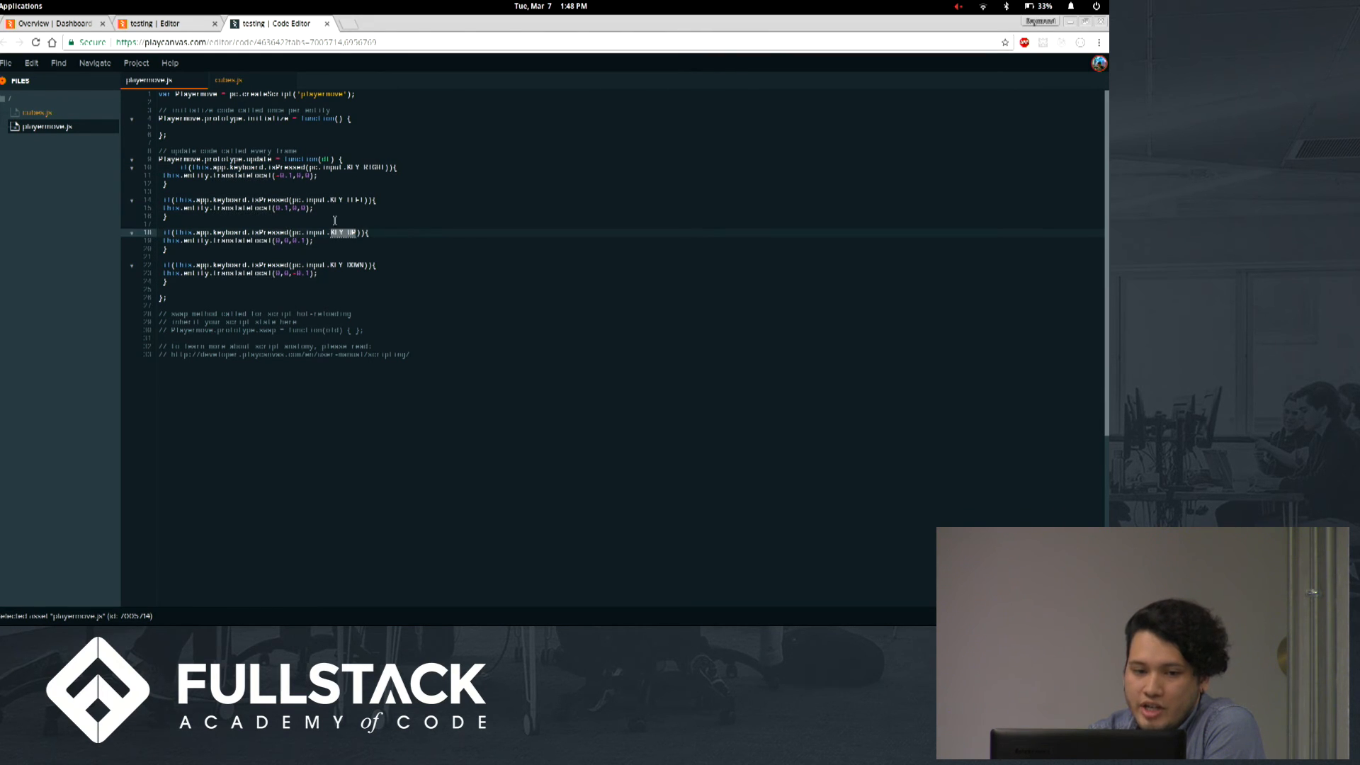
{"action": "left_click", "coordinate": [165, 23]}
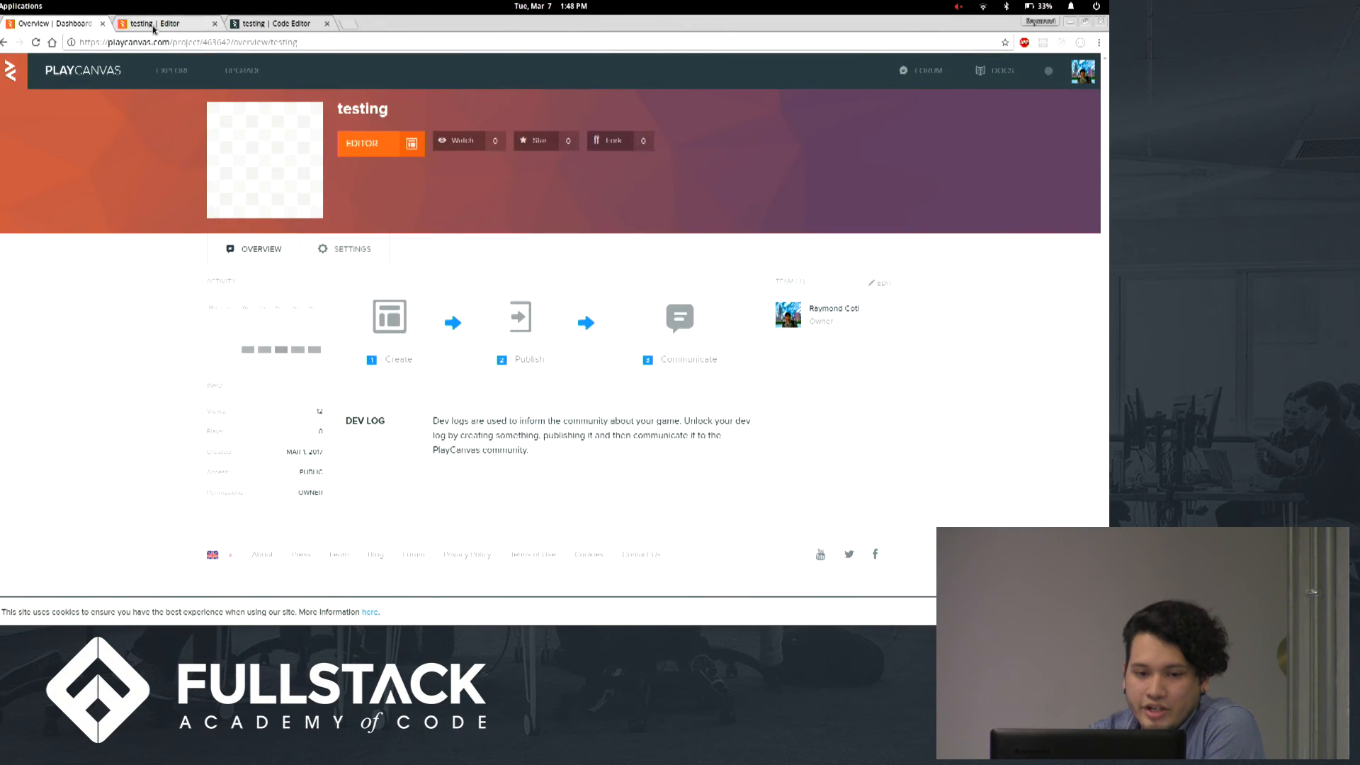
Select the Box with its playermove script in the testing scene and launch it
{"action": "left_click", "coordinate": [156, 24]}
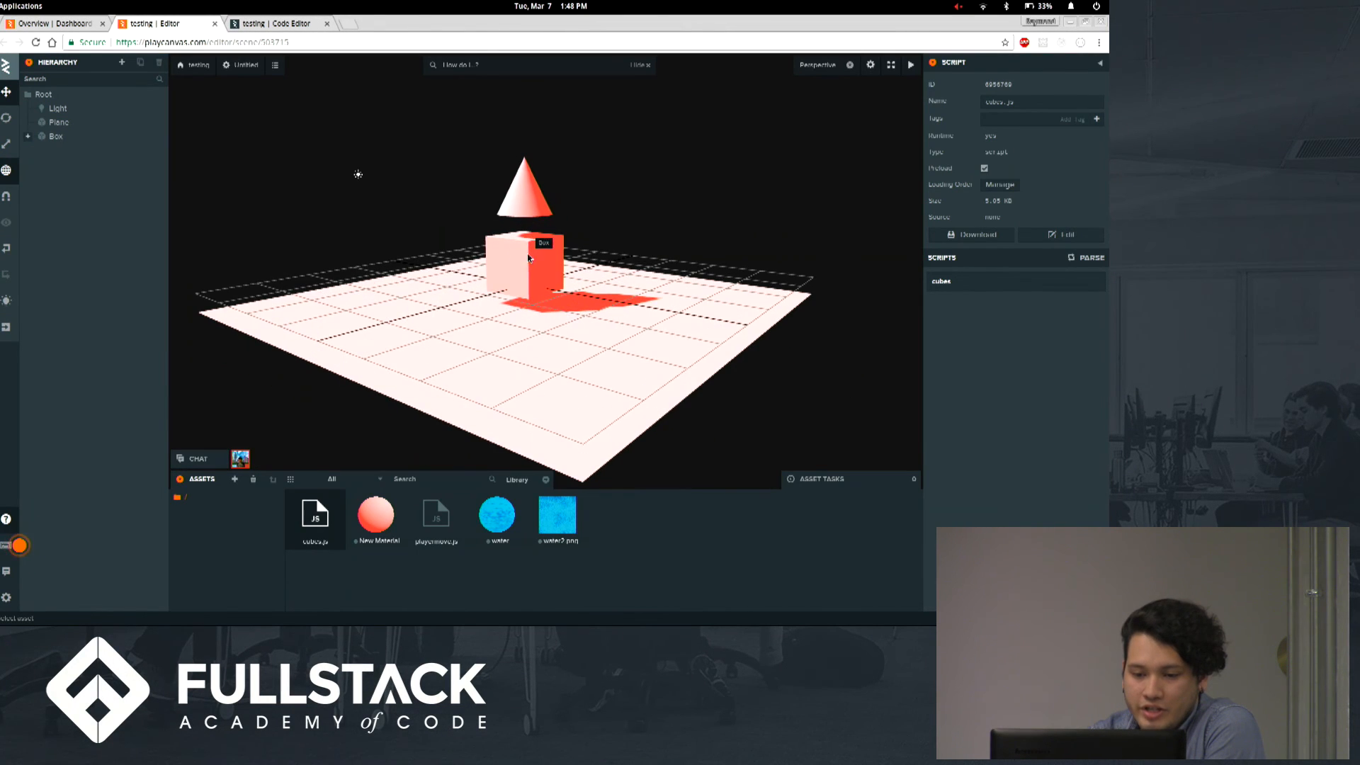
{"action": "left_click", "coordinate": [55, 136]}
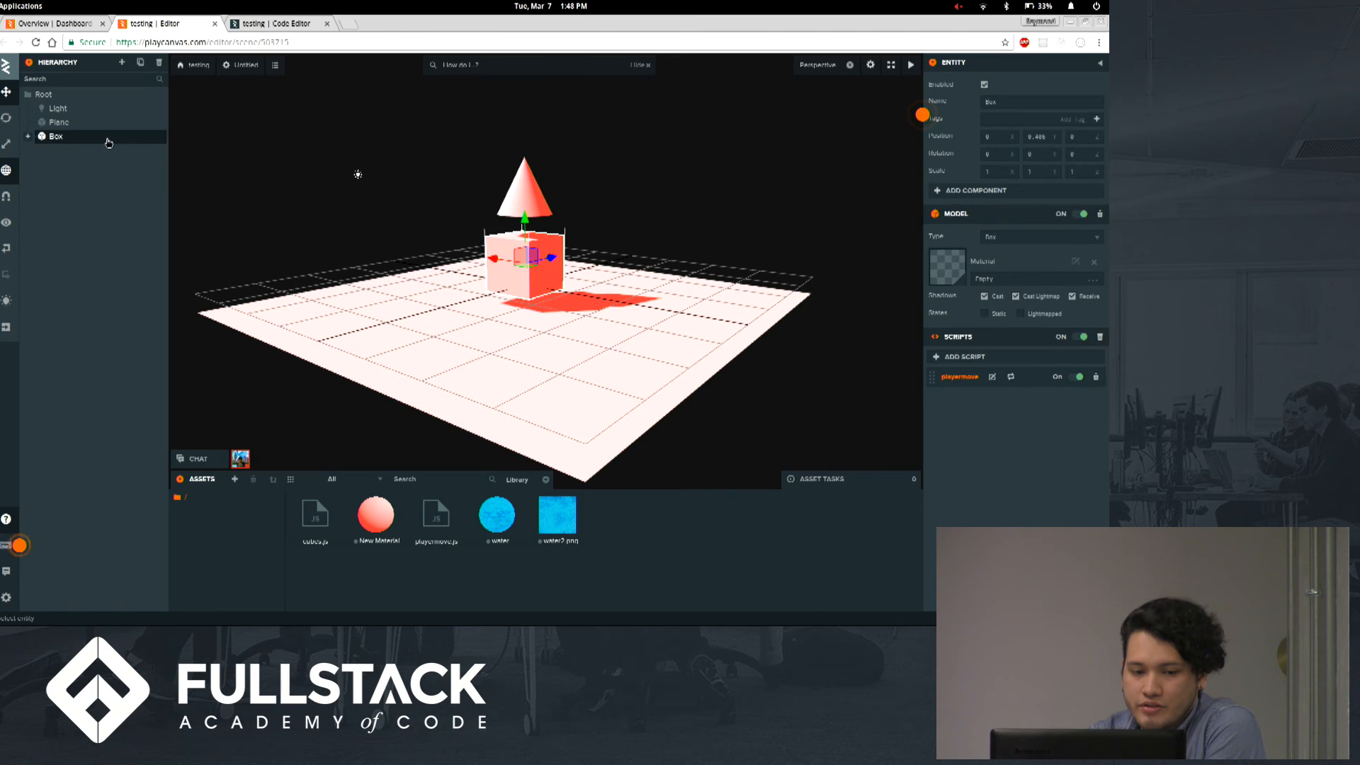
{"action": "double_click", "coordinate": [54, 136]}
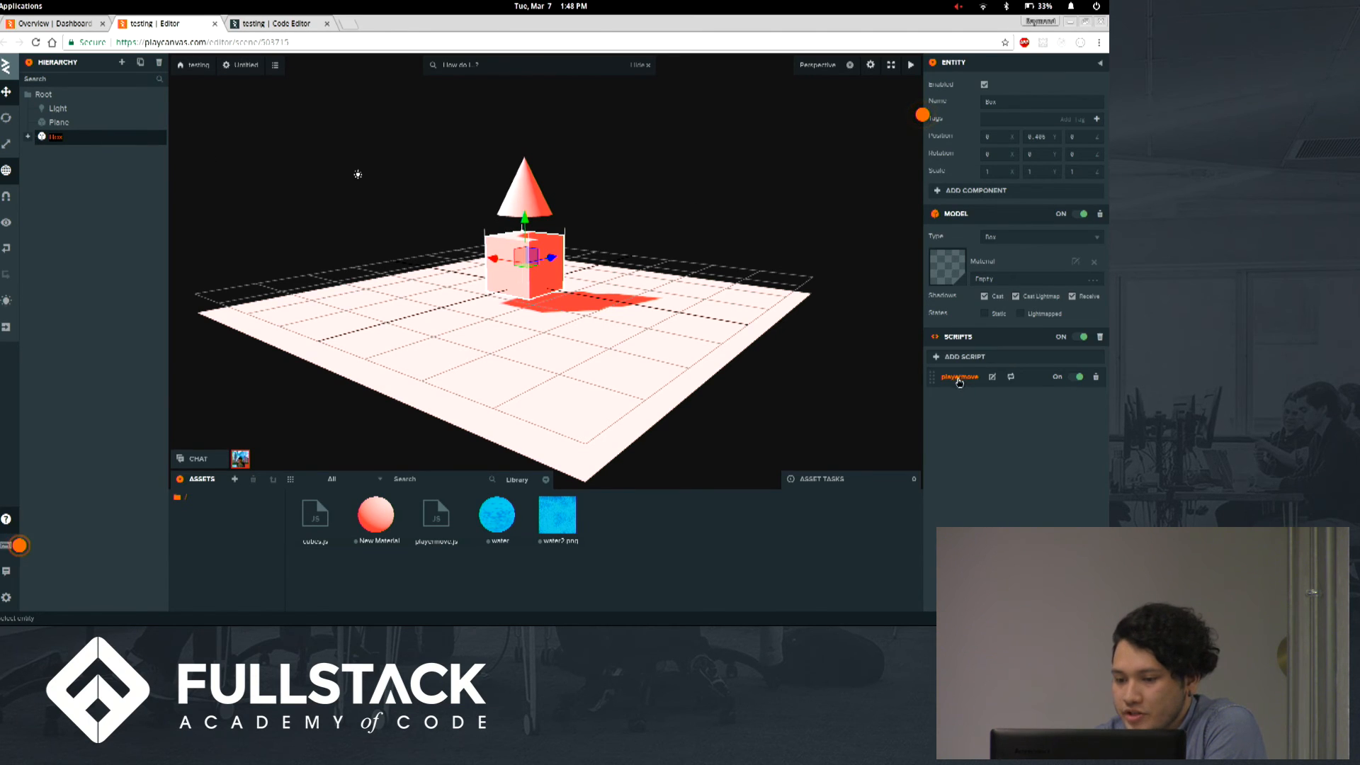
{"action": "mouse_move", "coordinate": [451, 259]}
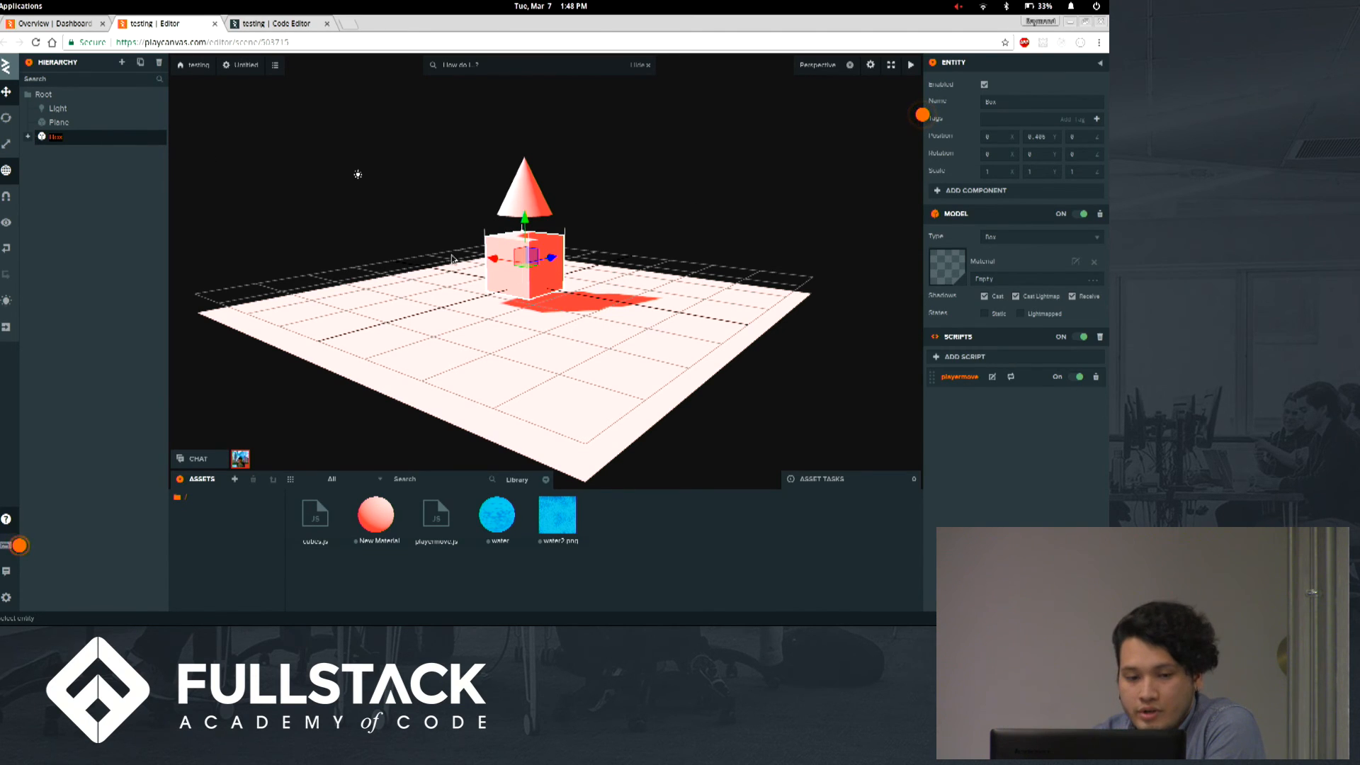
{"action": "left_click", "coordinate": [28, 136]}
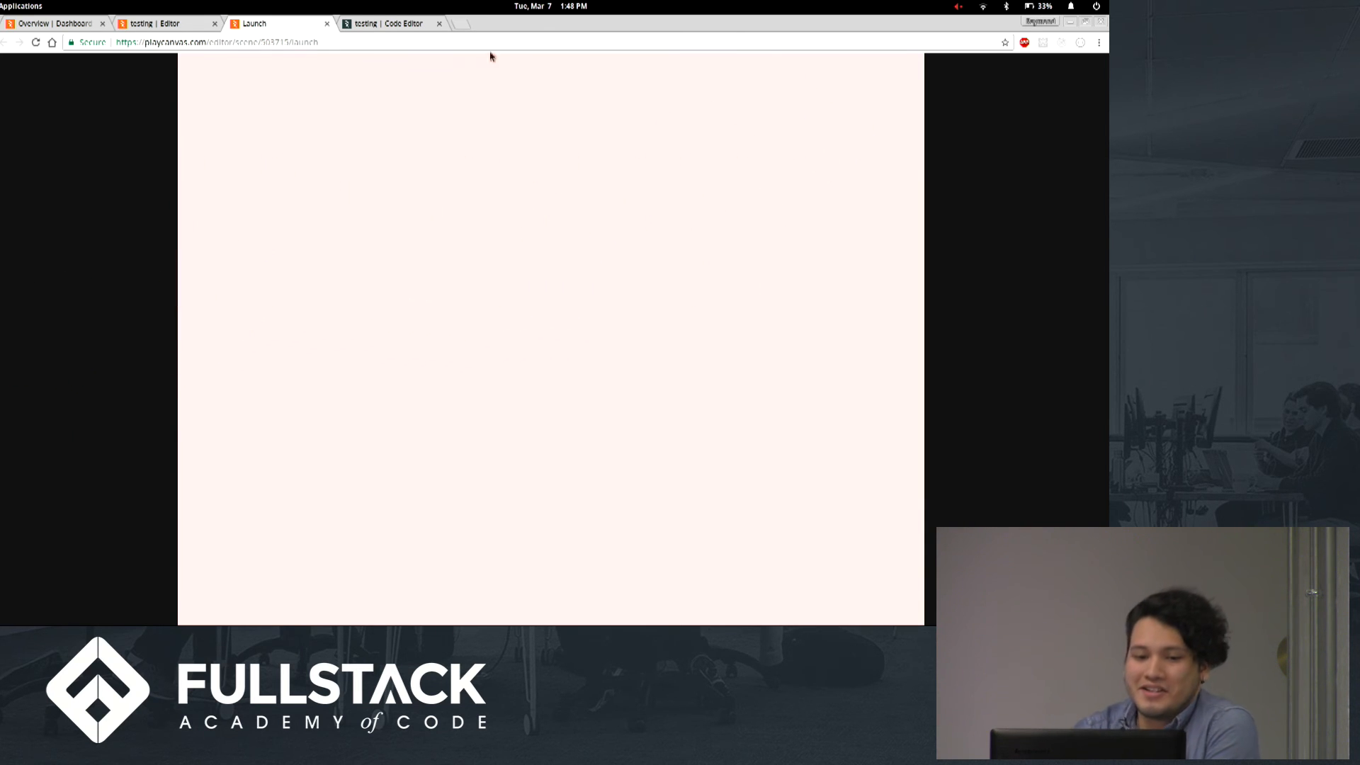
Parent the Camera under the Box's Cone and view the launched scene from above
{"action": "left_click", "coordinate": [156, 23]}
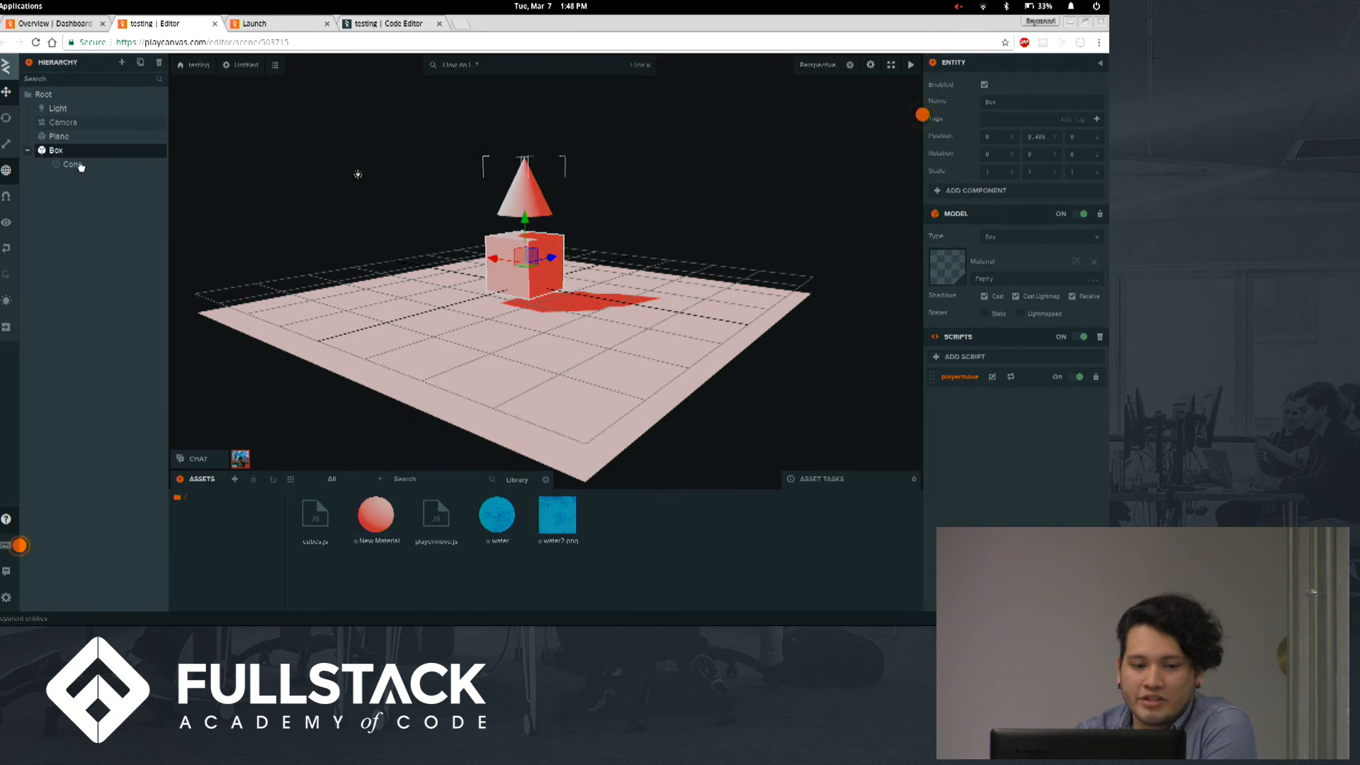
{"action": "left_click", "coordinate": [73, 166]}
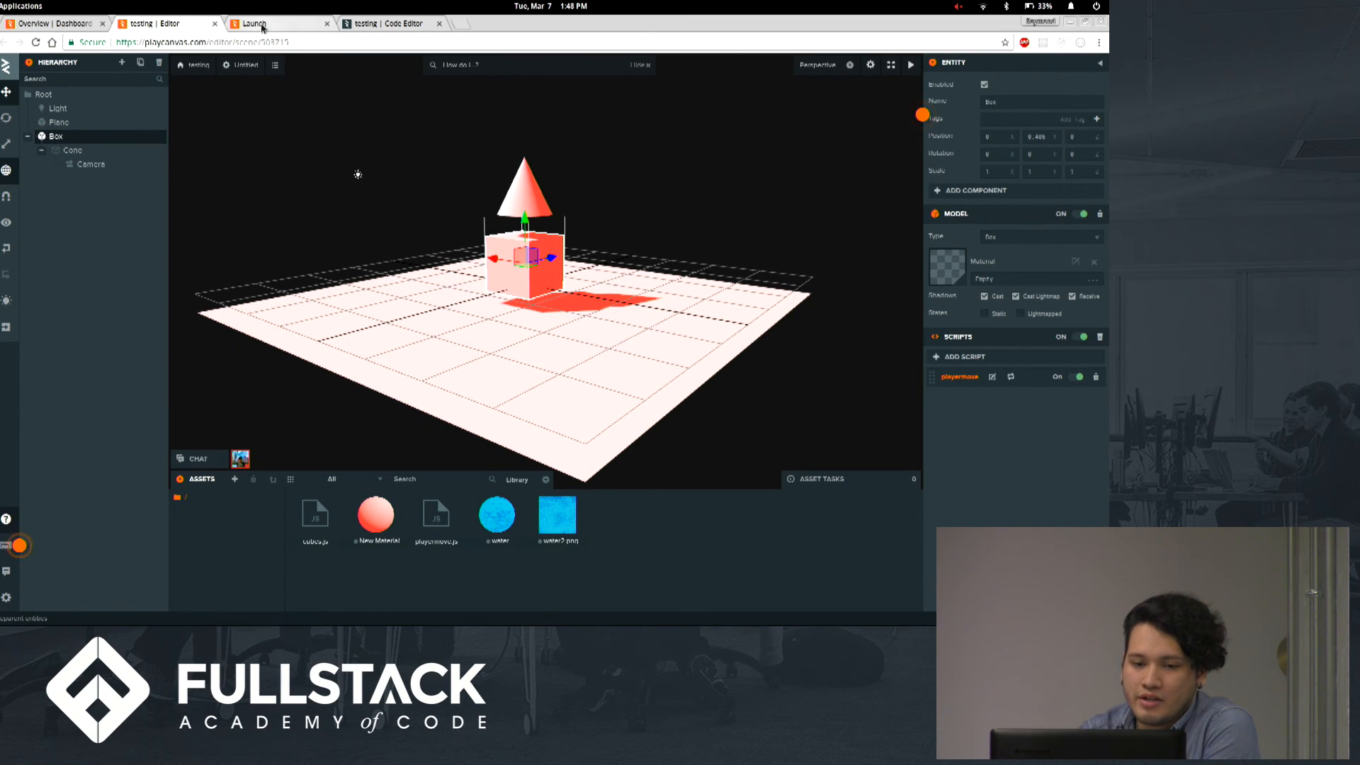
{"action": "left_click", "coordinate": [259, 22]}
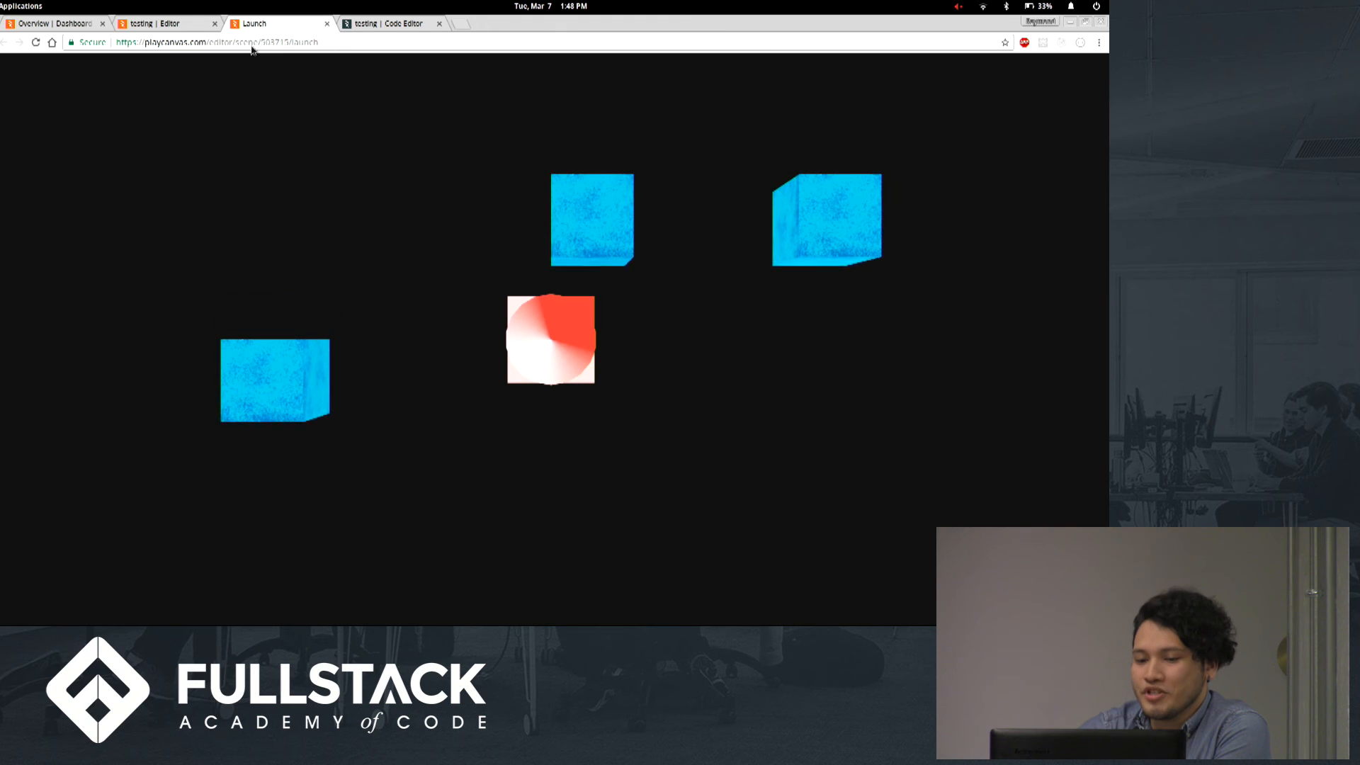
Look at the cubes.js asset, then bring up playermove.js in the code editor
{"action": "left_click", "coordinate": [161, 23]}
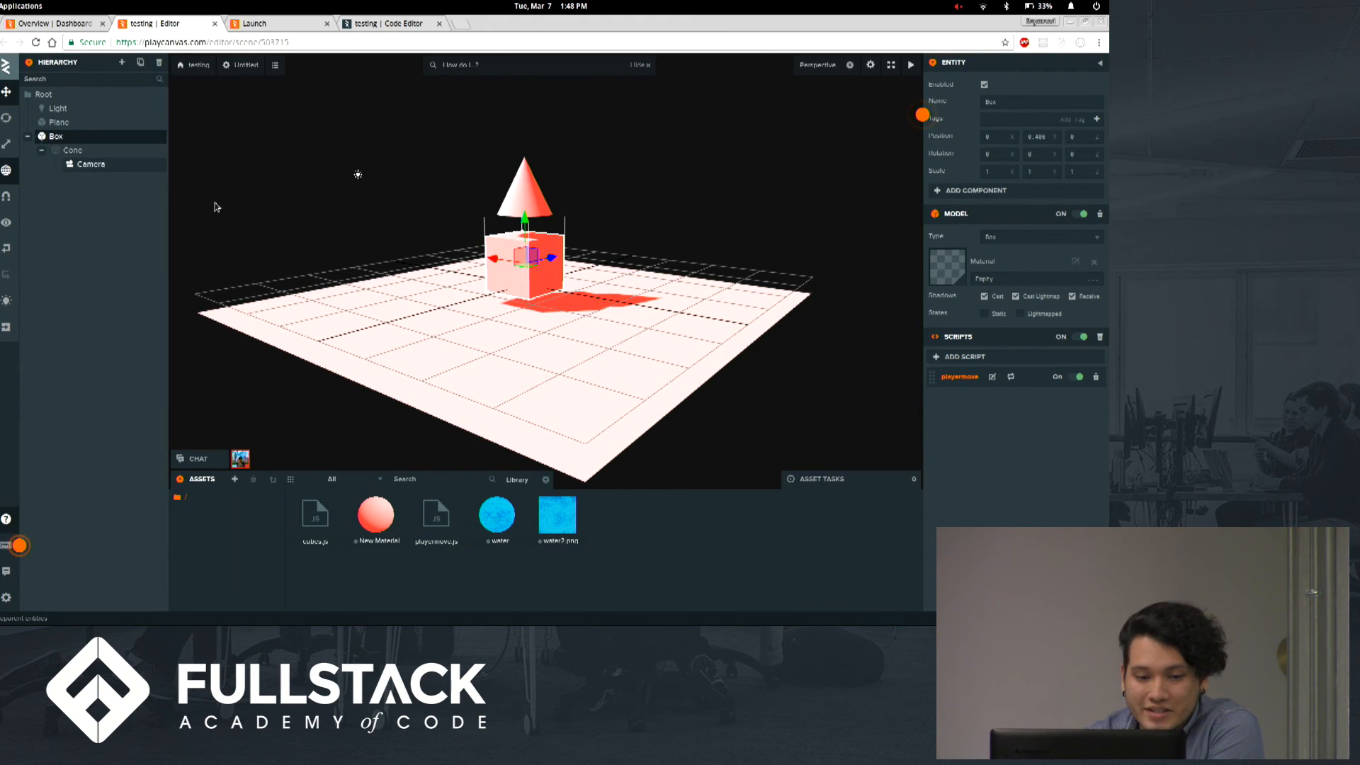
{"action": "left_click", "coordinate": [58, 122]}
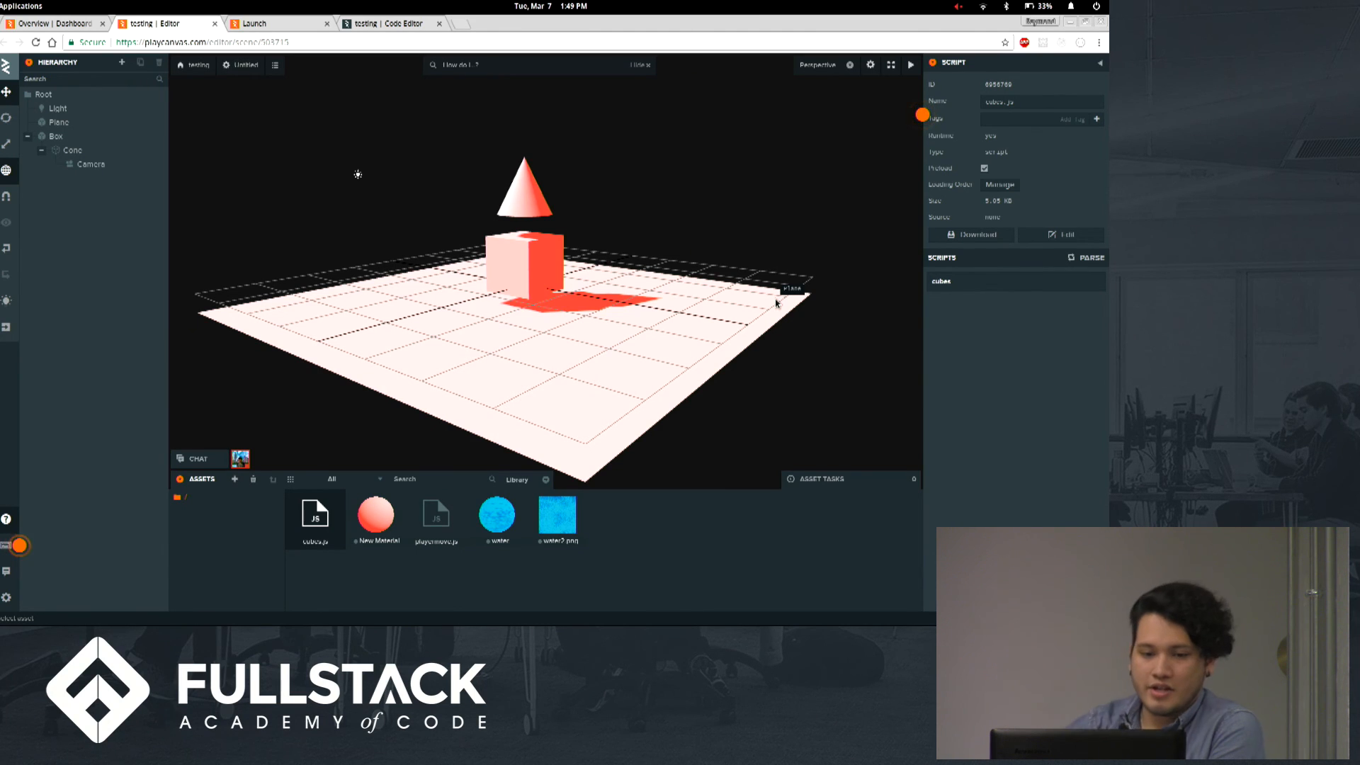
{"action": "left_click", "coordinate": [386, 23]}
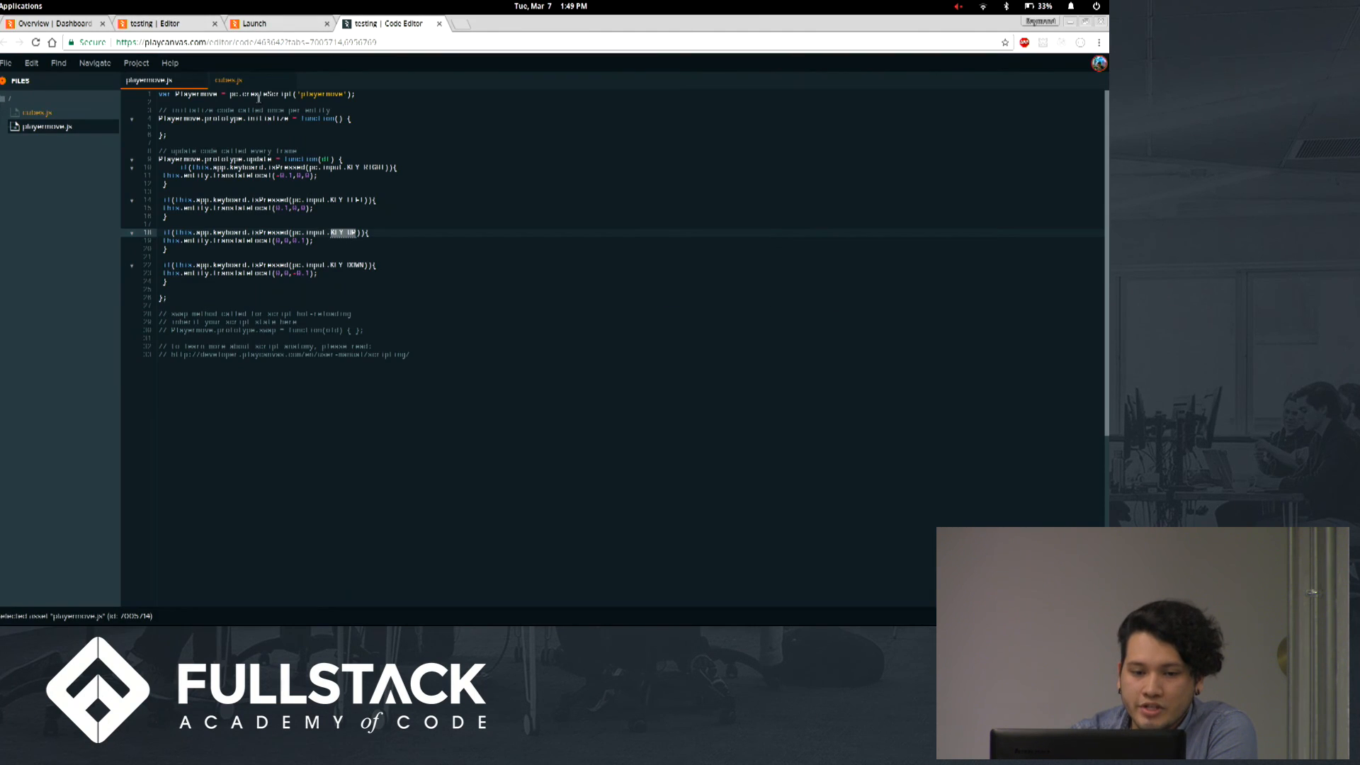